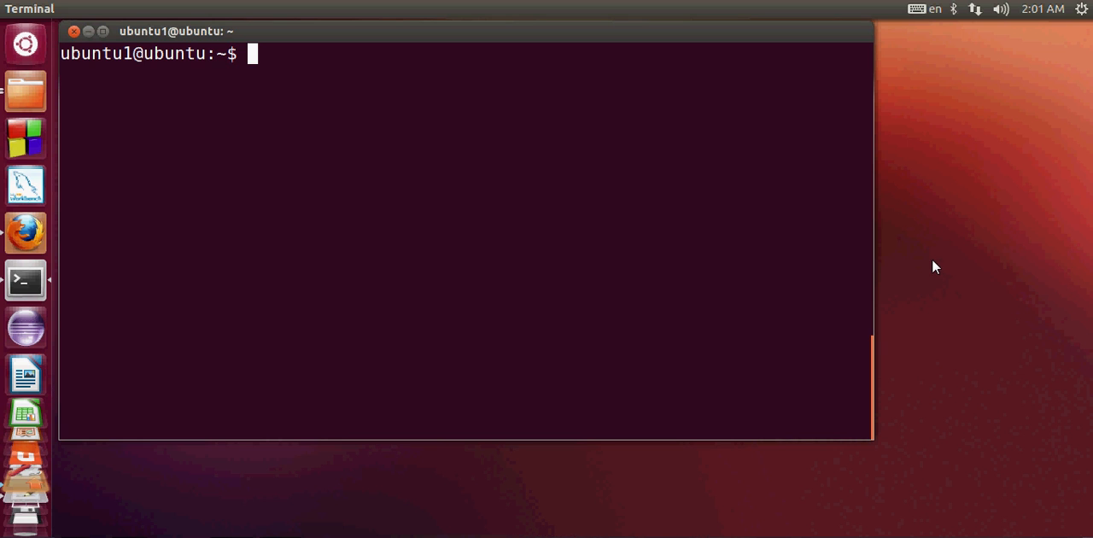
mouse_move(731, 267)
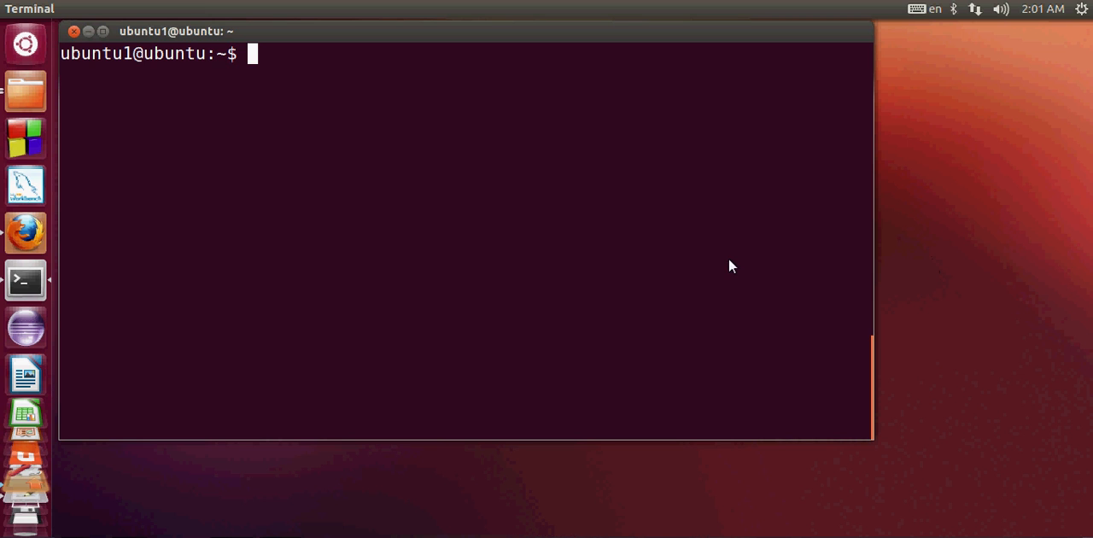
mouse_move(726, 287)
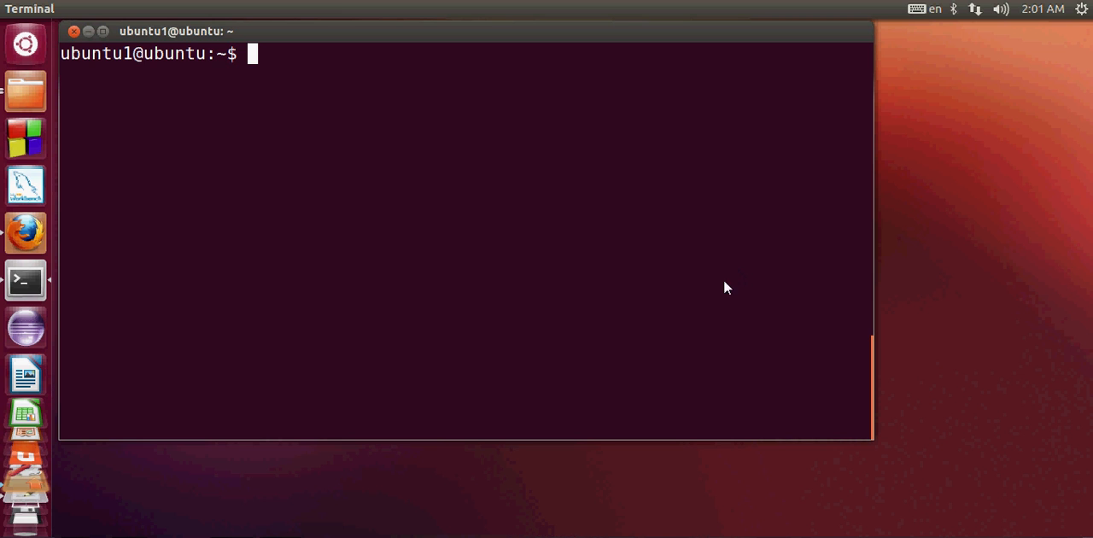
mouse_move(13, 241)
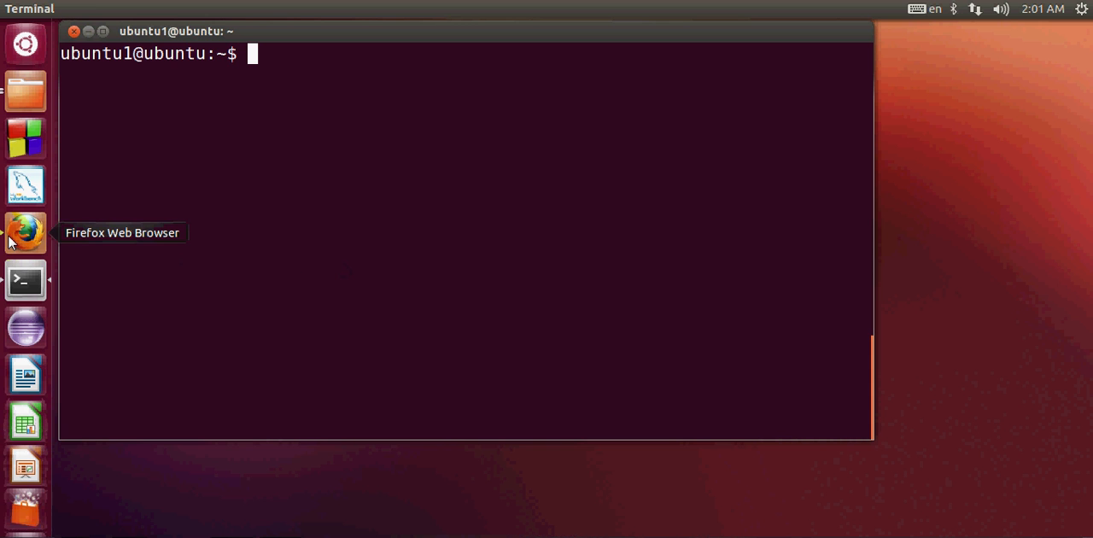
Launch Firefox and reach the NetBeans downloads page from a Google search for netbeans.
click(24, 232)
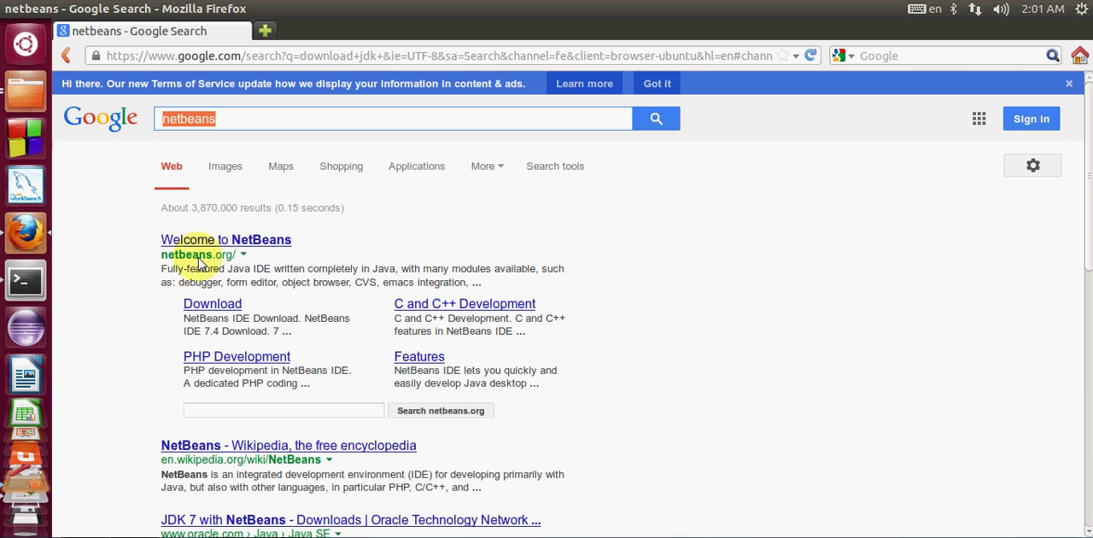
mouse_move(212, 304)
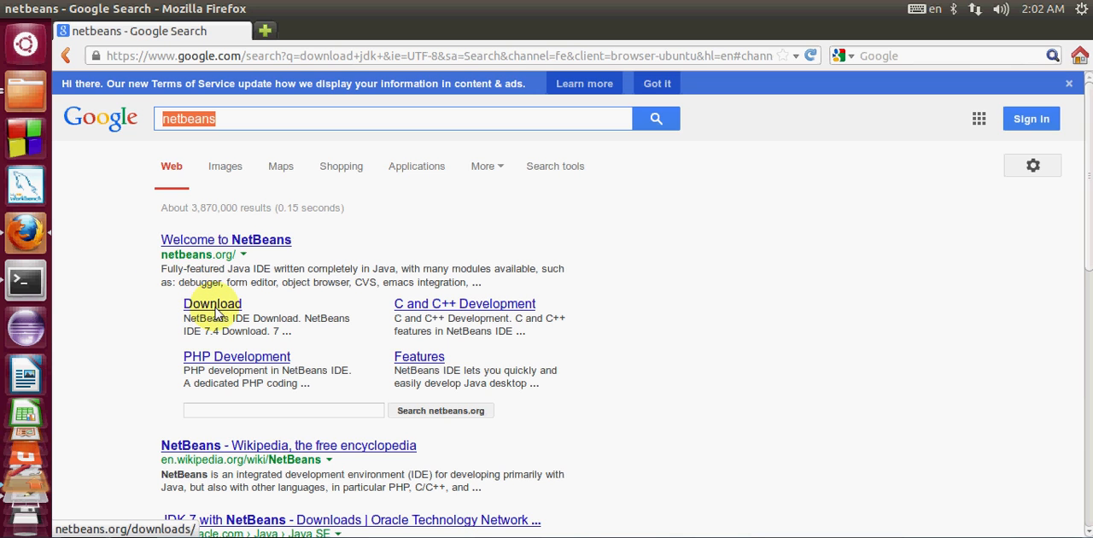
click(212, 304)
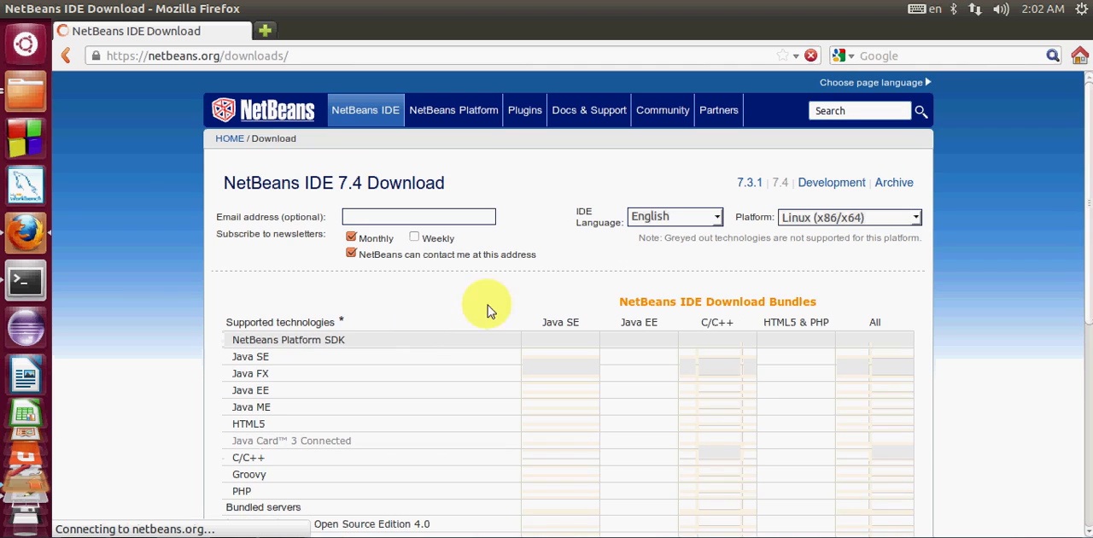
scroll(down, 3)
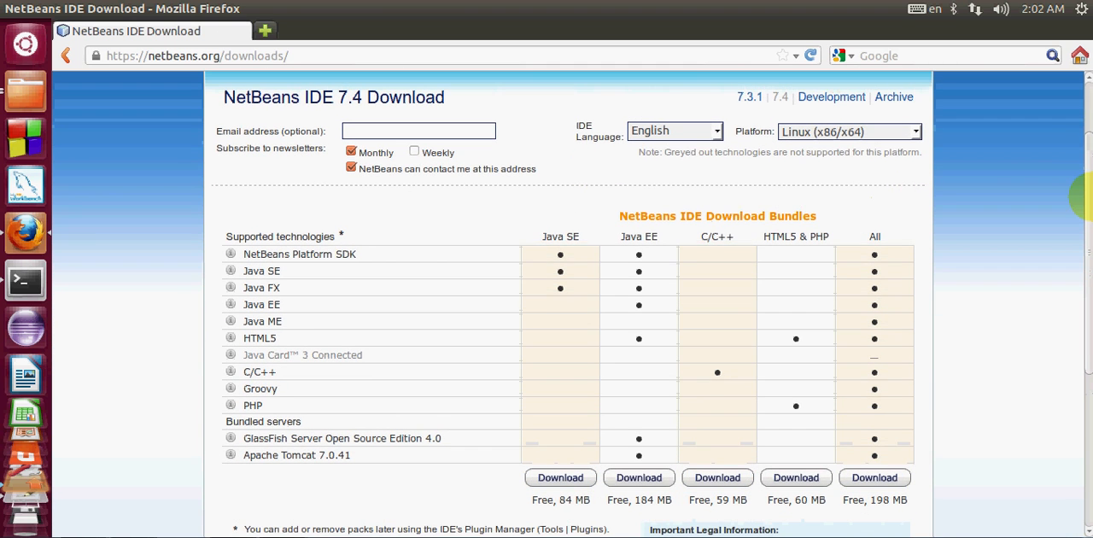
scroll(down, 3)
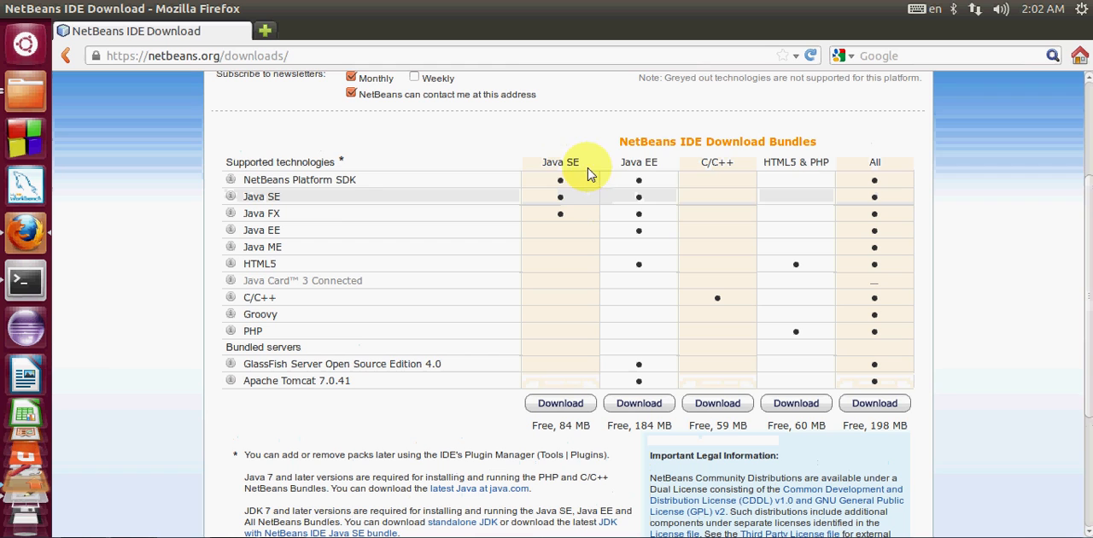
mouse_move(693, 169)
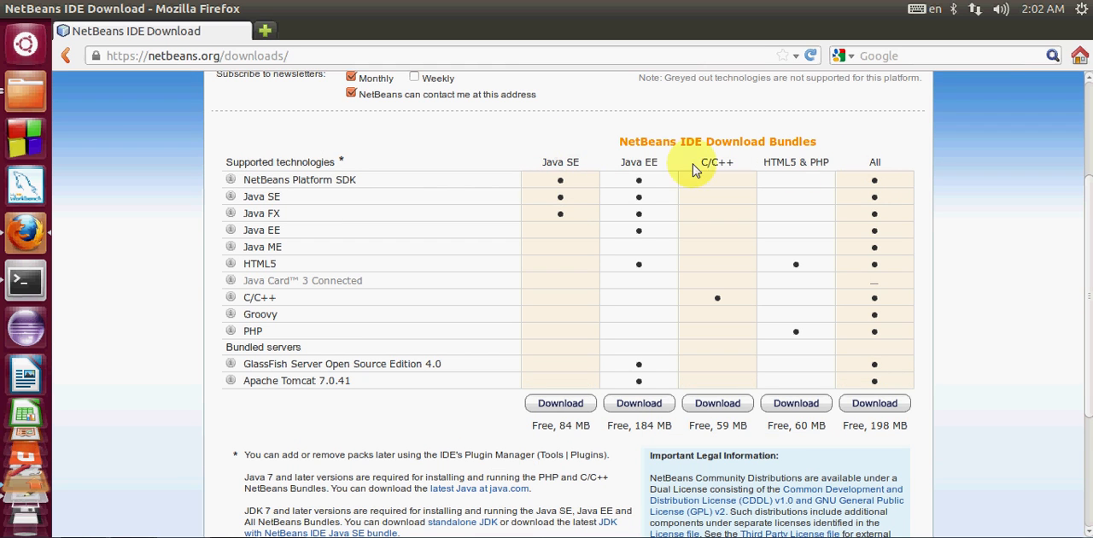
mouse_move(598, 167)
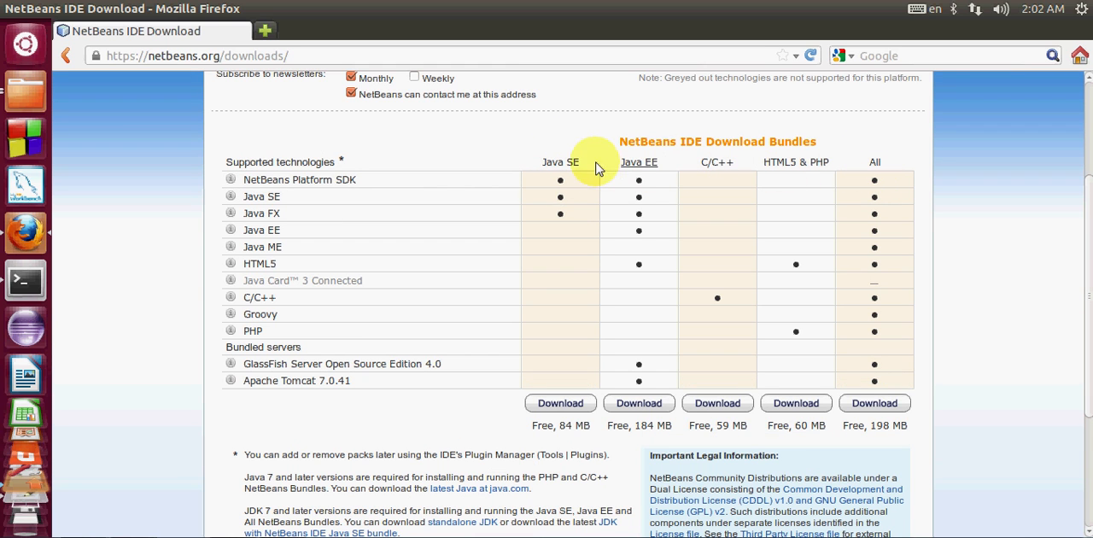
mouse_move(1085, 260)
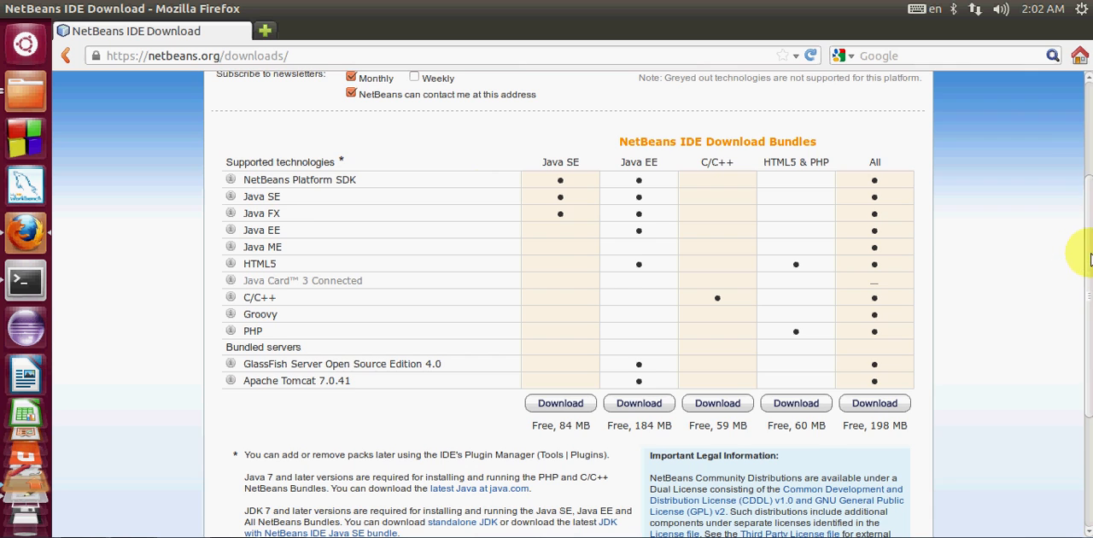
scroll(up, 3)
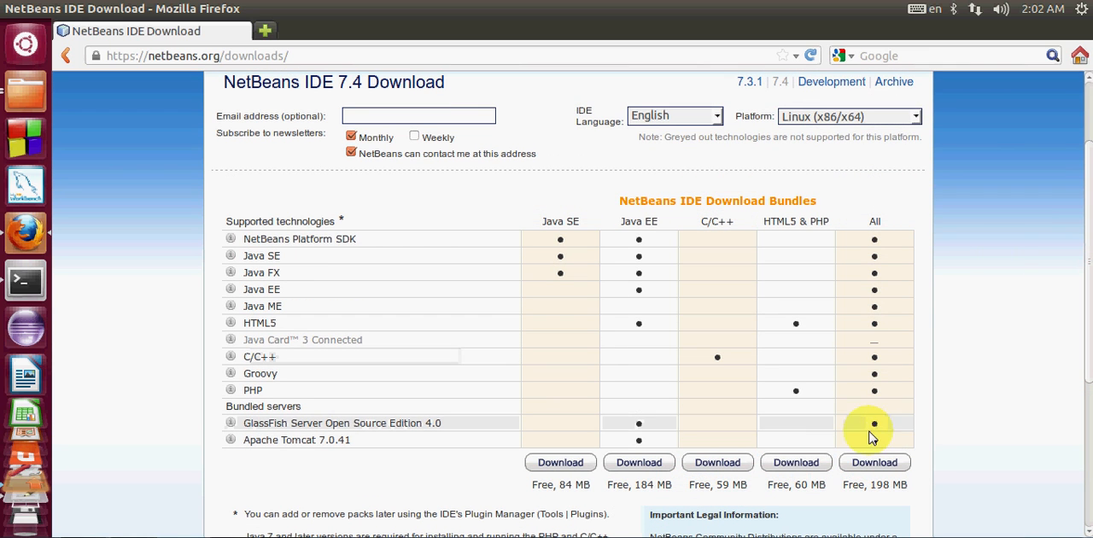
mouse_move(874, 461)
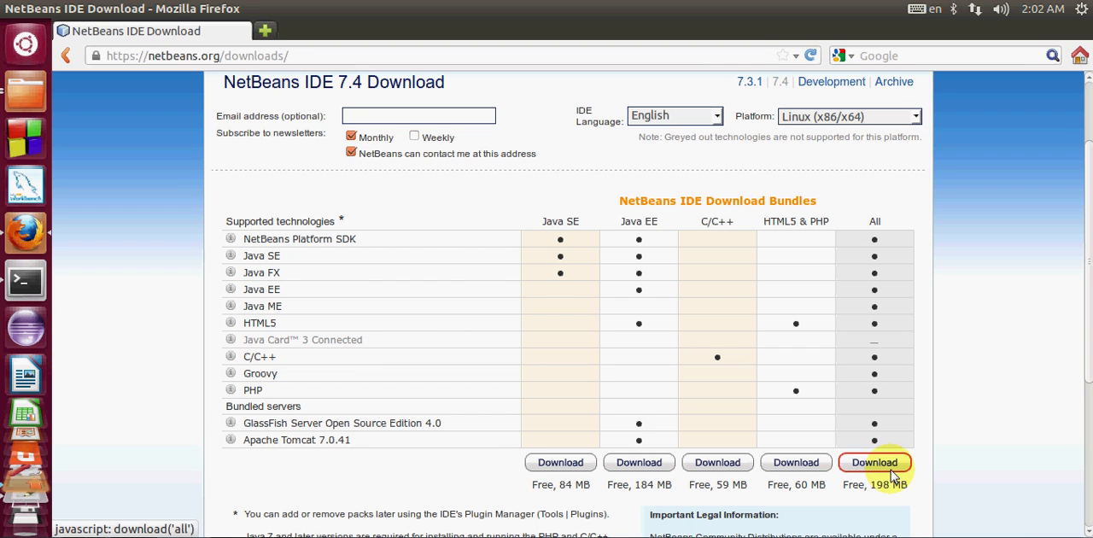
mouse_move(868, 479)
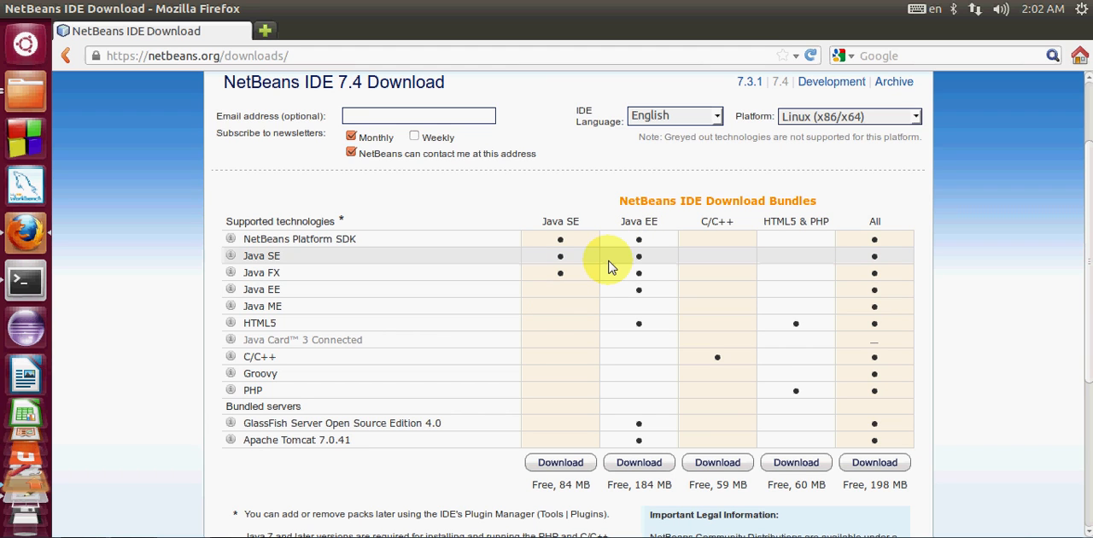
mouse_move(577, 453)
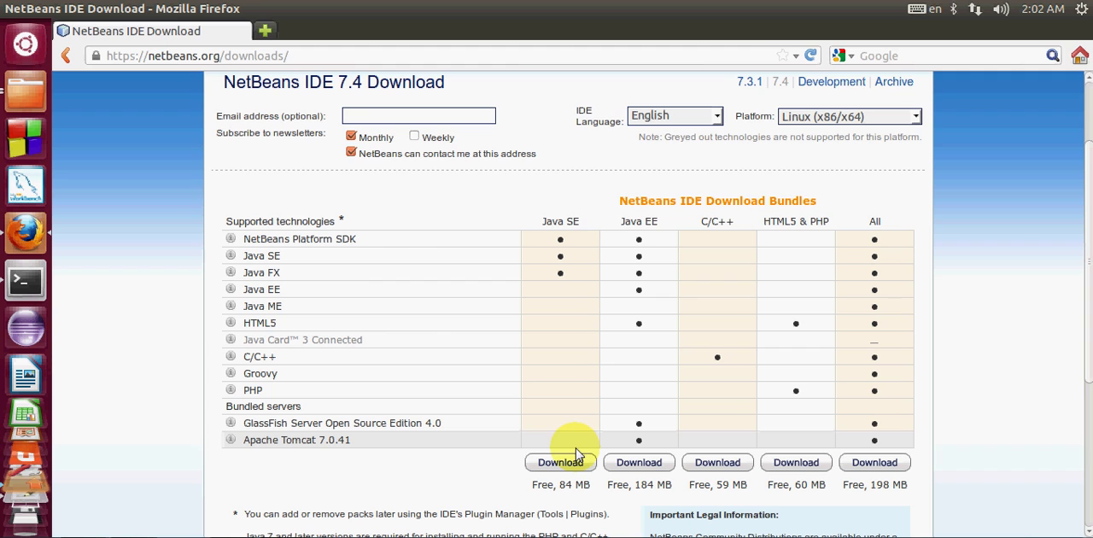
mouse_move(560, 223)
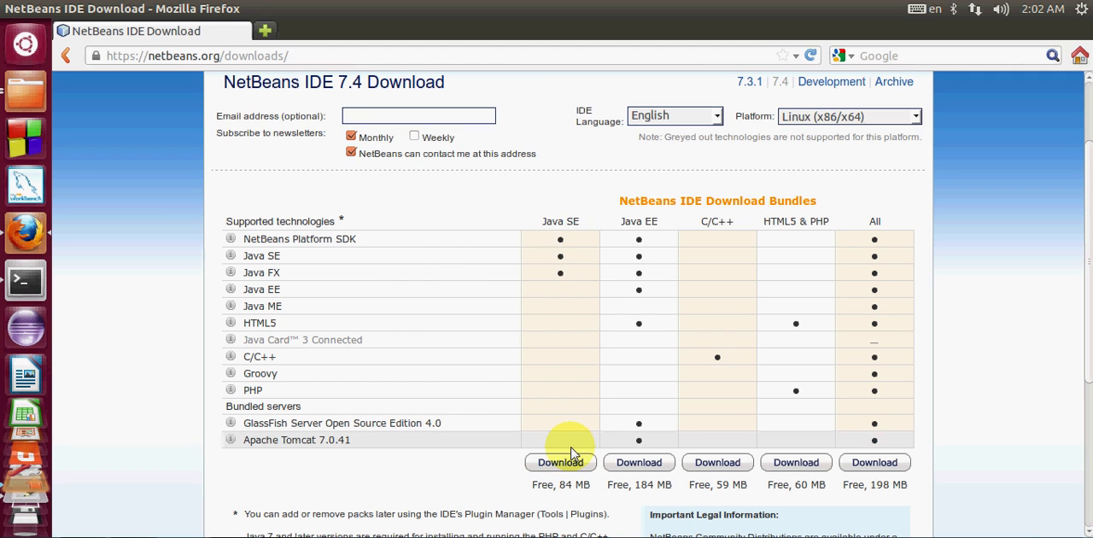
mouse_move(653, 235)
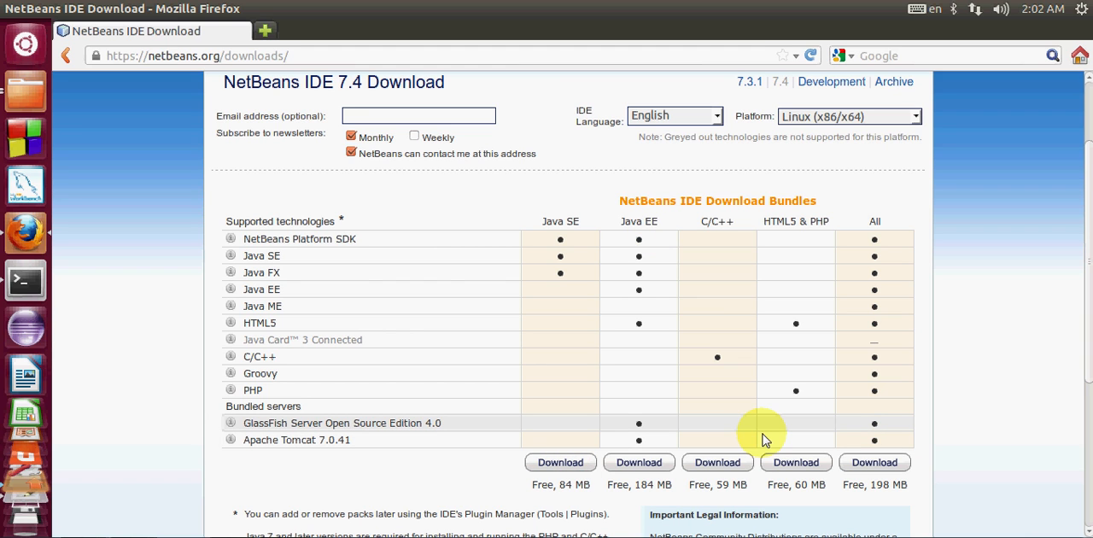
mouse_move(639, 461)
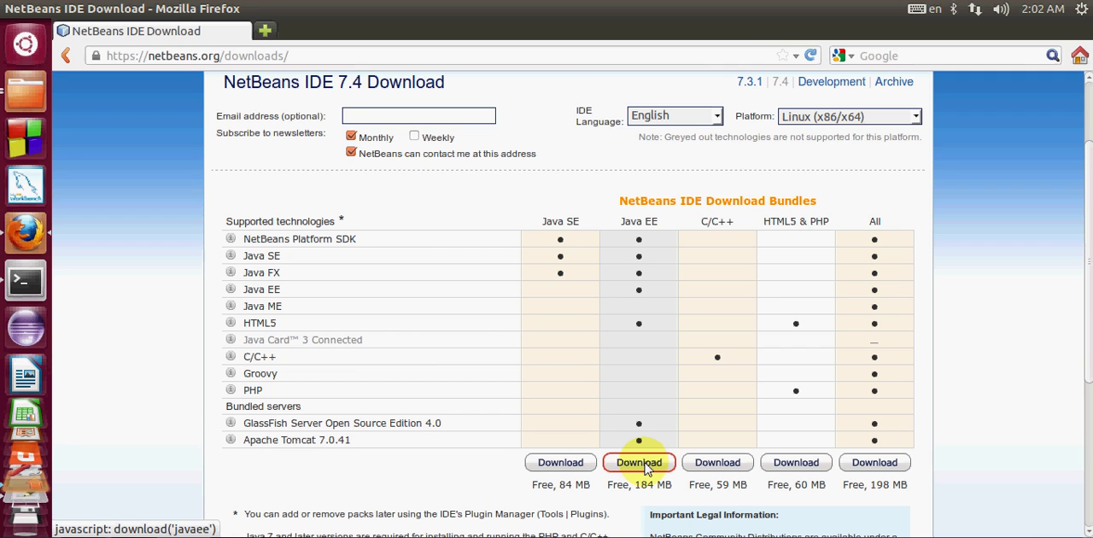
mouse_move(560, 461)
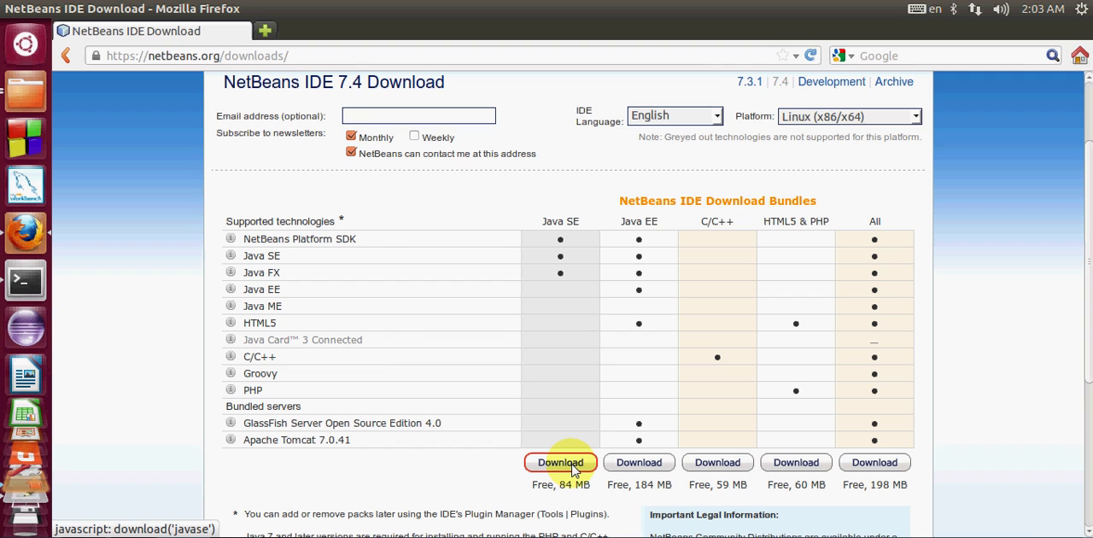
mouse_move(427, 470)
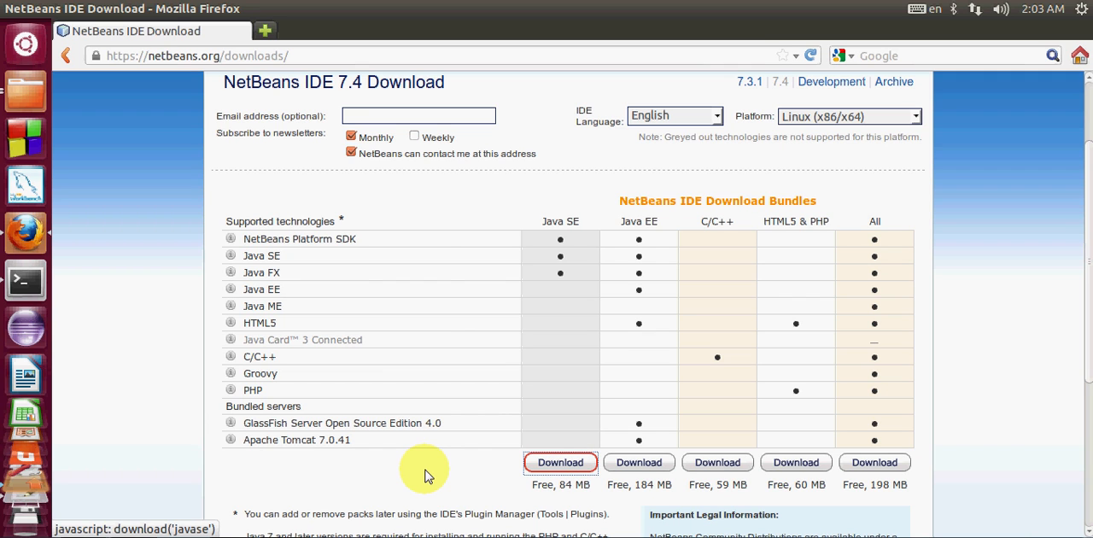
Return to the download bundles page and choose Linux (x86/x64) as the platform.
click(560, 461)
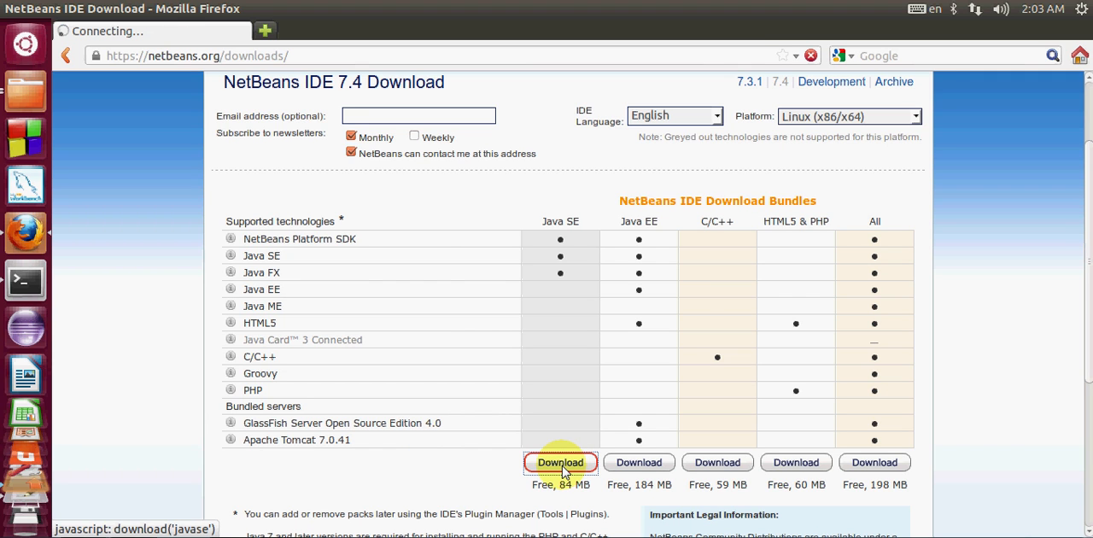
click(561, 461)
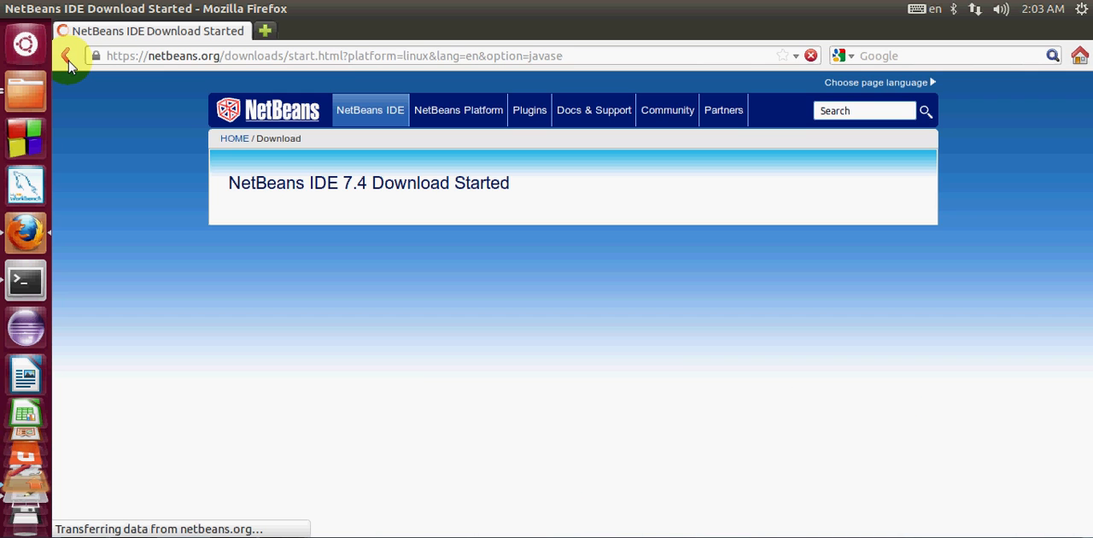
click(70, 55)
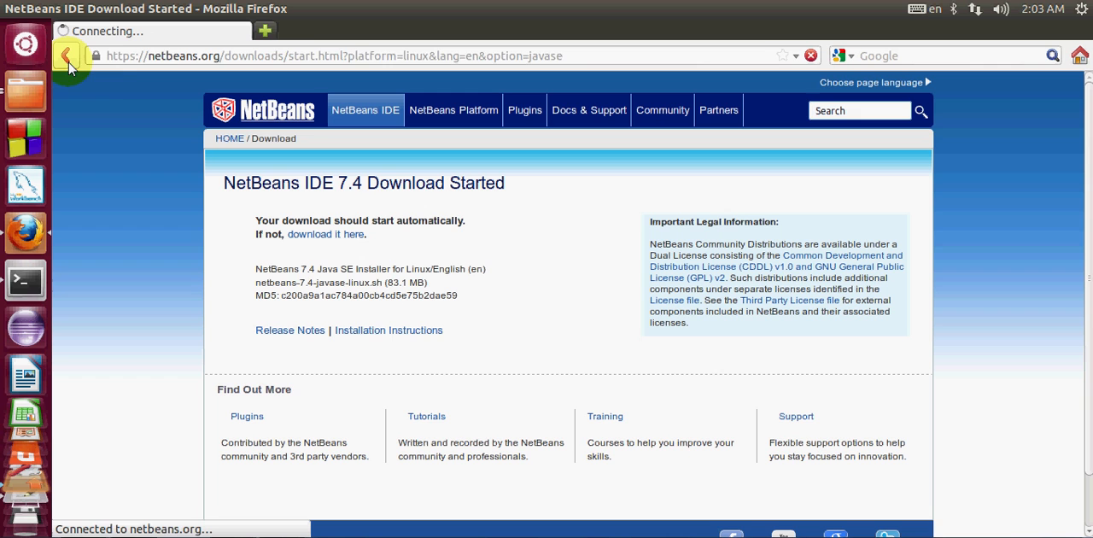
click(67, 54)
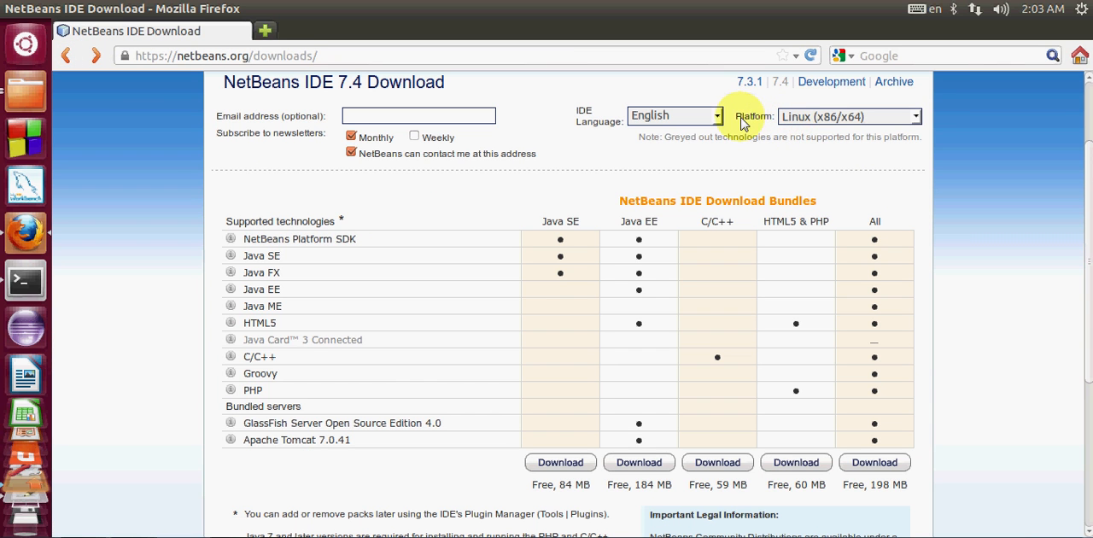
mouse_move(714, 116)
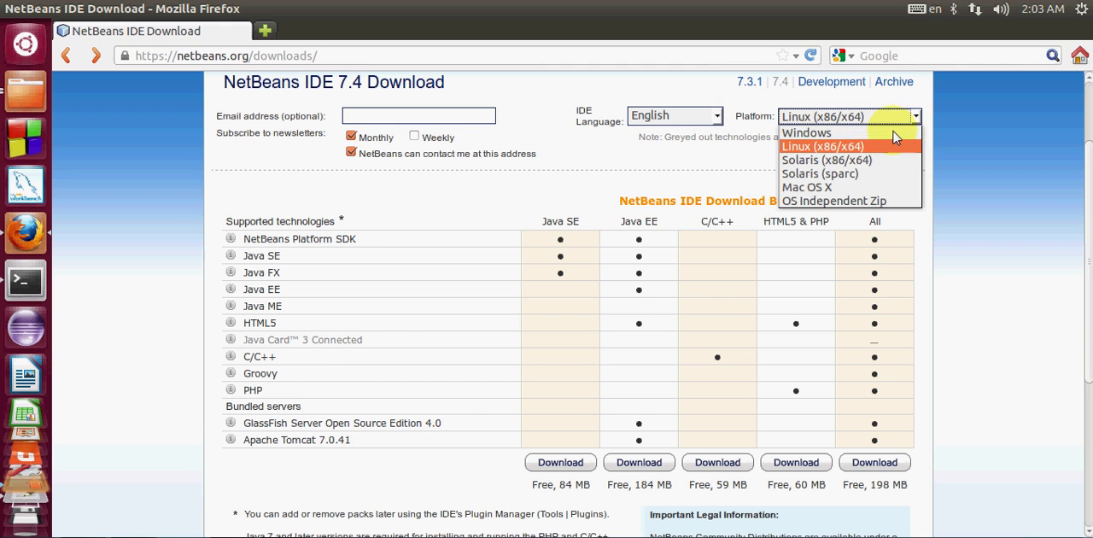
mouse_move(858, 150)
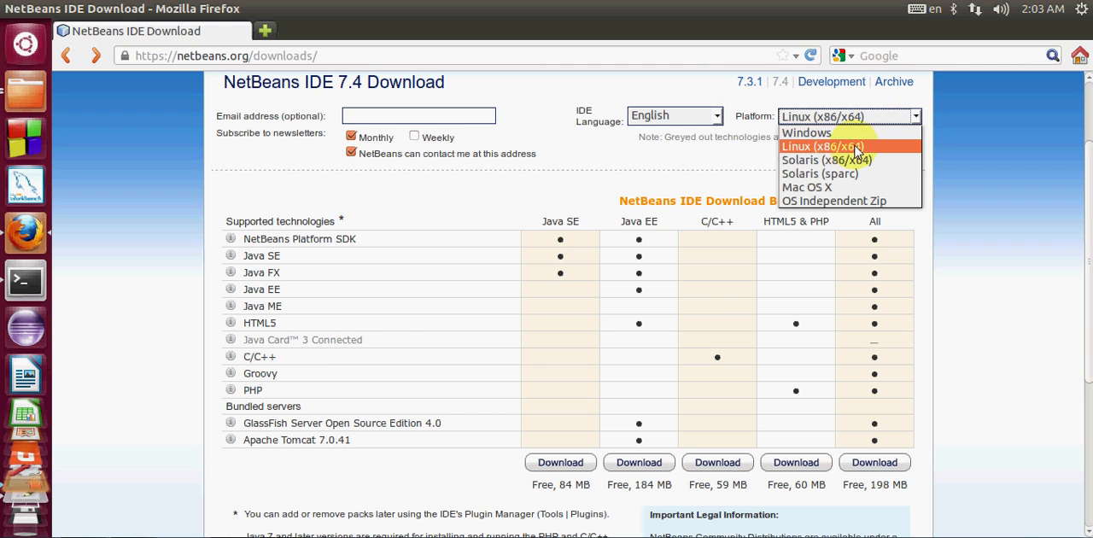
mouse_move(803, 154)
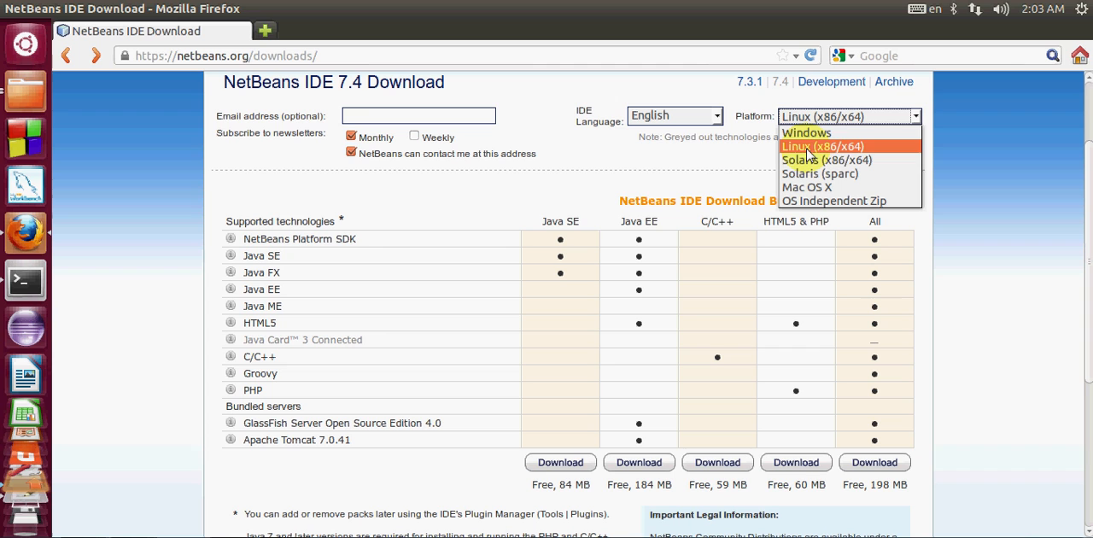
mouse_move(817, 153)
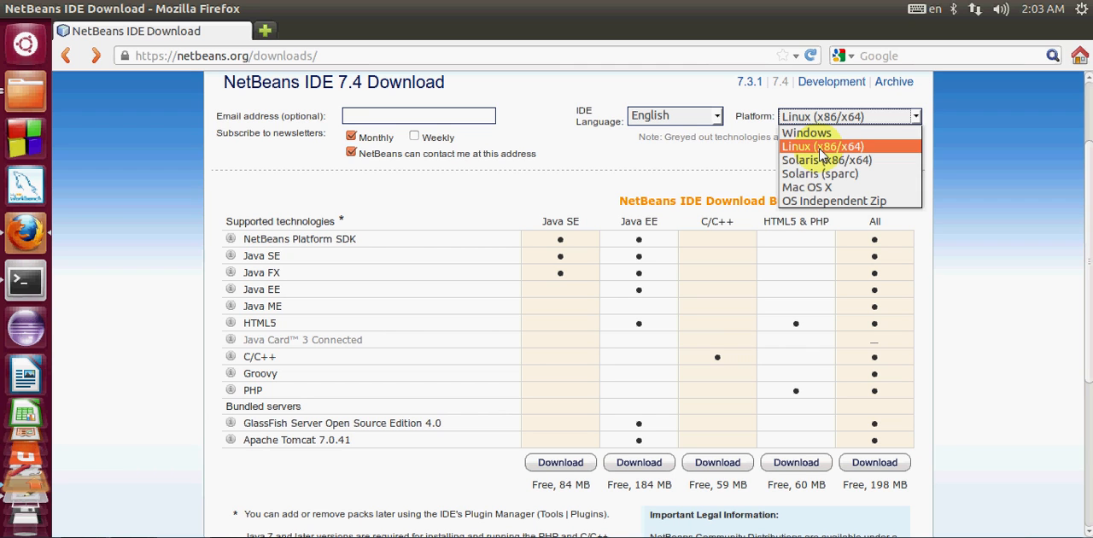
mouse_move(827, 152)
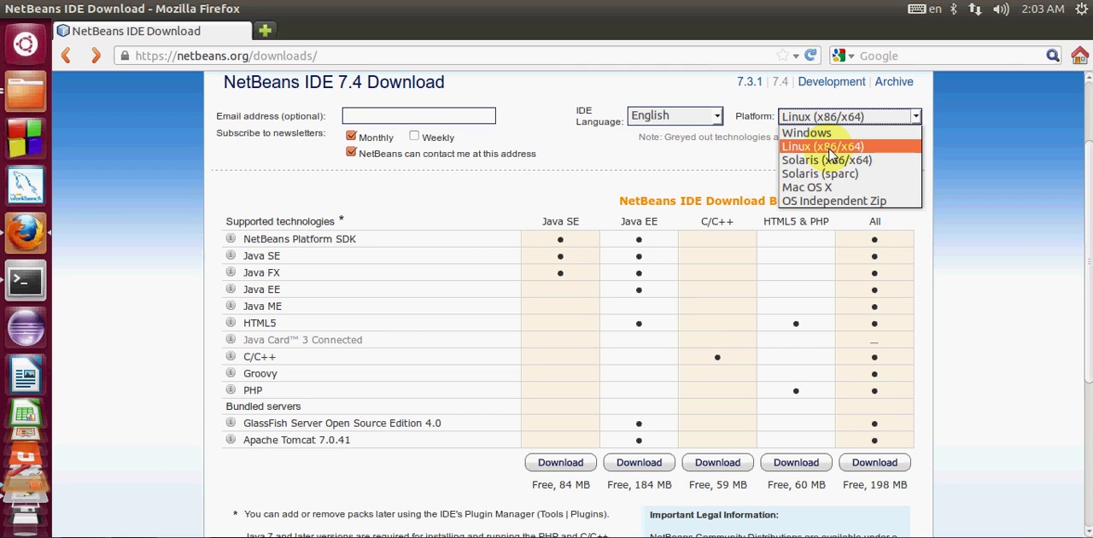
mouse_move(829, 152)
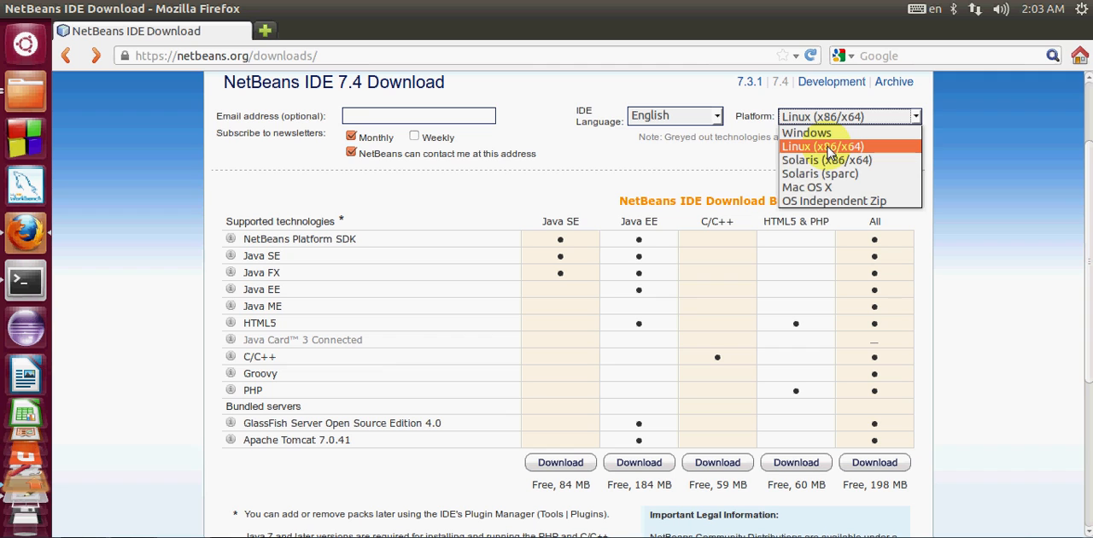
click(820, 147)
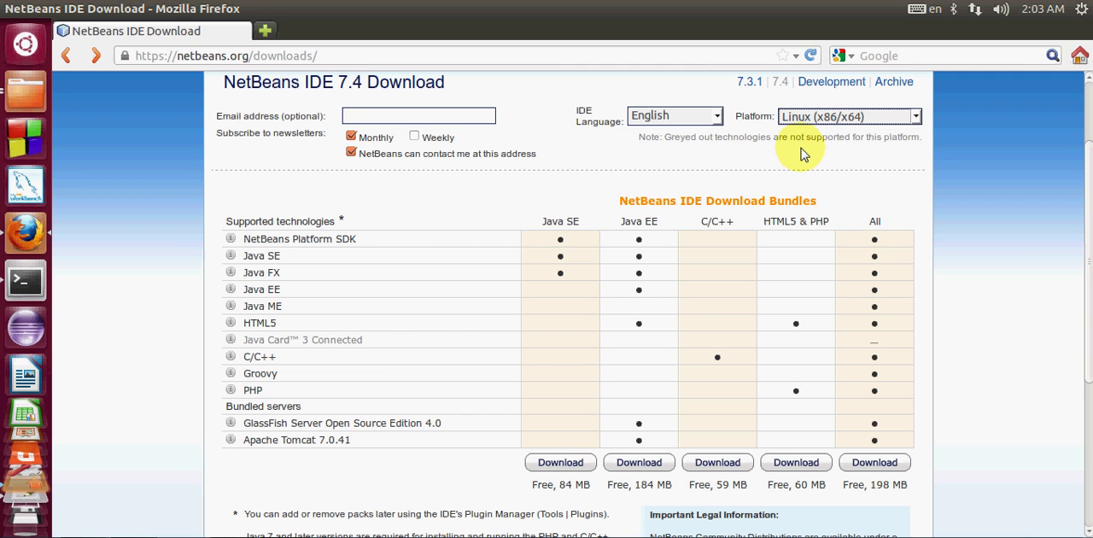
mouse_move(560, 461)
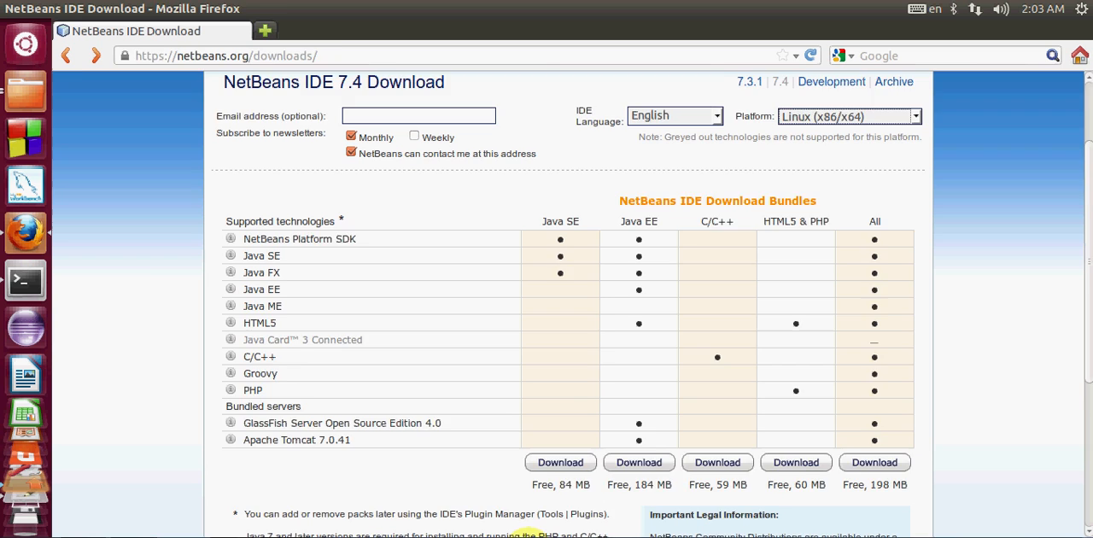
Download the Java SE bundle netbeans-7.4-javase-linux.sh, choosing Save File.
click(560, 461)
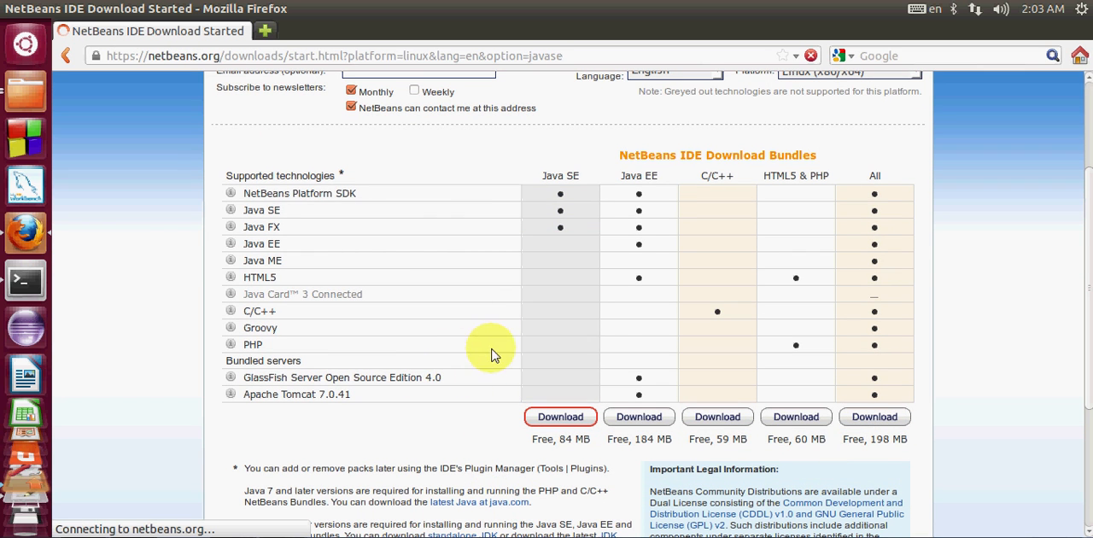
mouse_move(158, 72)
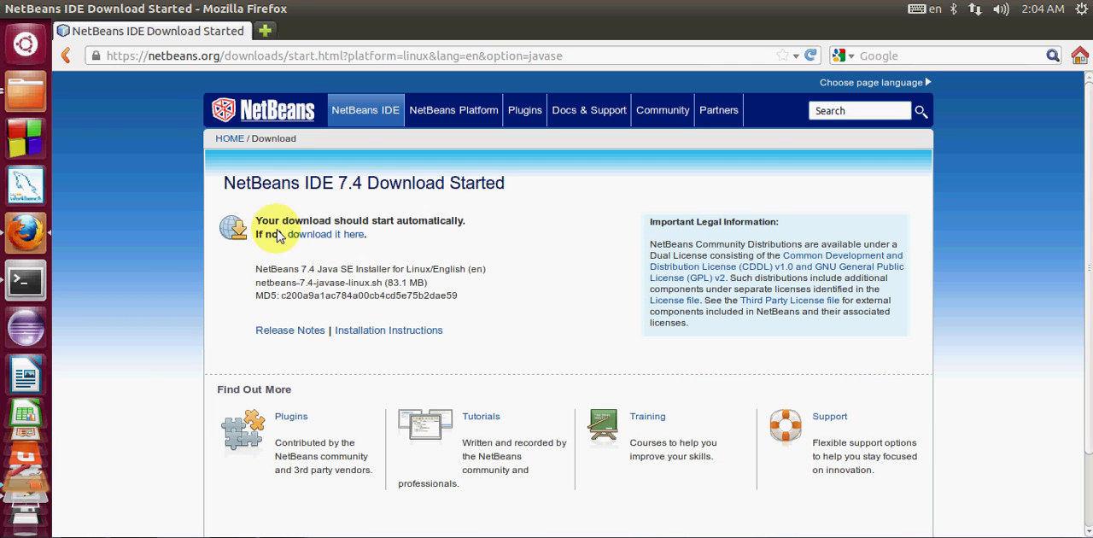
click(352, 234)
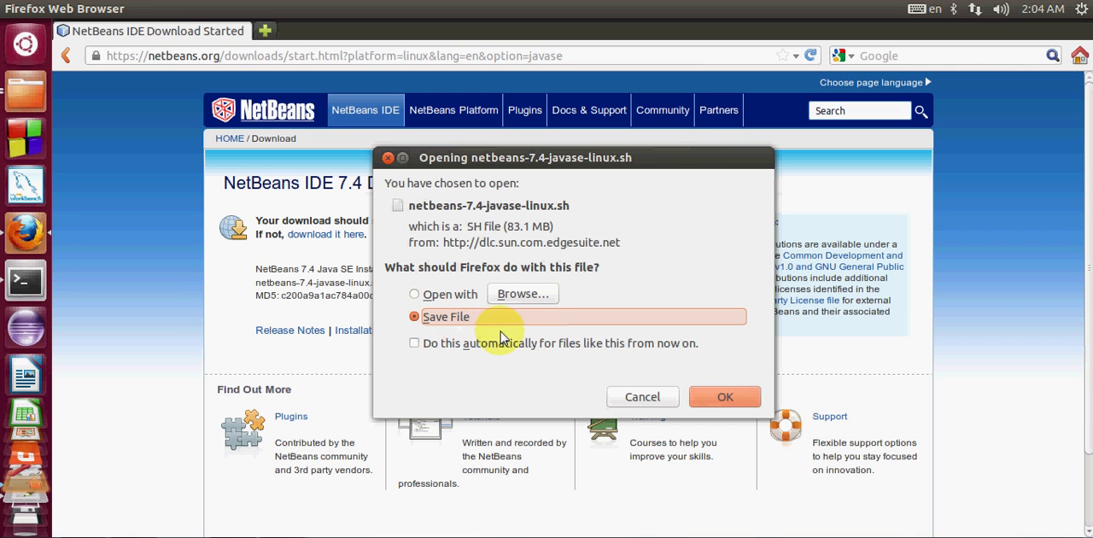
mouse_move(718, 402)
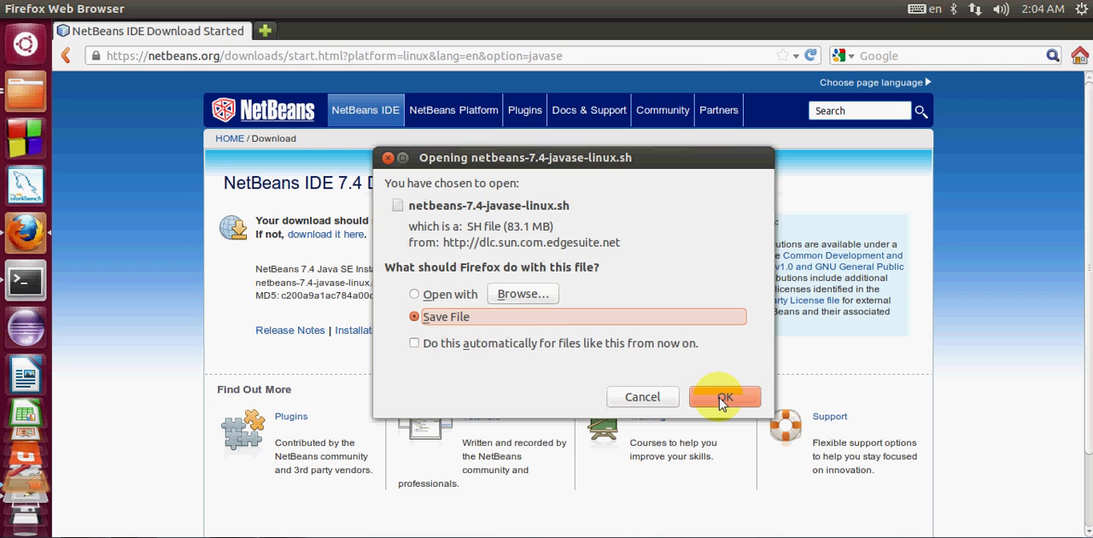
click(724, 396)
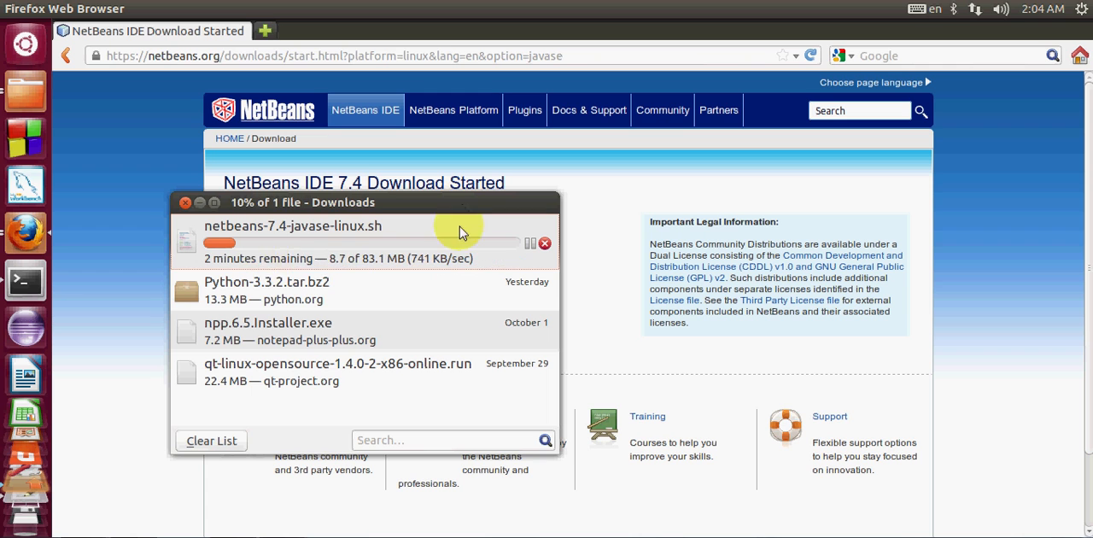
mouse_move(403, 280)
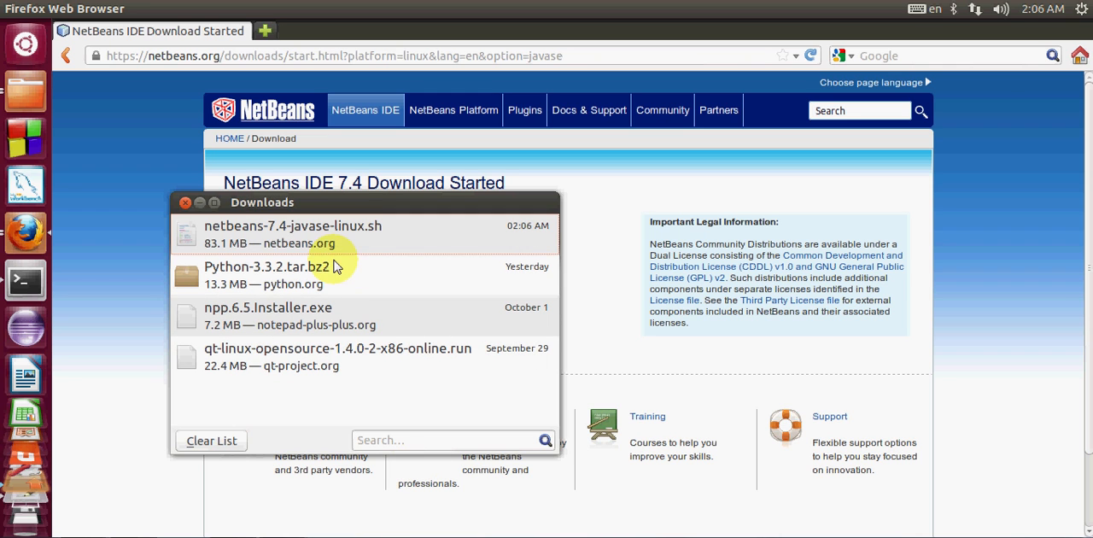
mouse_move(305, 248)
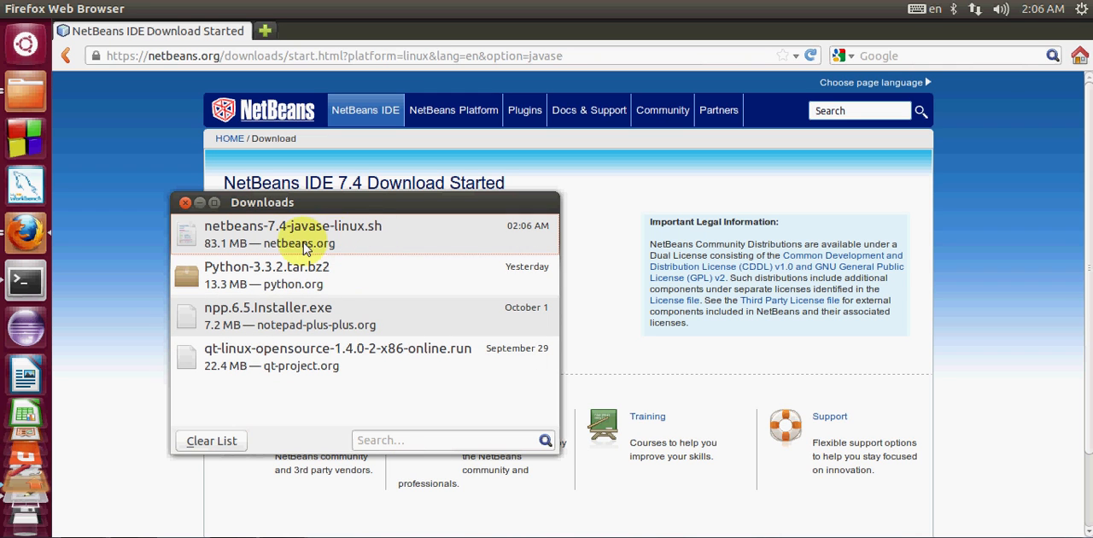
mouse_move(379, 240)
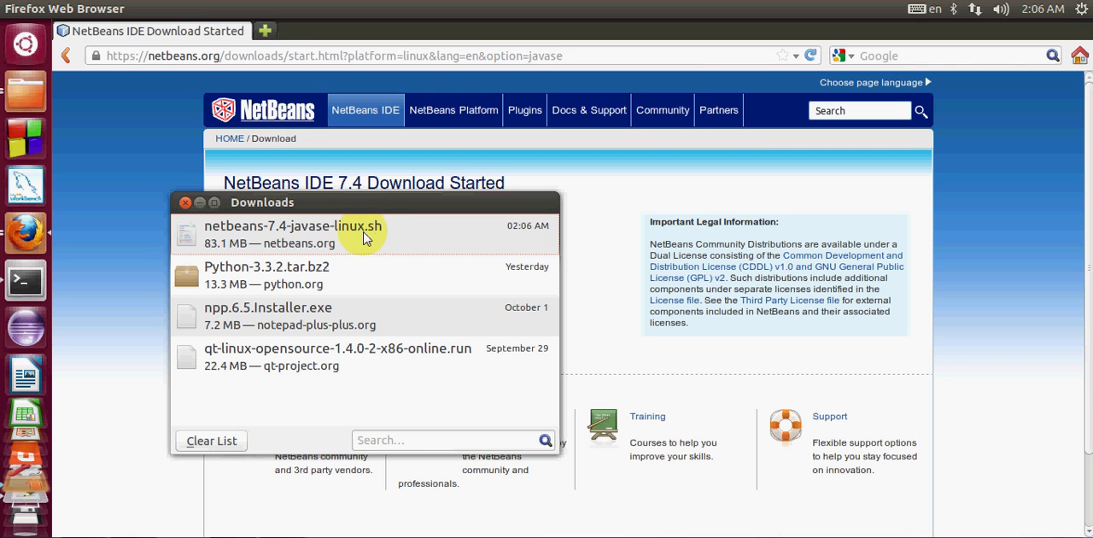
mouse_move(374, 235)
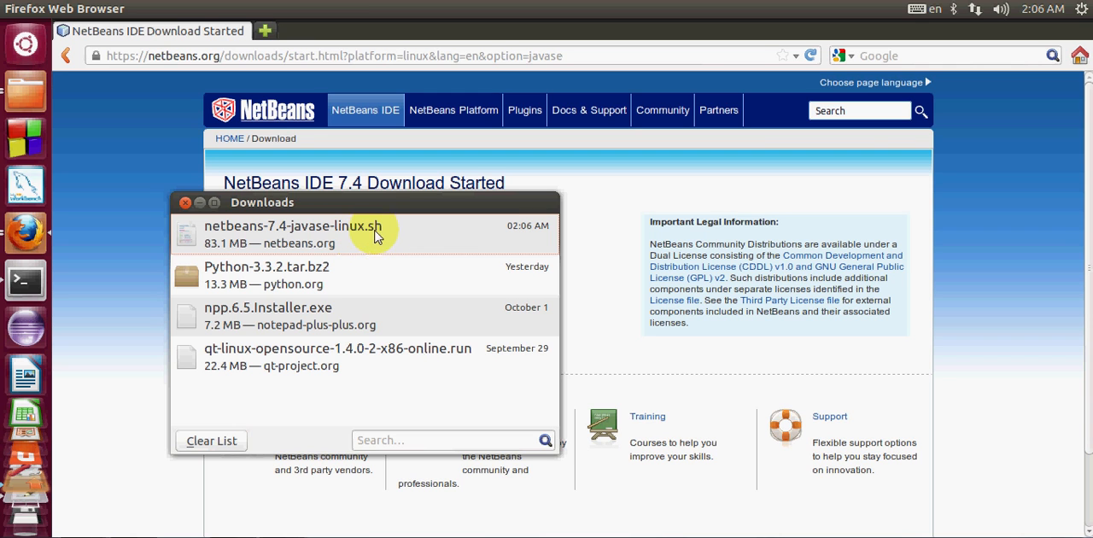
mouse_move(365, 235)
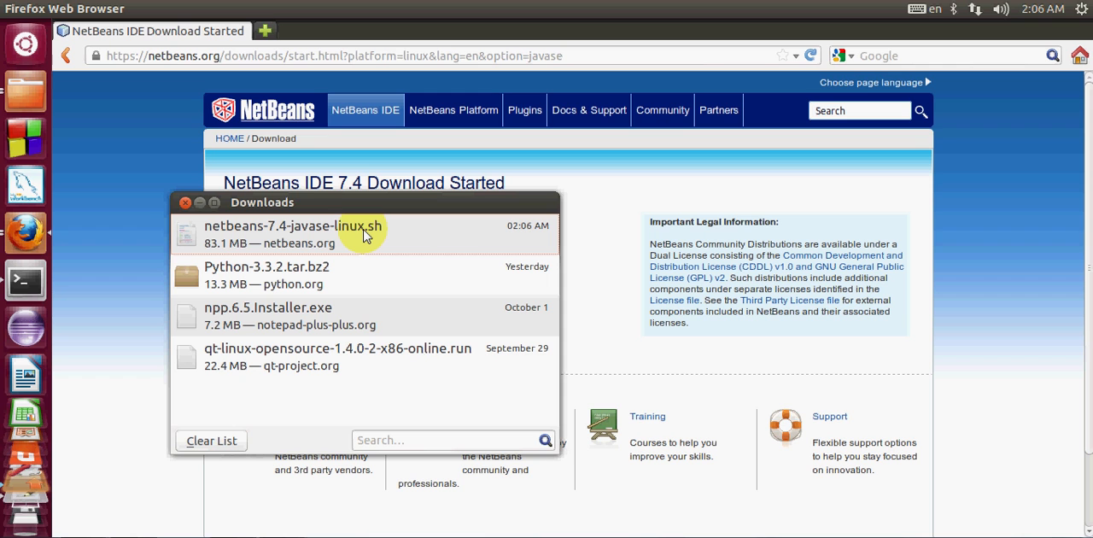
mouse_move(358, 246)
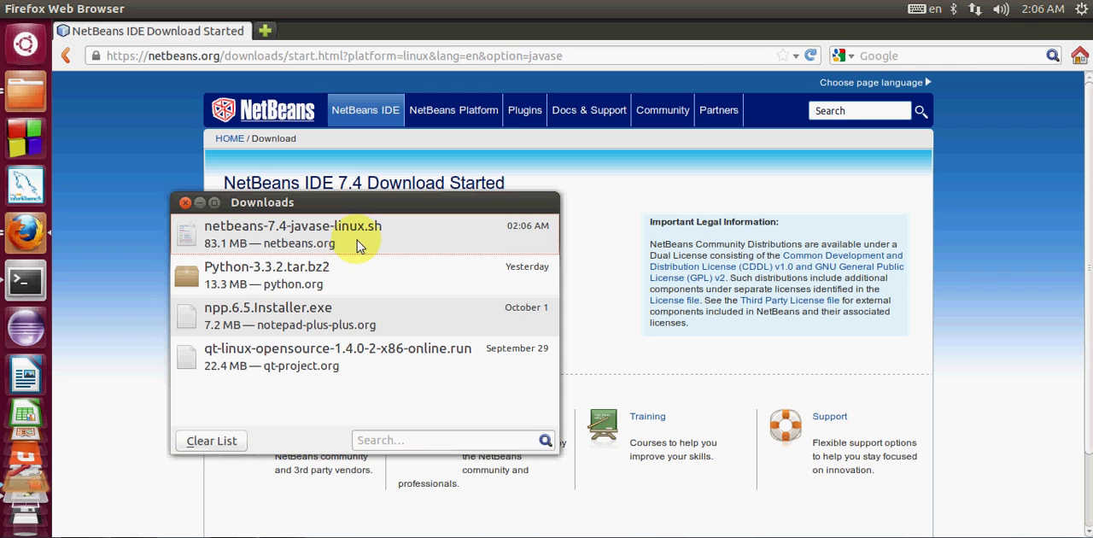
Bring up options for the finished netbeans-7.4-javase-linux.sh download.
right_click(294, 235)
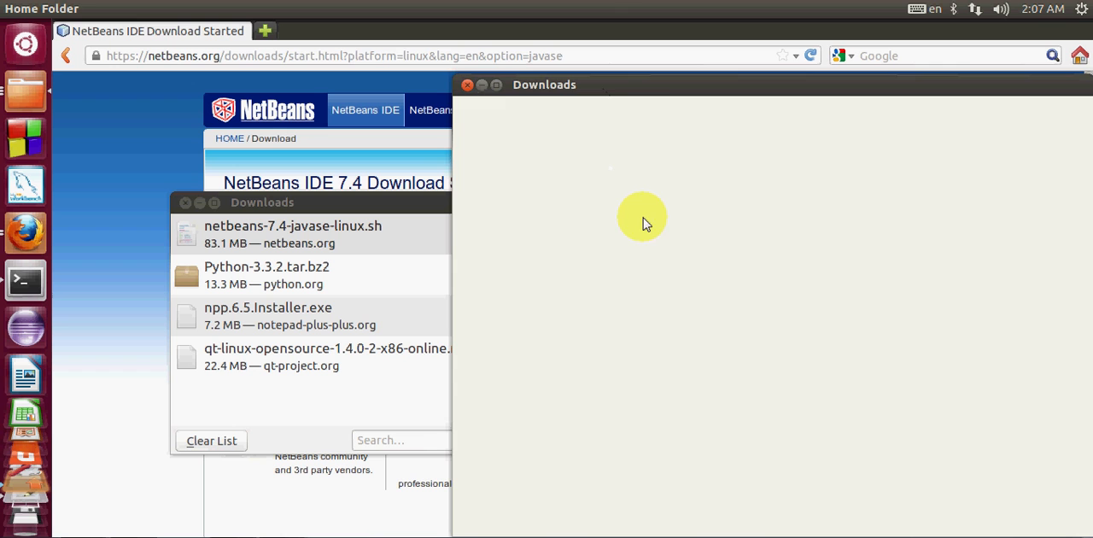
Show the installer in Downloads, copy it, and go to the Home folder.
click(639, 179)
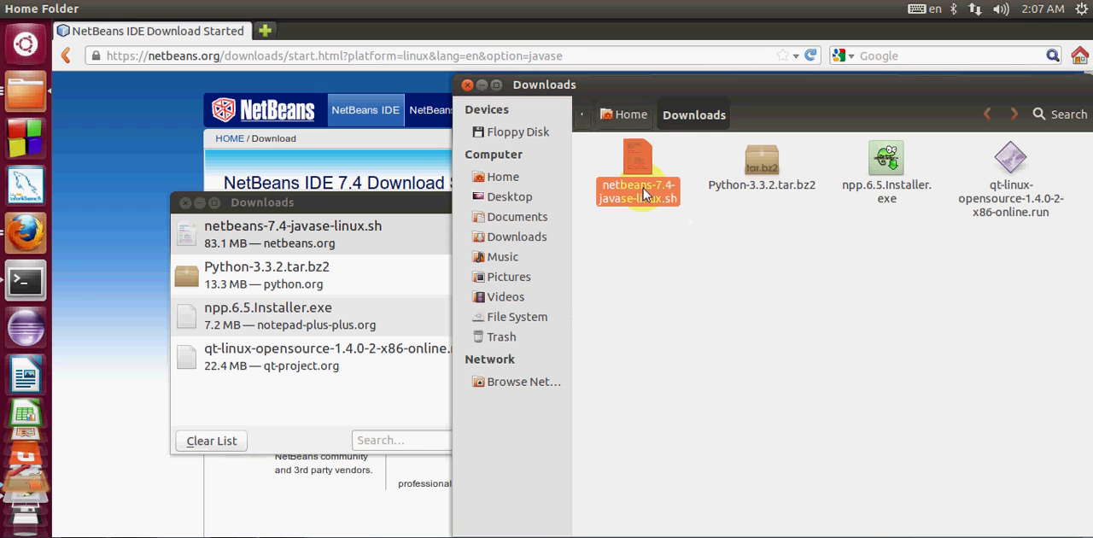
click(639, 162)
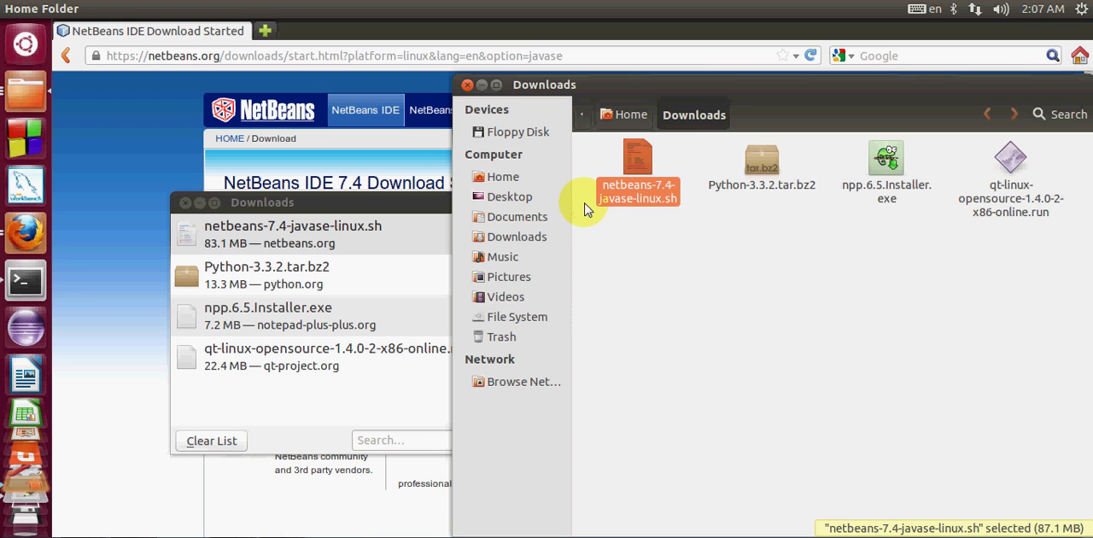
right_click(637, 167)
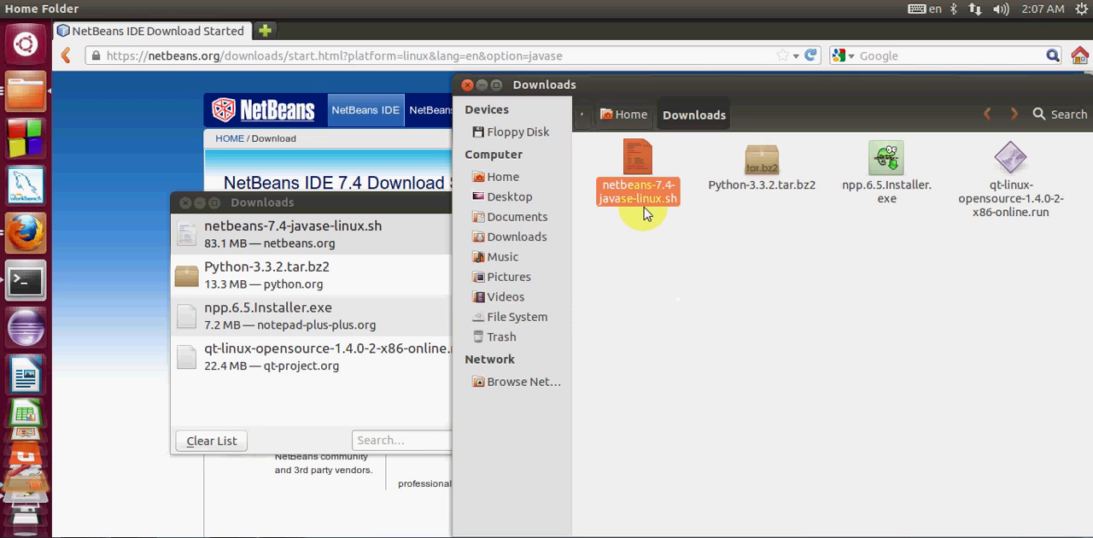
click(502, 178)
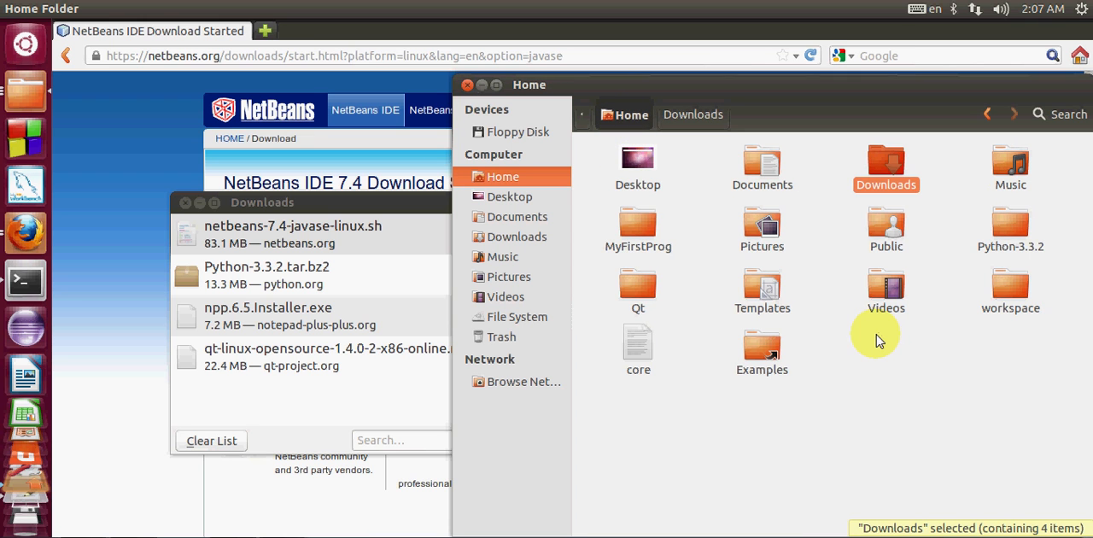
Create a new folder named netbeans in the Home folder.
right_click(878, 338)
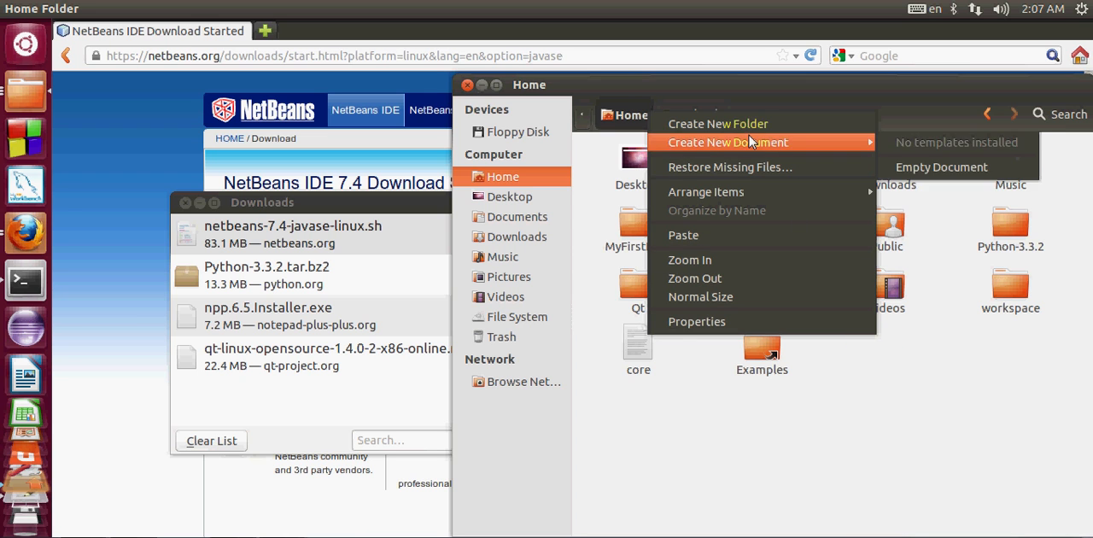
mouse_move(718, 123)
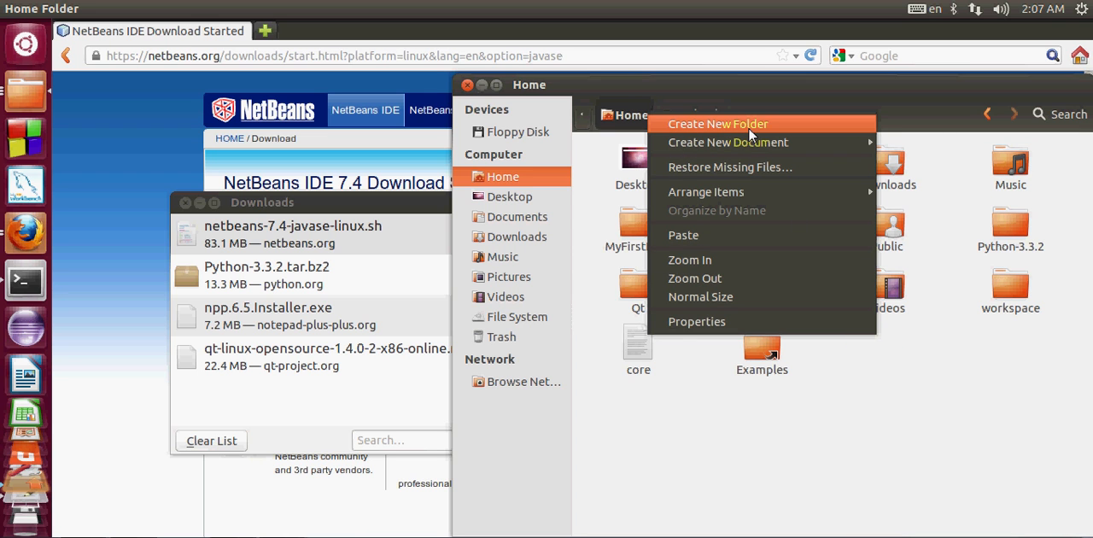
click(718, 123)
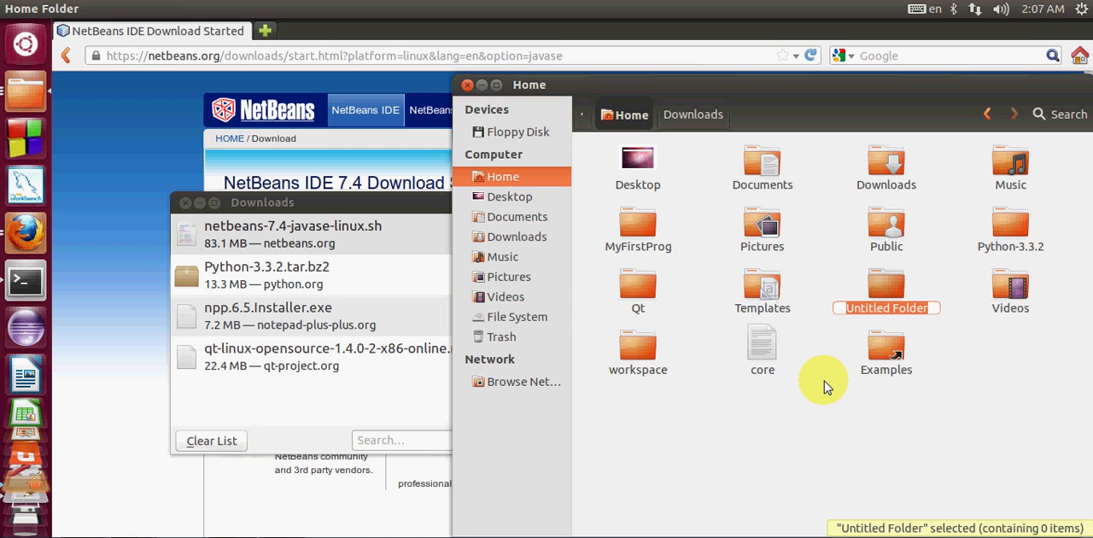
text(netbeans)
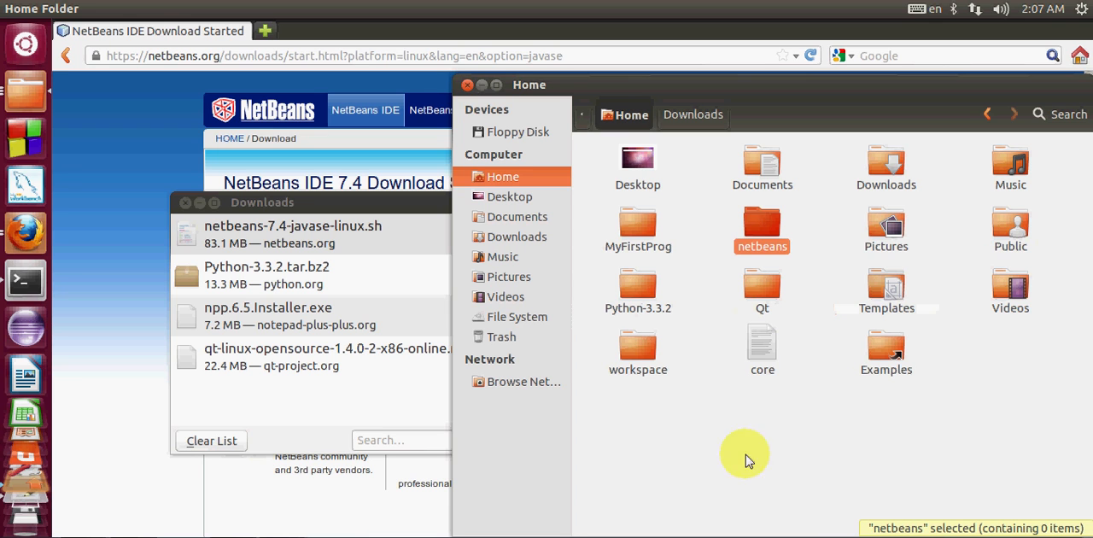
Paste the installer into the netbeans folder and start a Terminal.
double_click(762, 226)
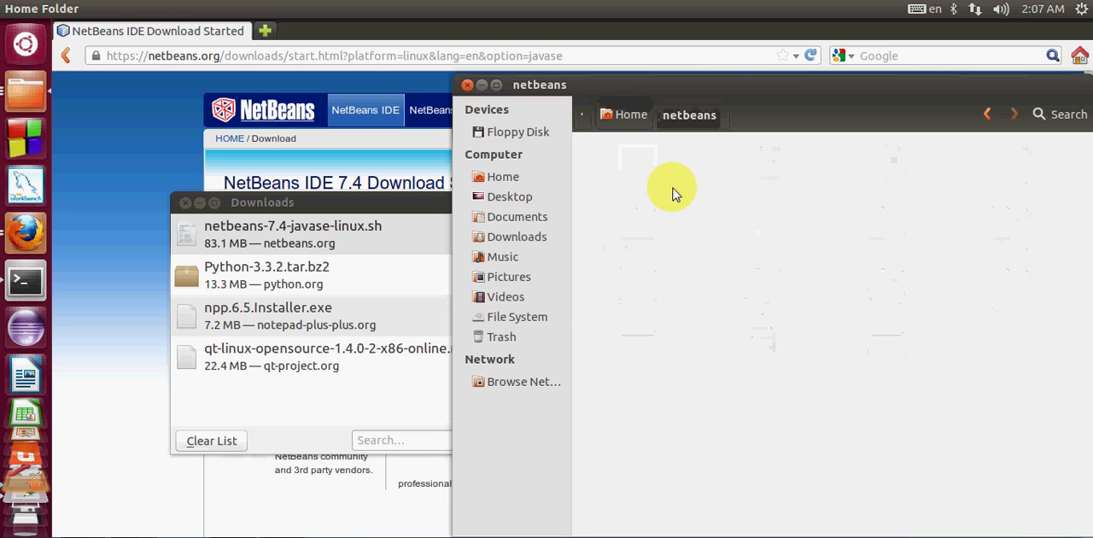
right_click(673, 186)
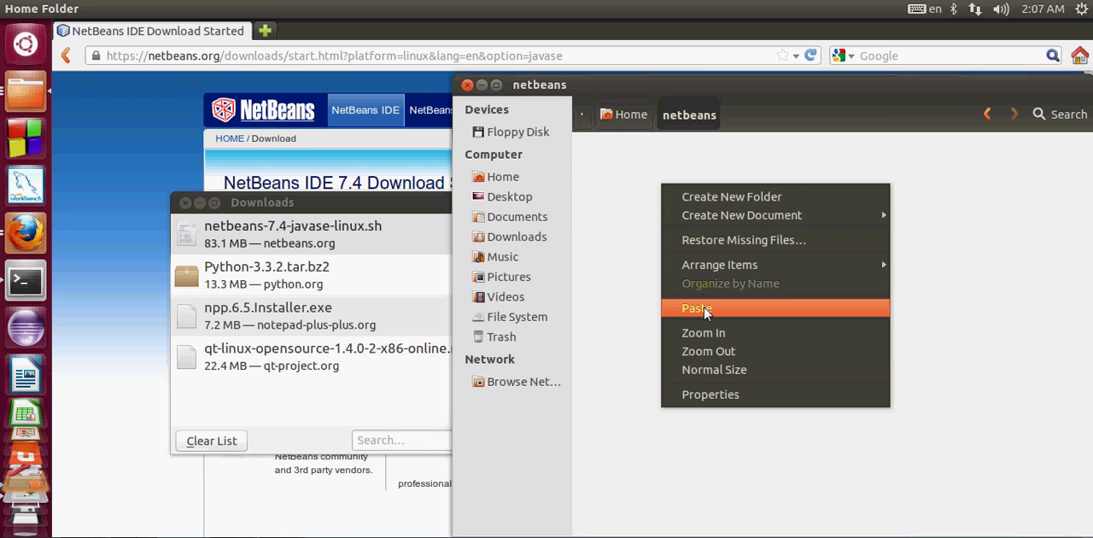
click(697, 307)
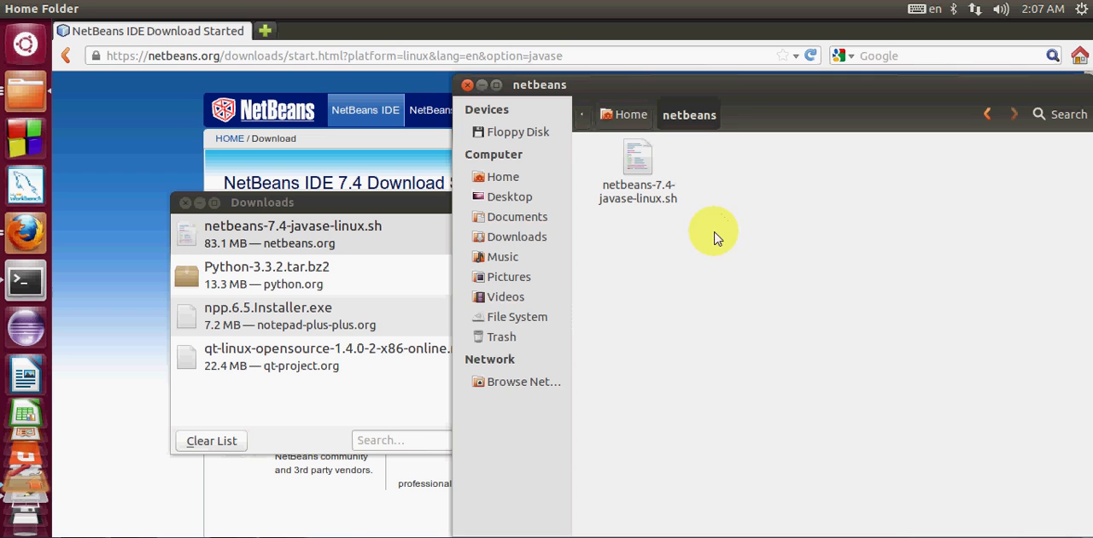
mouse_move(642, 309)
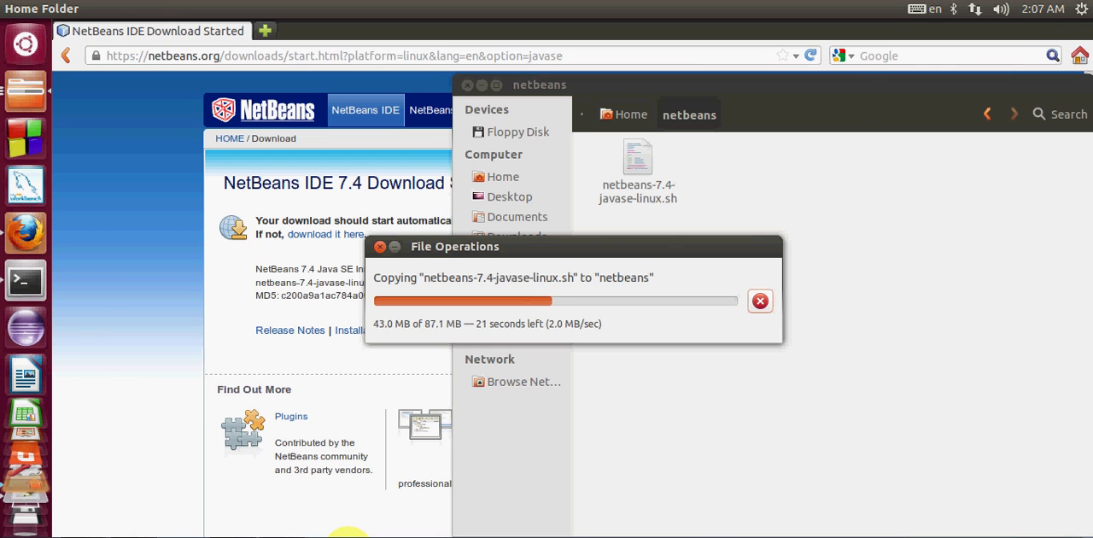
click(24, 280)
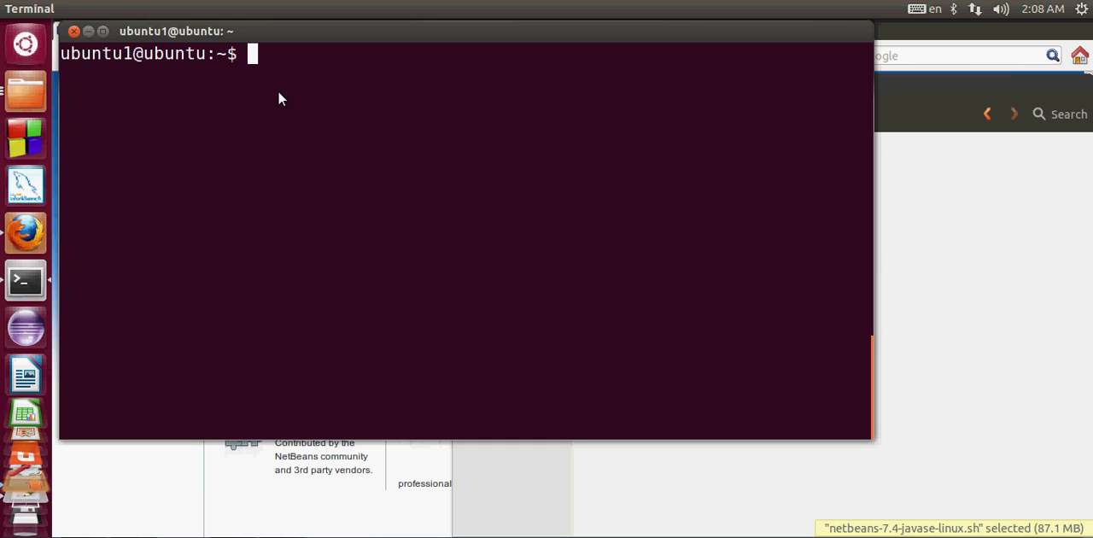
Change directory into the netbeans folder with cd netbeans/.
text(cd)
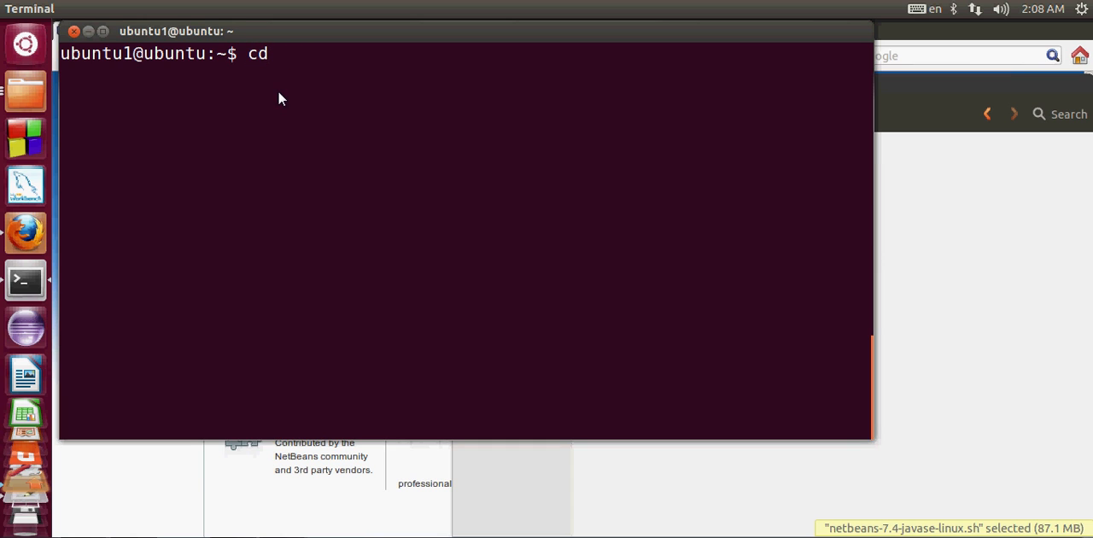
text(netbeans/)
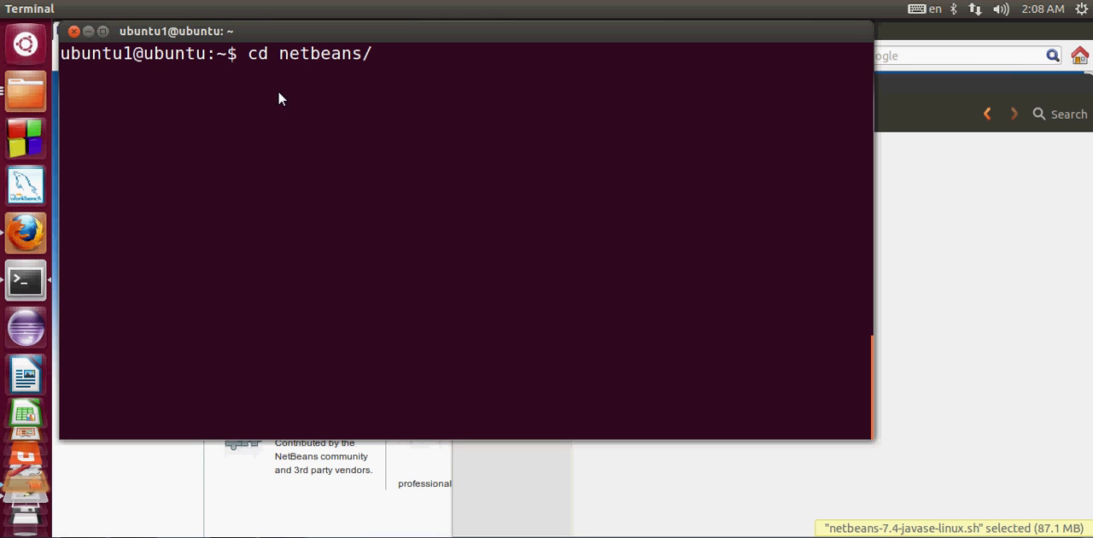
key(Return)
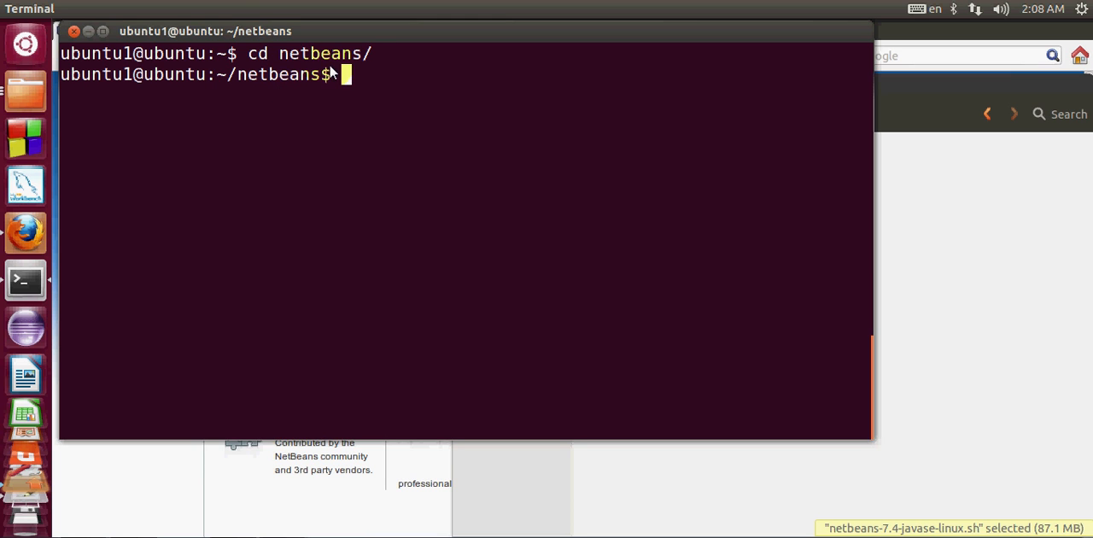
mouse_move(988, 291)
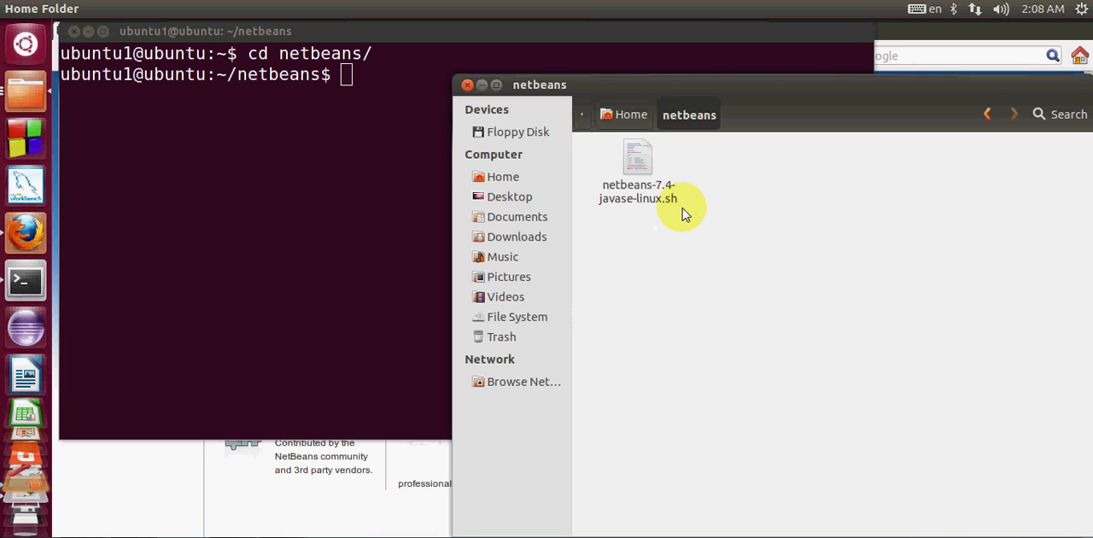
Run sudo chmod +x netbeans-* and supply the administrator password.
text(sudo chmod +x netbeans-*)
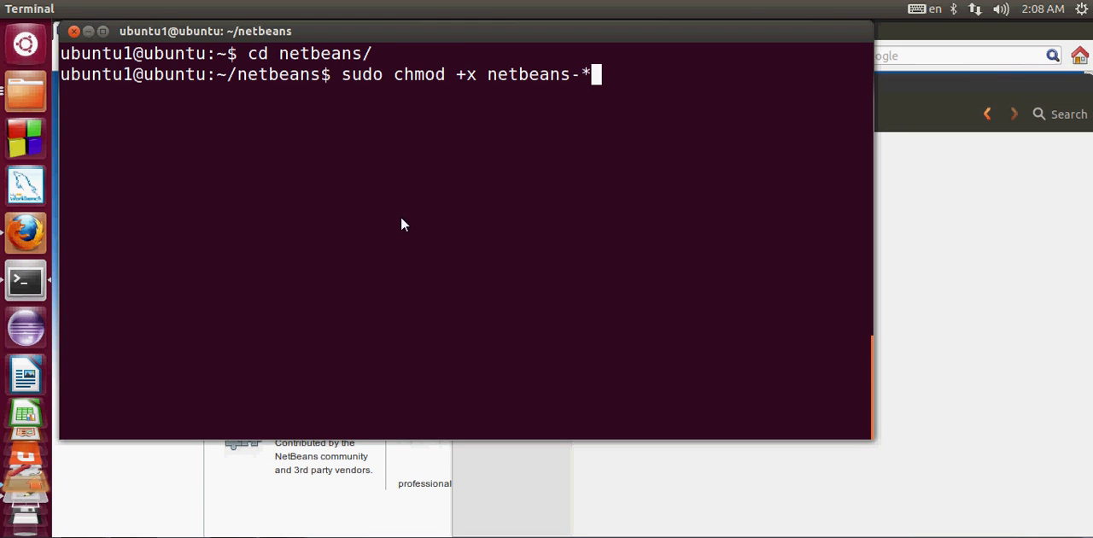
mouse_move(451, 87)
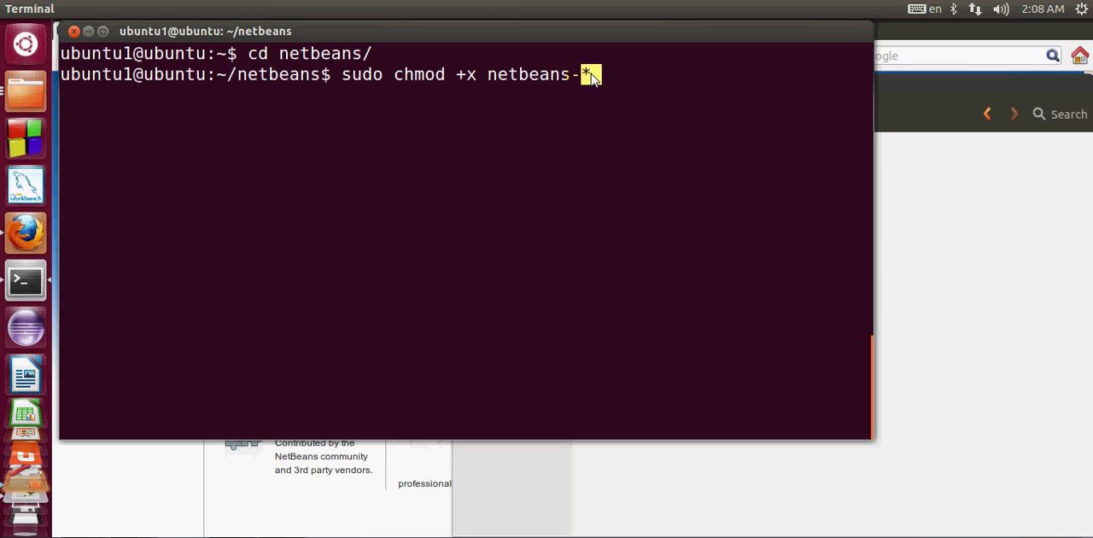
mouse_move(666, 113)
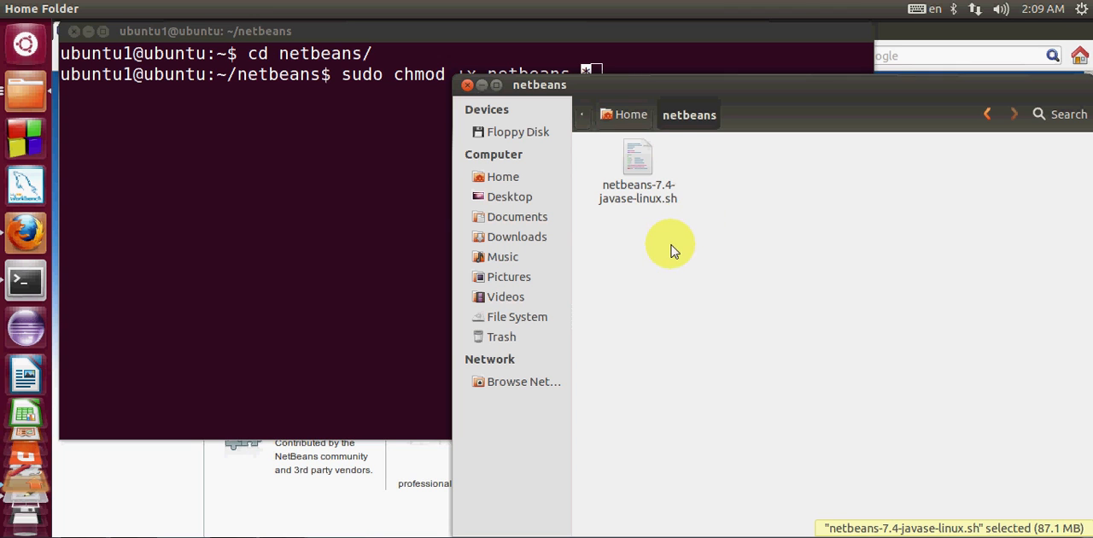
click(637, 171)
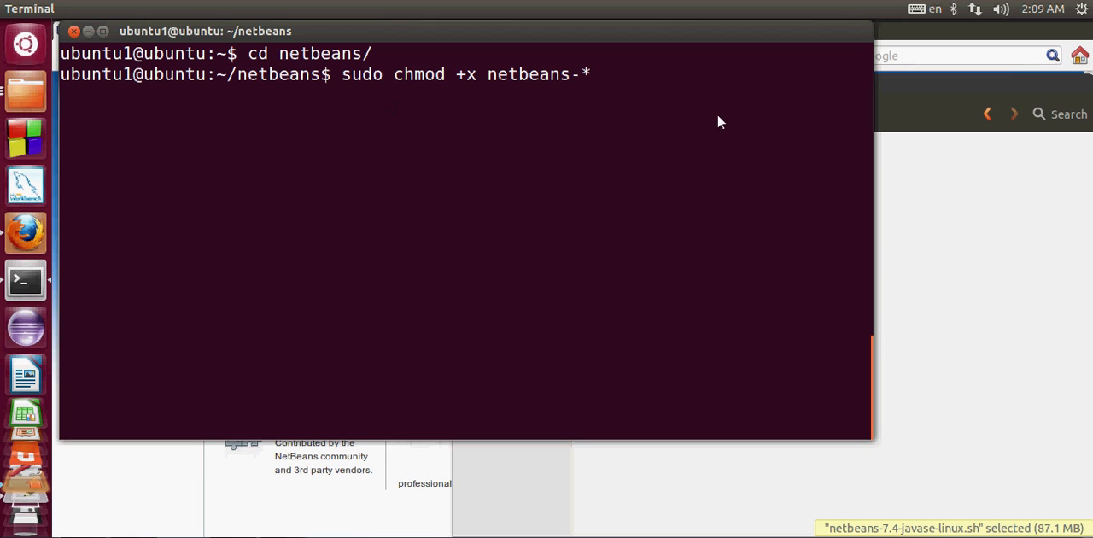
key(Return)
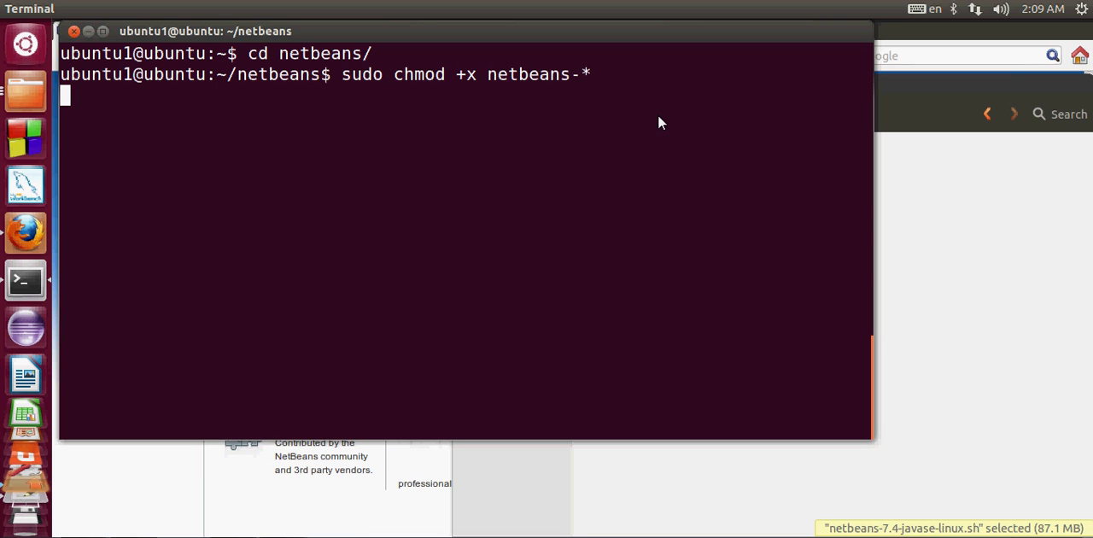
key(Return)
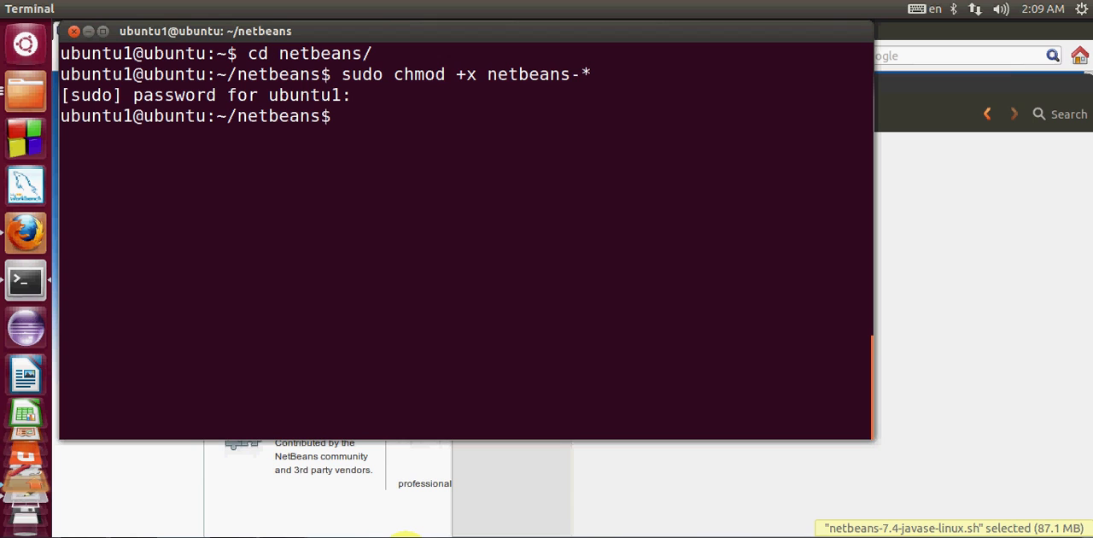
mouse_move(480, 234)
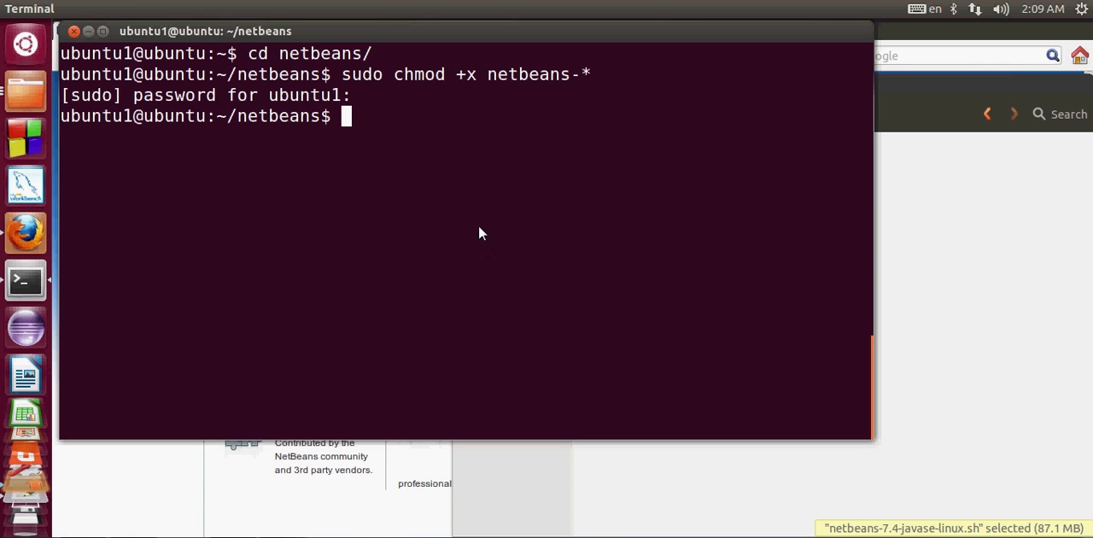
mouse_move(359, 178)
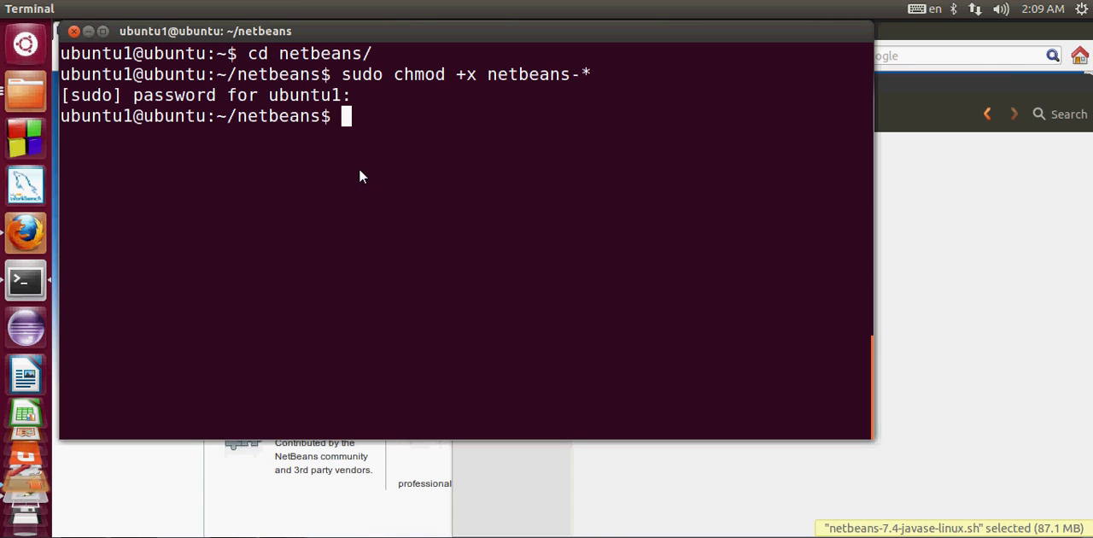
Launch the installer as administrator with sudo ./netbeans-*.
text(sudo ./netbeans-*)
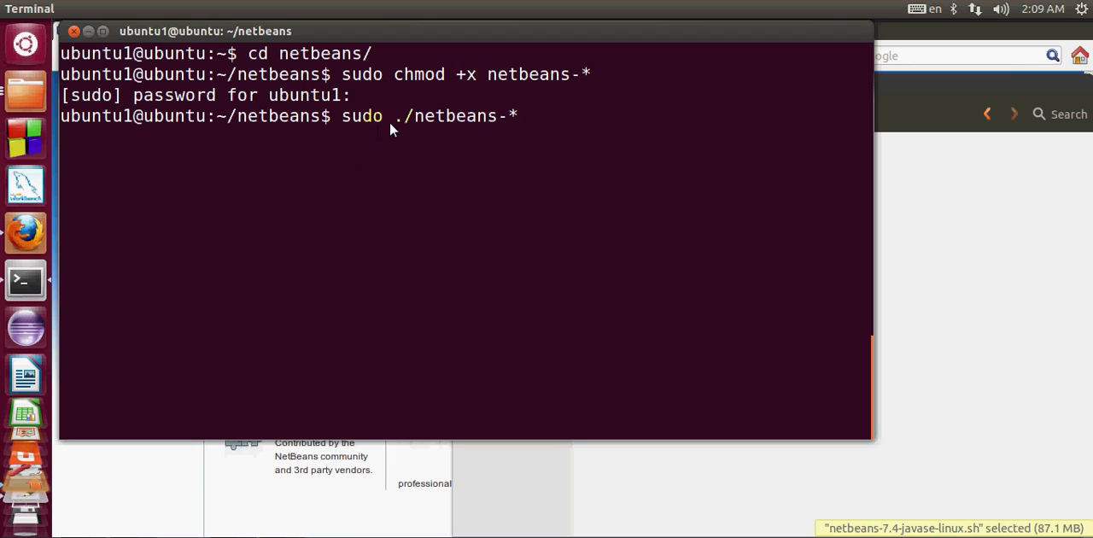
mouse_move(437, 126)
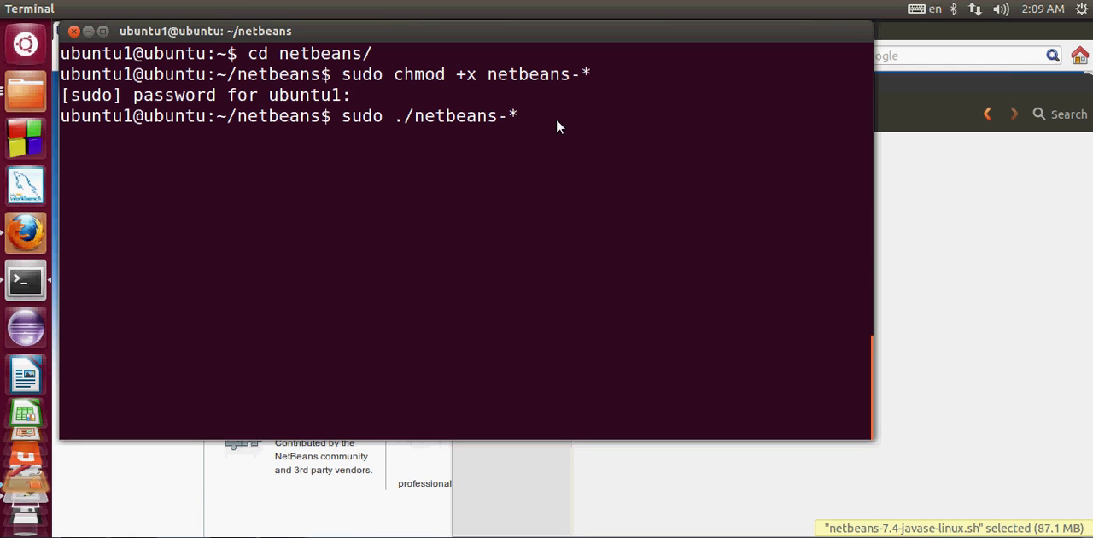
key(Return)
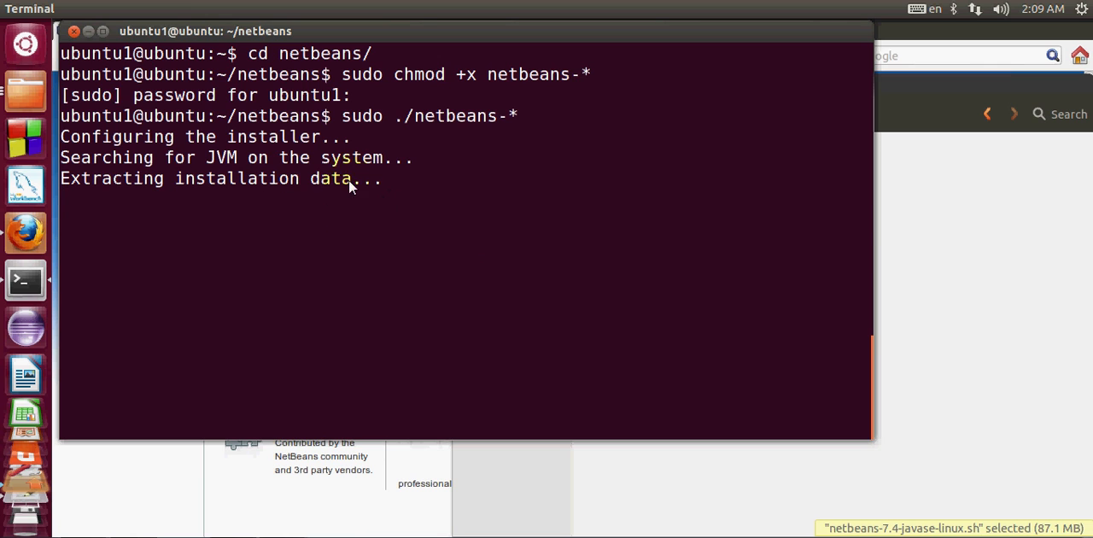
mouse_move(396, 187)
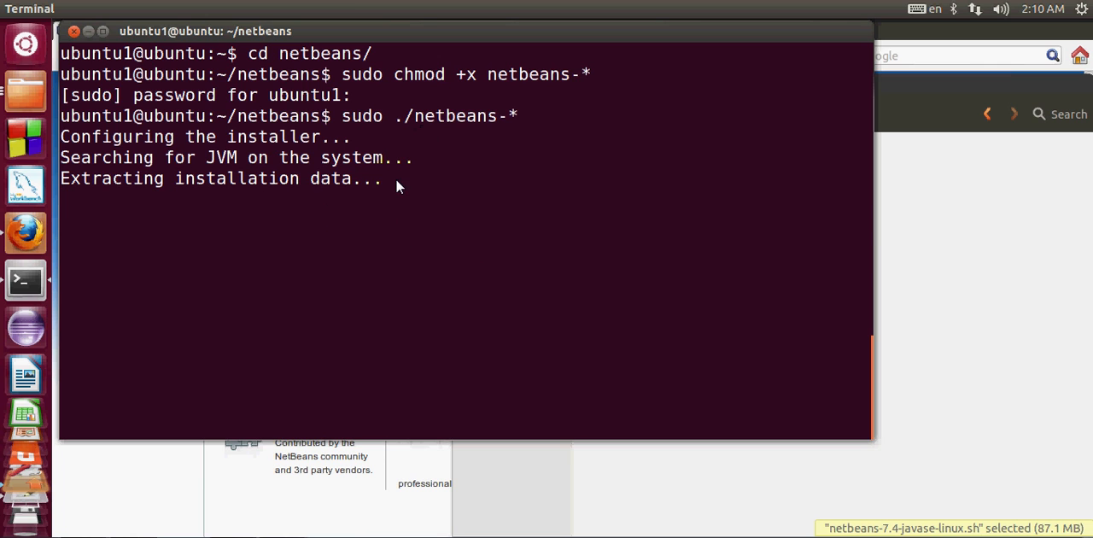
mouse_move(453, 205)
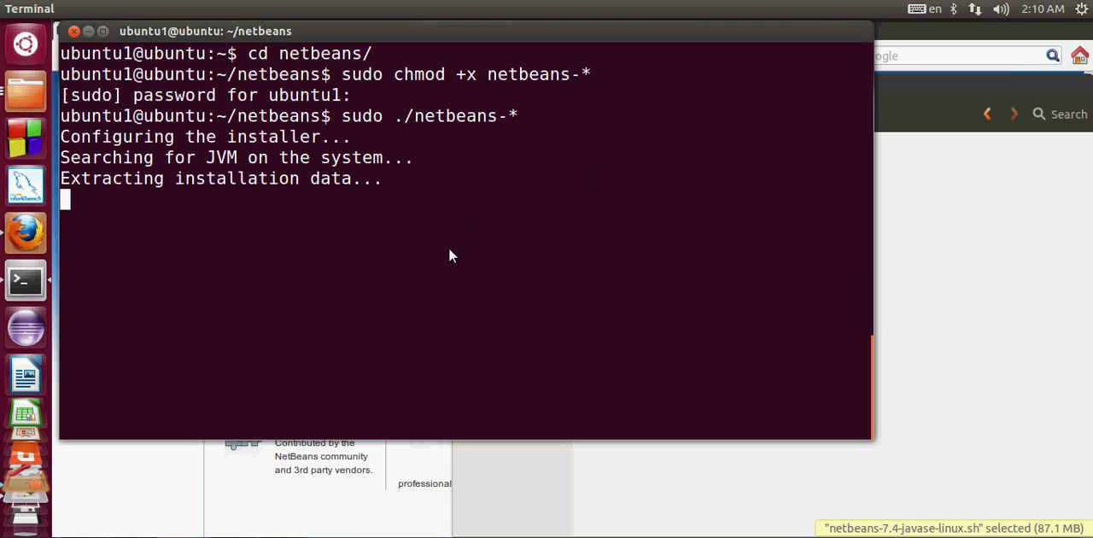
mouse_move(577, 243)
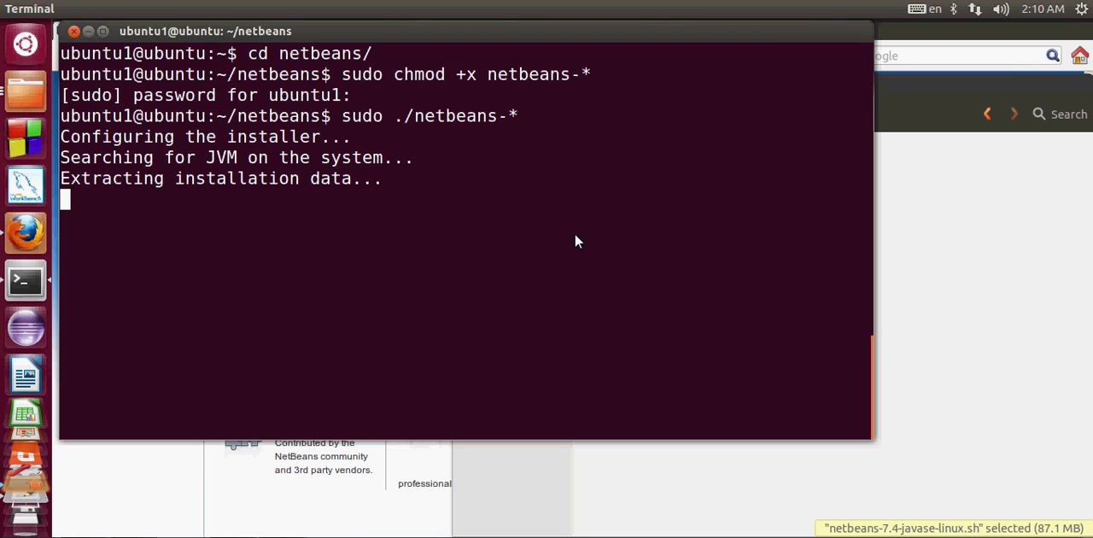
mouse_move(570, 236)
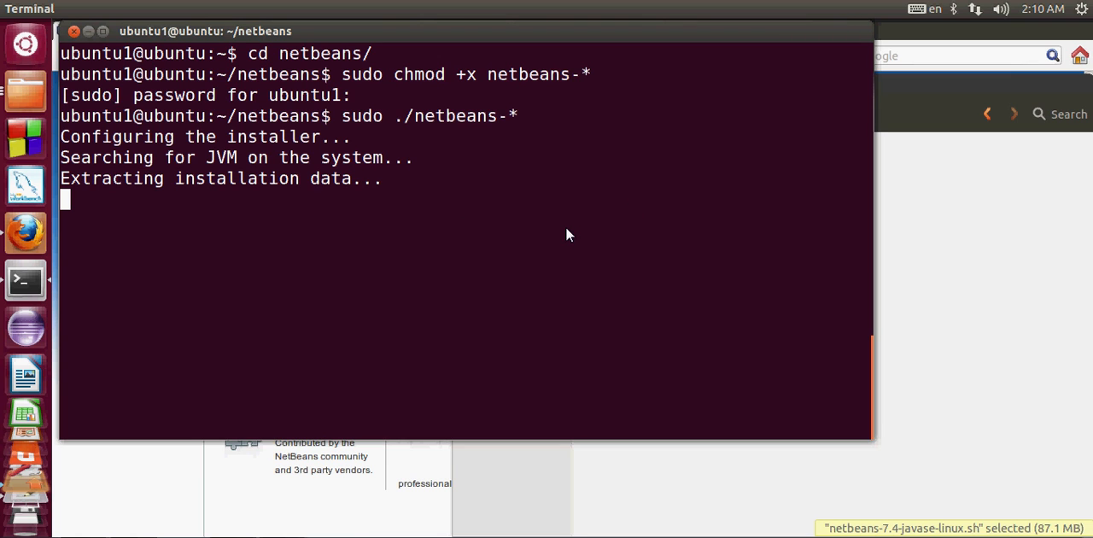
mouse_move(567, 229)
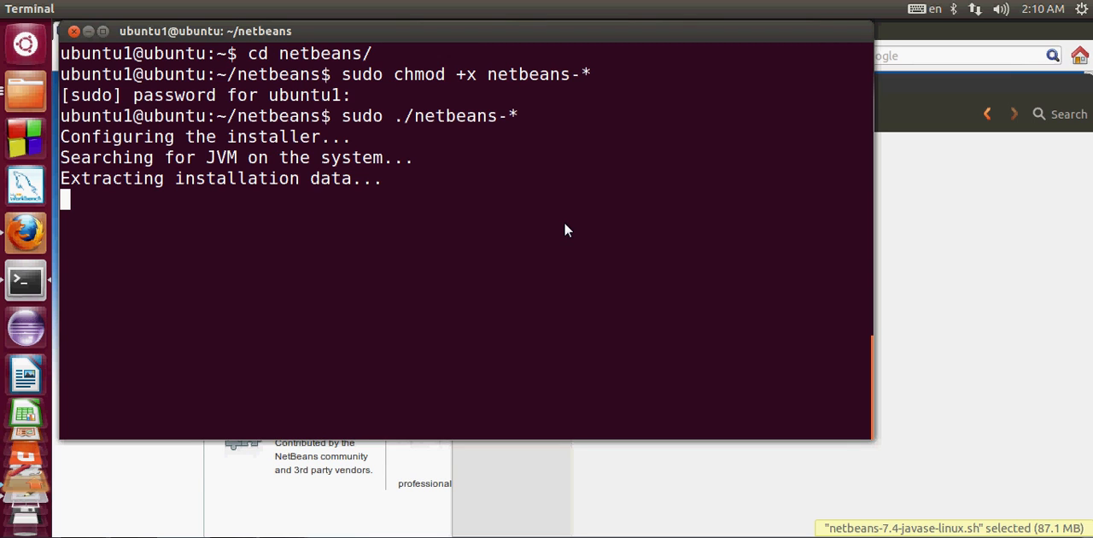
mouse_move(452, 201)
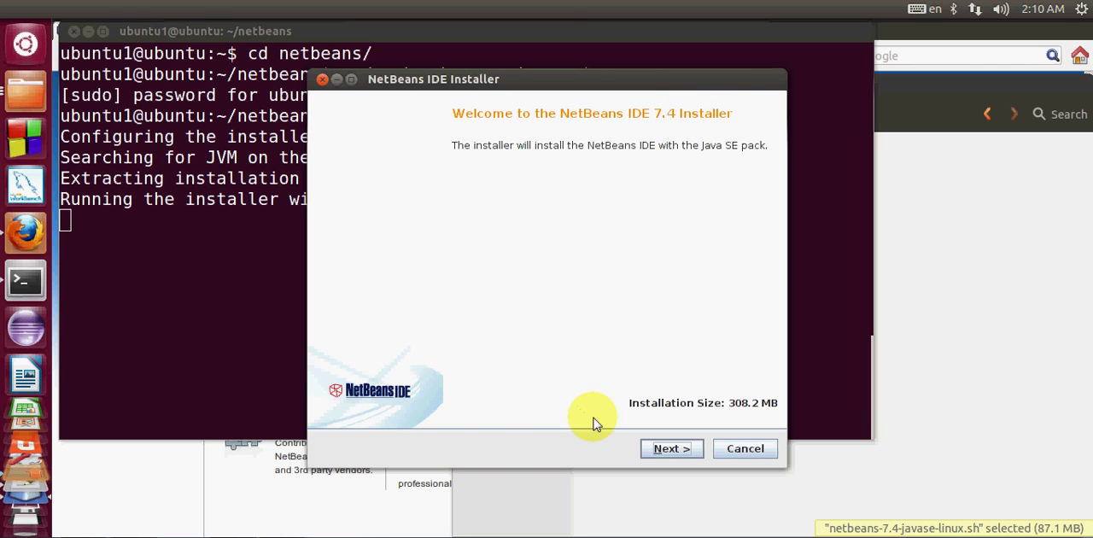
mouse_move(666, 427)
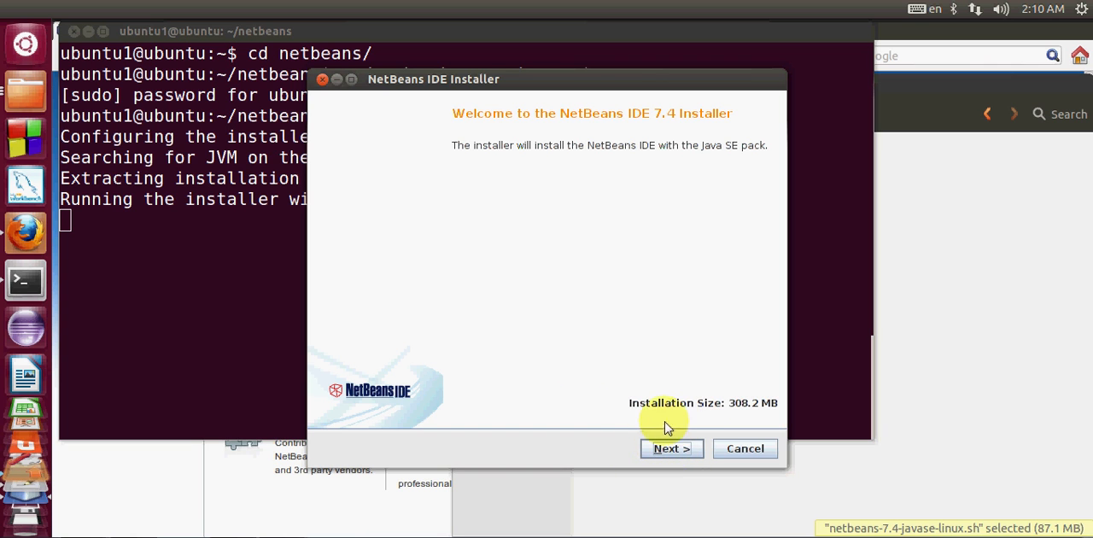
mouse_move(611, 140)
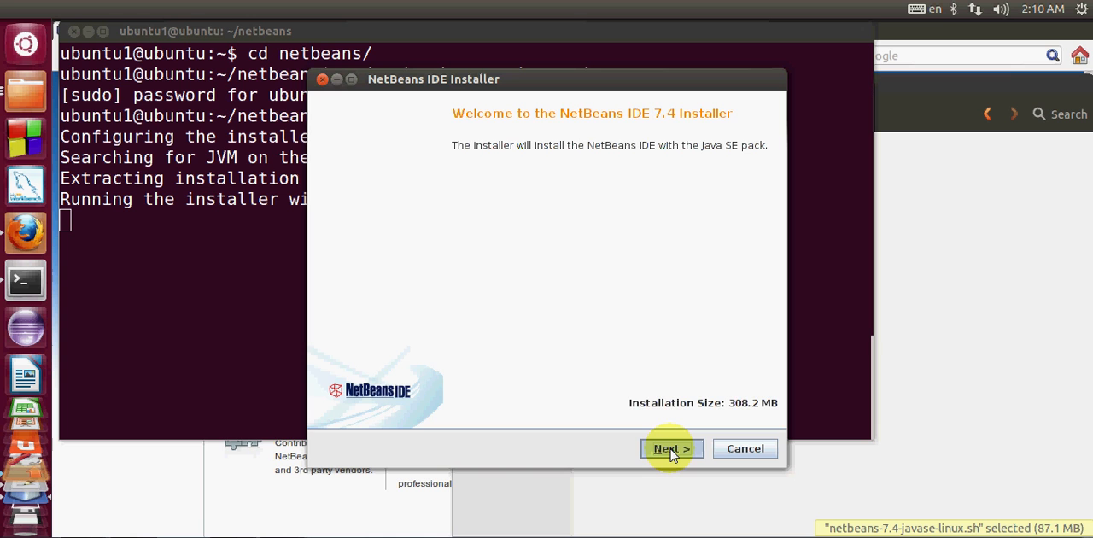
Continue past the installer welcome page to the NetBeans IDE 7.4 license agreement.
click(671, 447)
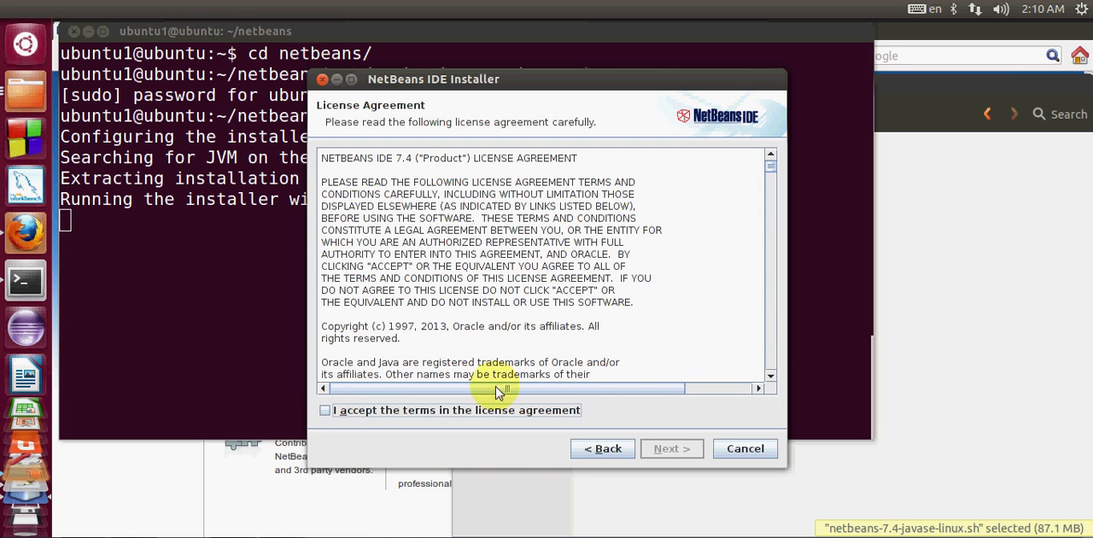
mouse_move(382, 382)
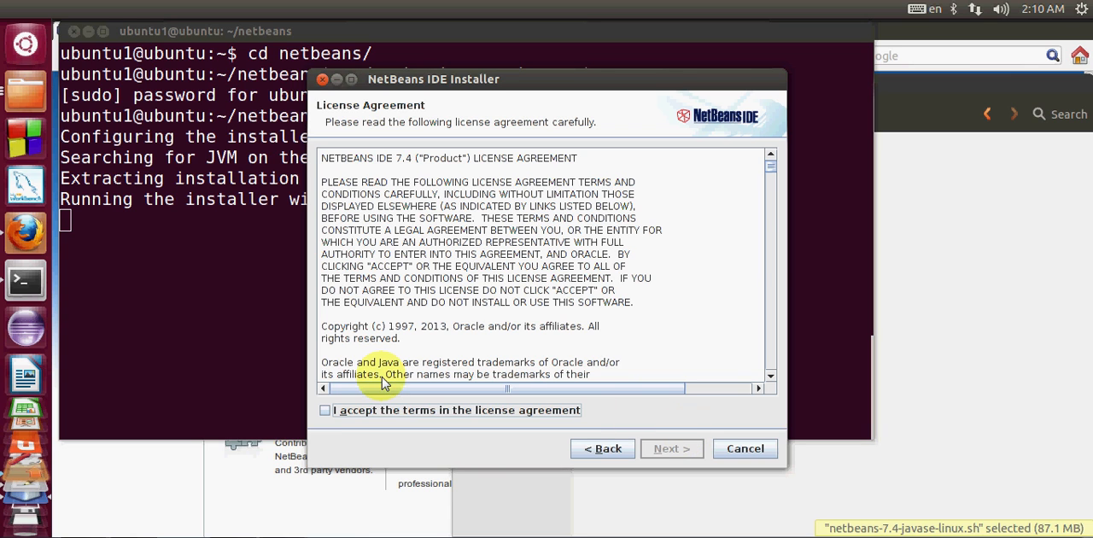
mouse_move(642, 447)
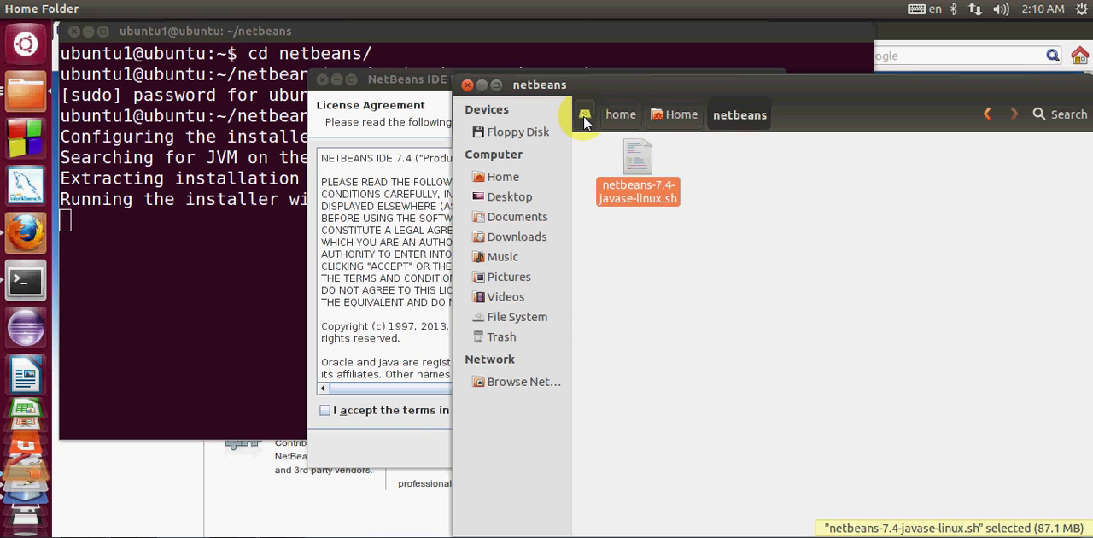
Browse to the Home folder in Files and turn on Show Hidden Files.
click(516, 316)
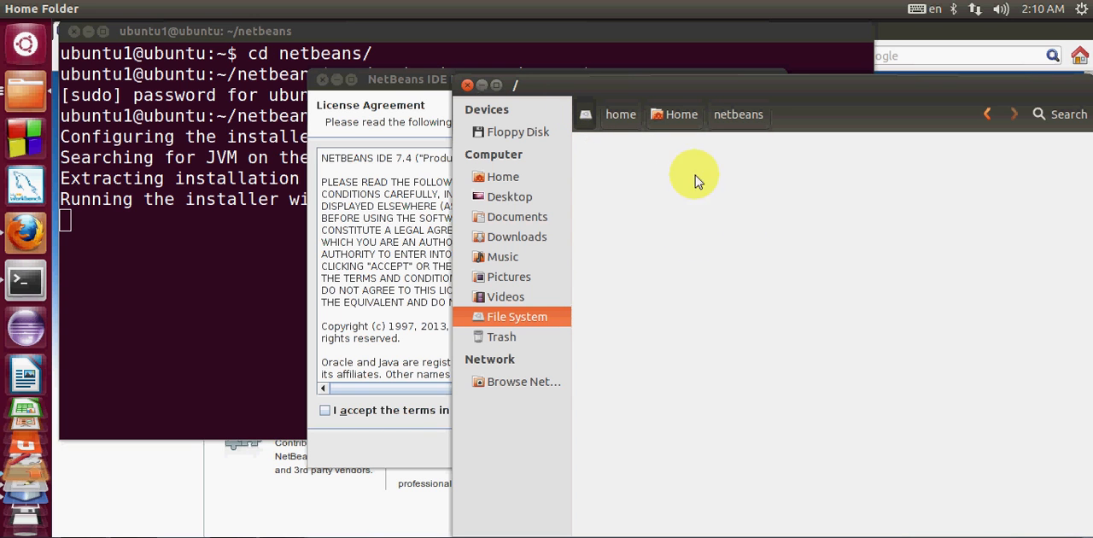
click(762, 229)
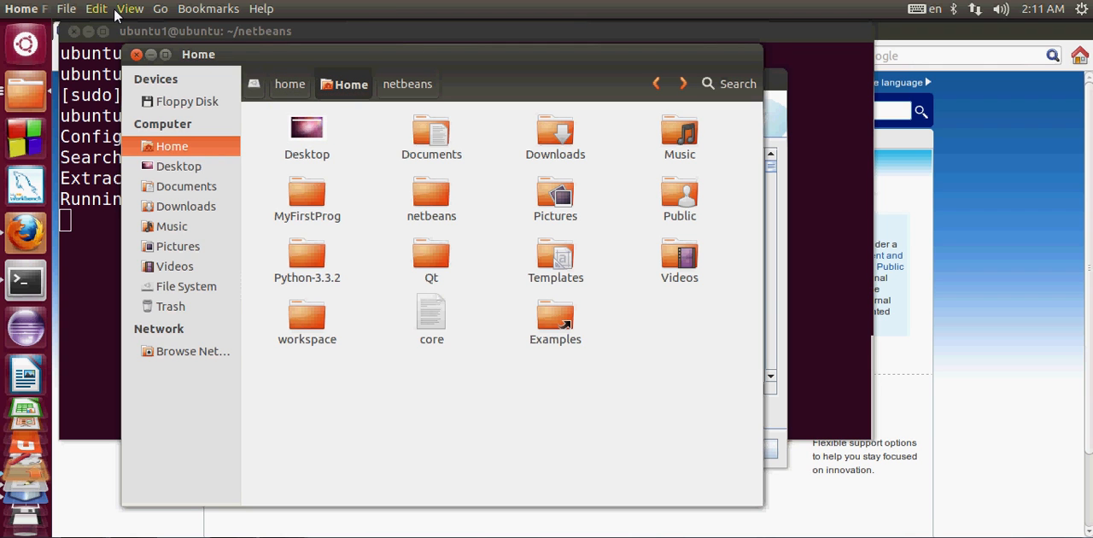
click(130, 8)
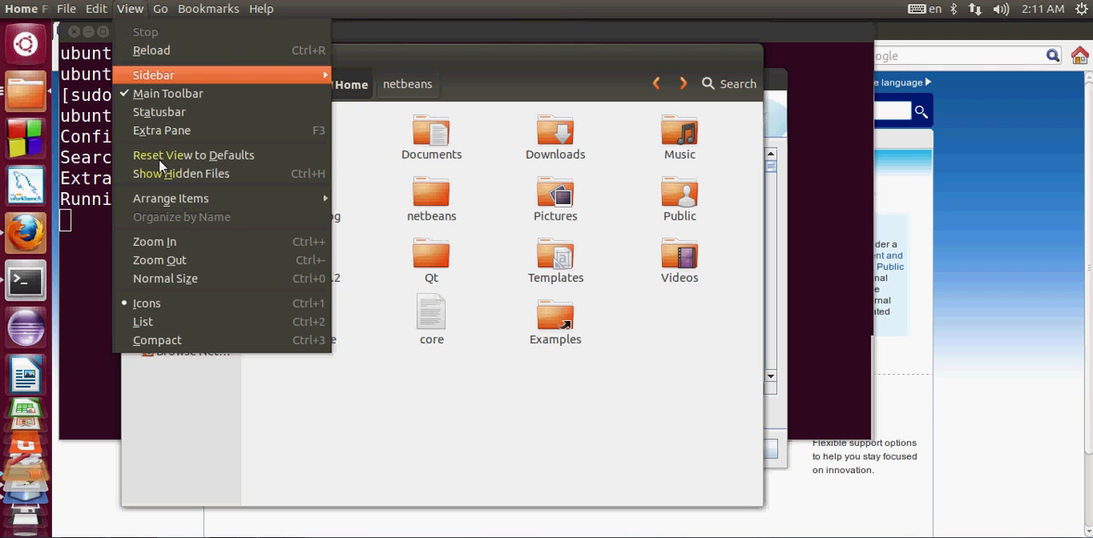
mouse_move(181, 174)
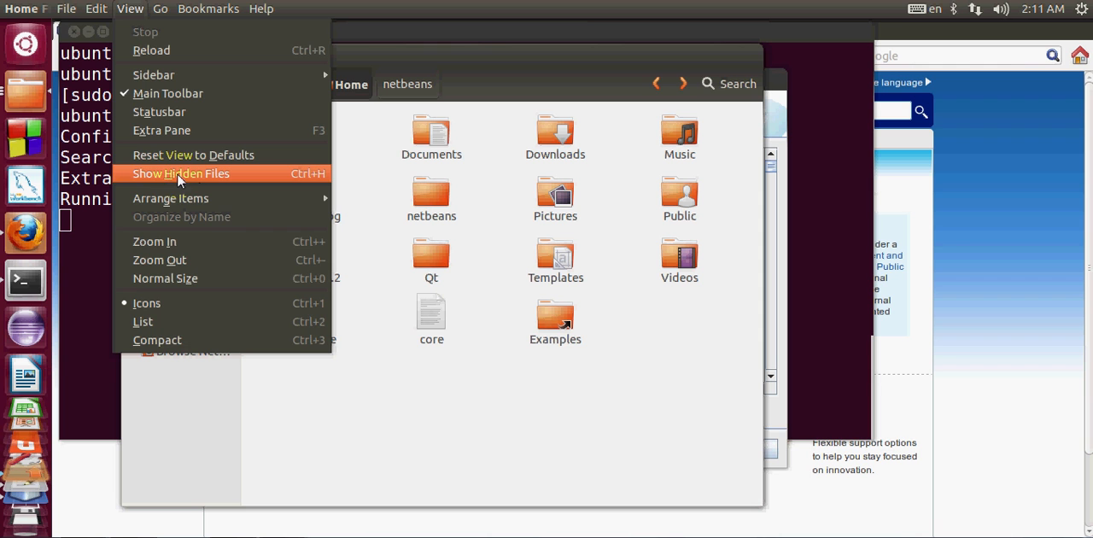
click(181, 174)
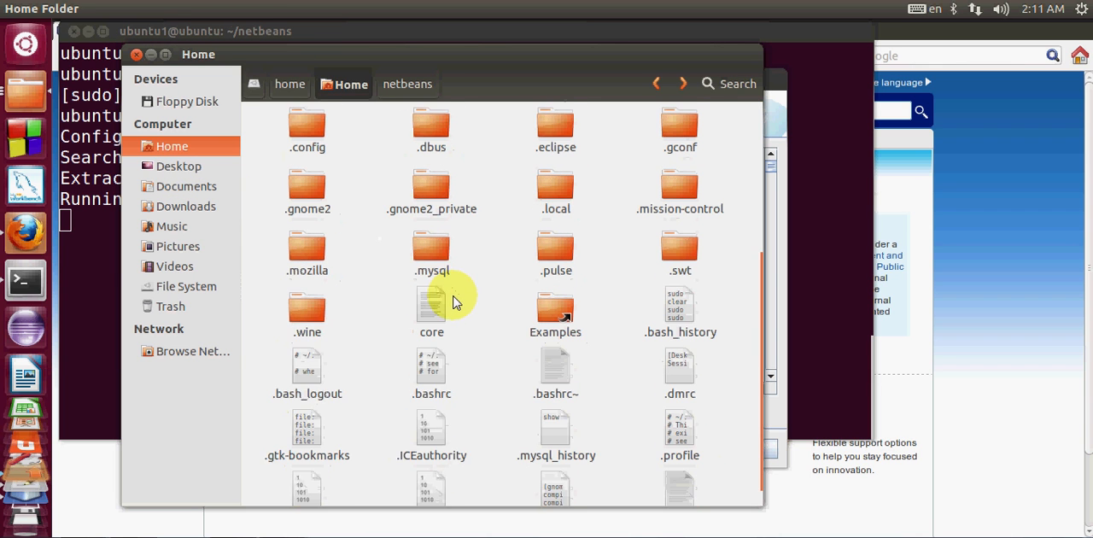
Locate the hidden .bashrc file and open it in gedit.
scroll(down, 3)
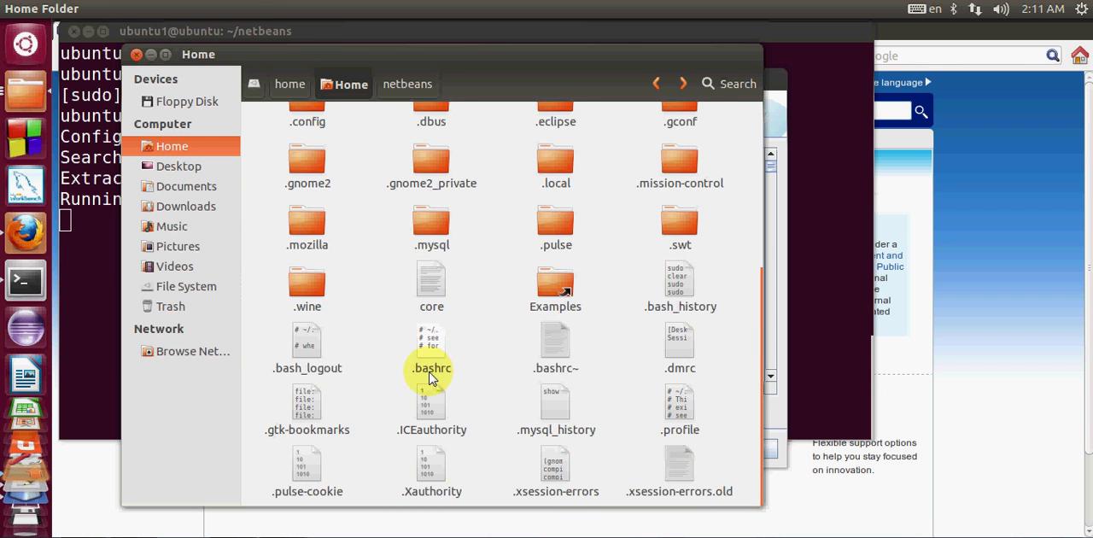
click(431, 347)
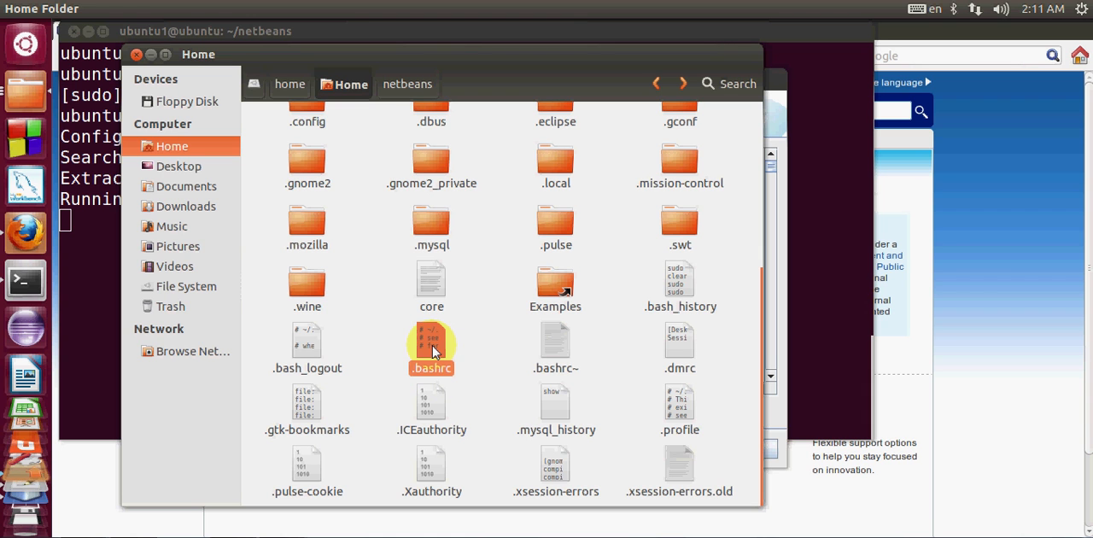
click(431, 350)
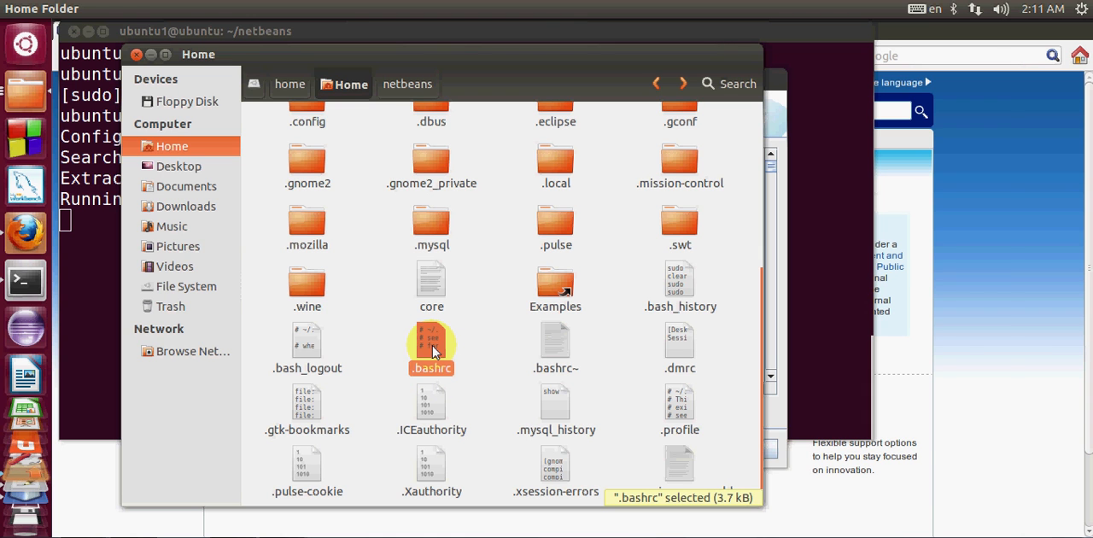
double_click(430, 340)
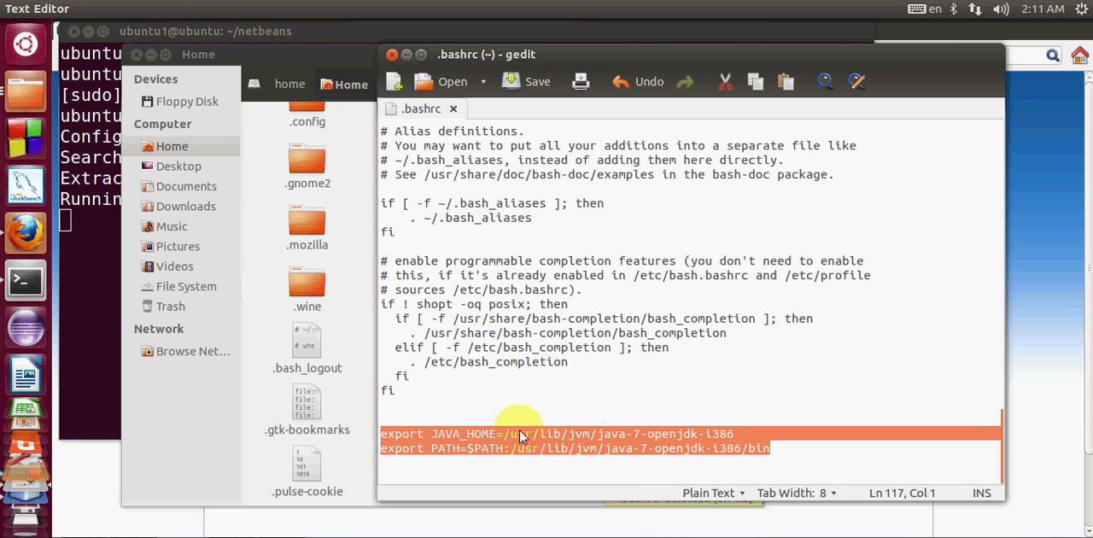
mouse_move(632, 444)
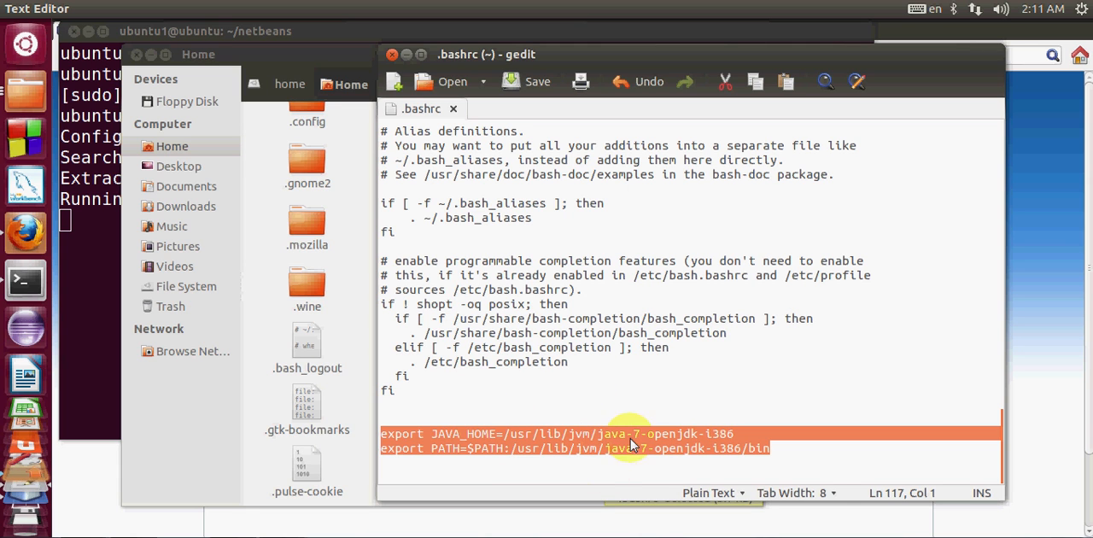
Switch between the installer and gedit to inspect the JAVA_HOME and PATH exports.
click(769, 447)
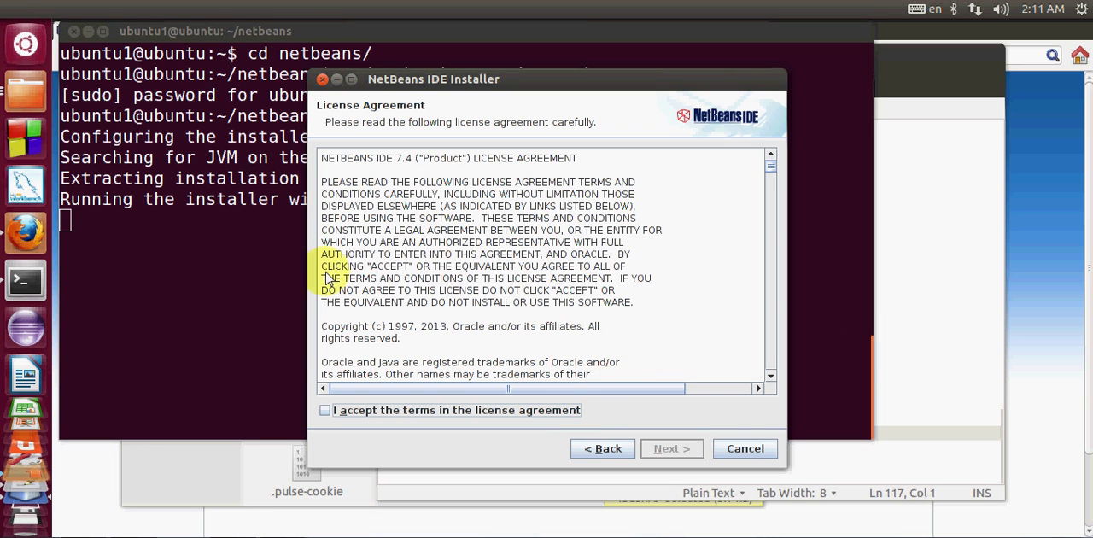
click(324, 410)
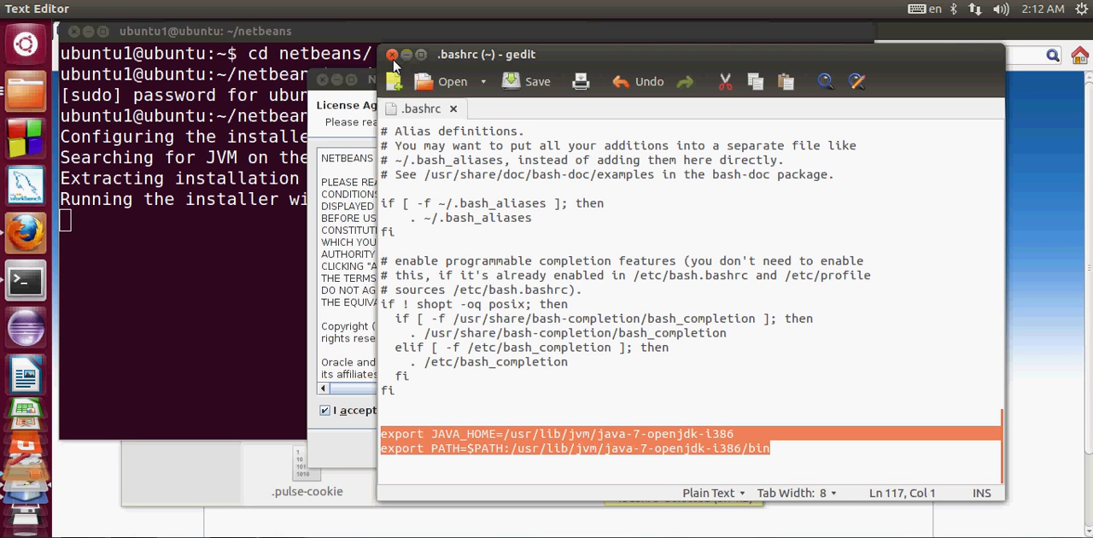
Accept the NetBeans and JUnit licenses, keep /usr/local/netbeans-7.4 and default-java, reach Summary.
click(393, 55)
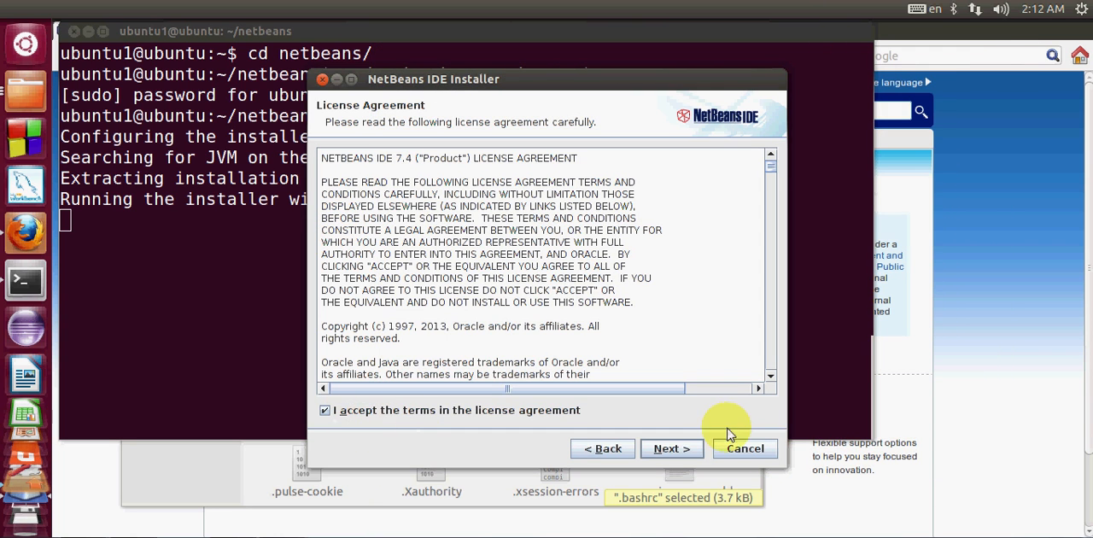
click(672, 448)
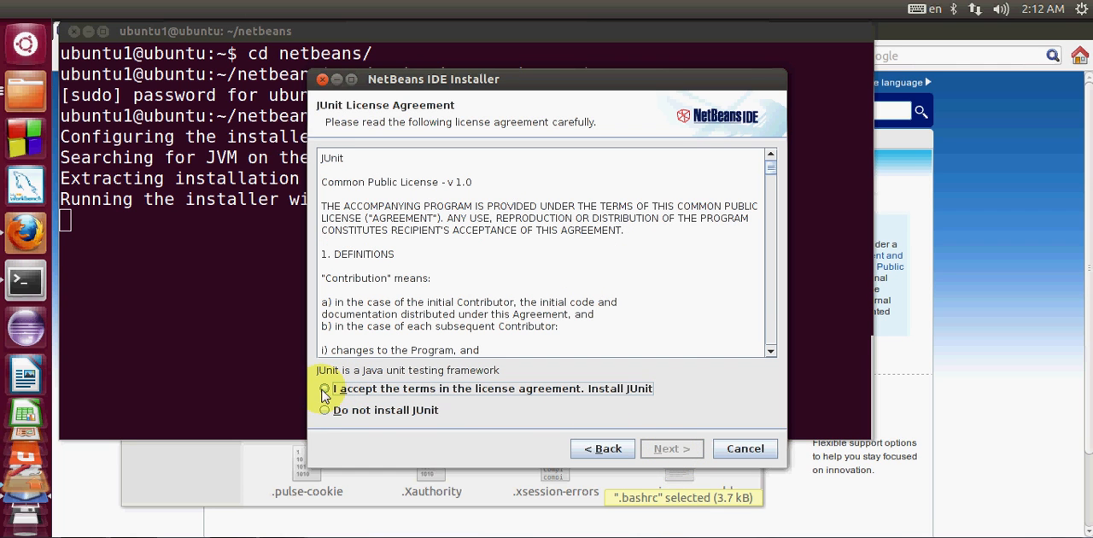
click(324, 389)
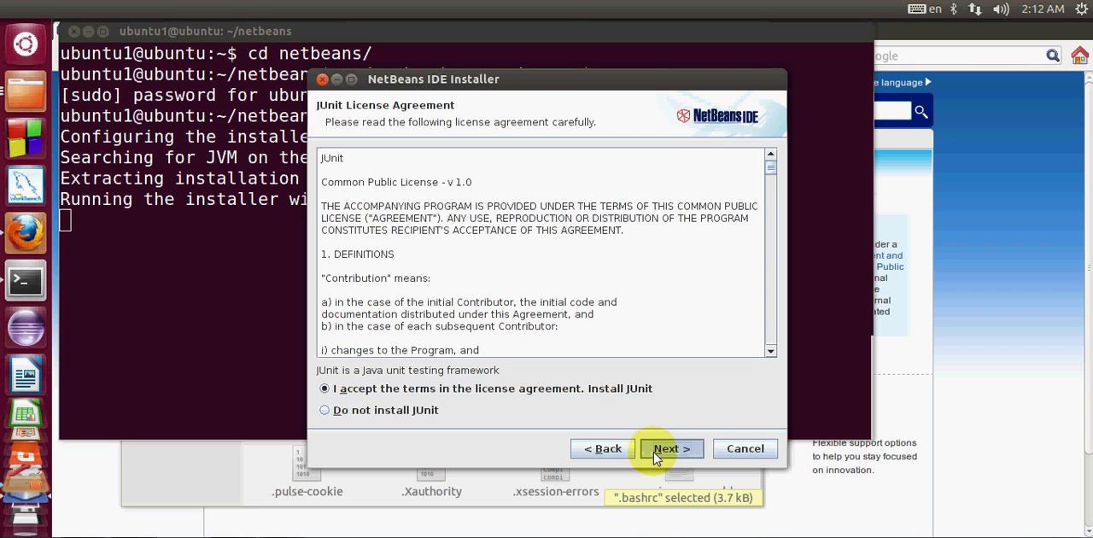
click(672, 448)
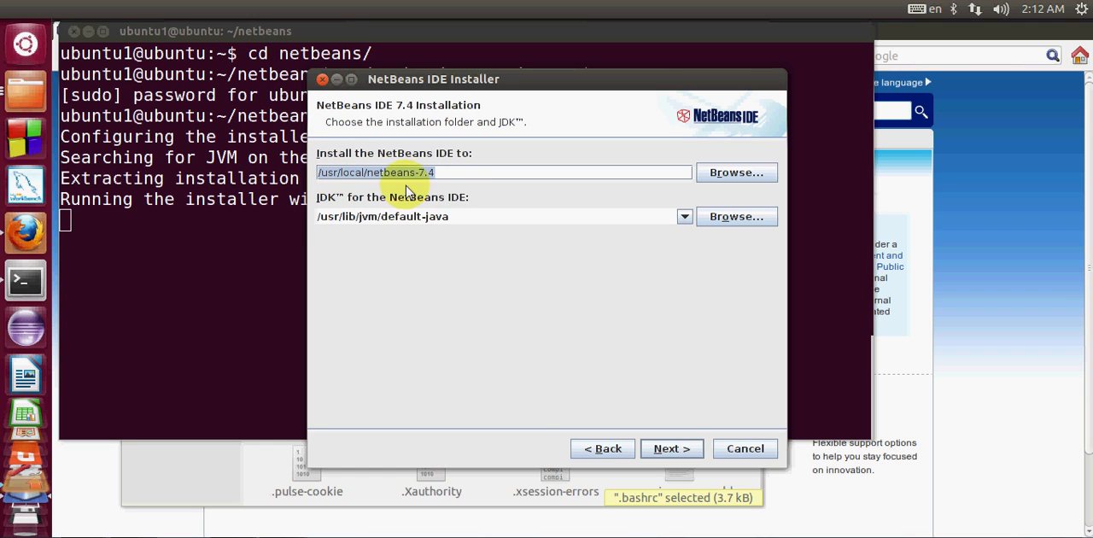
mouse_move(366, 221)
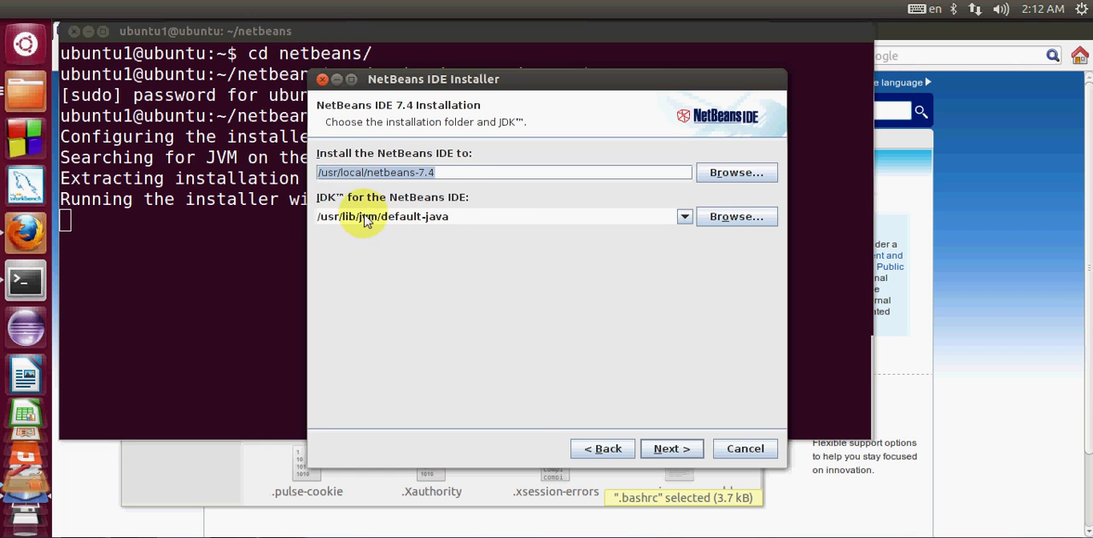
mouse_move(438, 226)
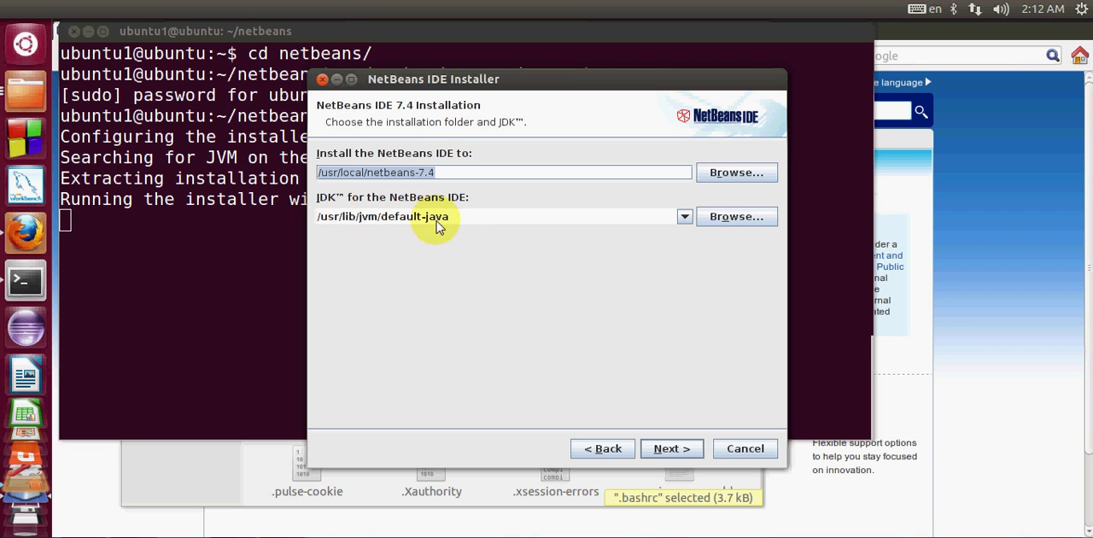
mouse_move(468, 224)
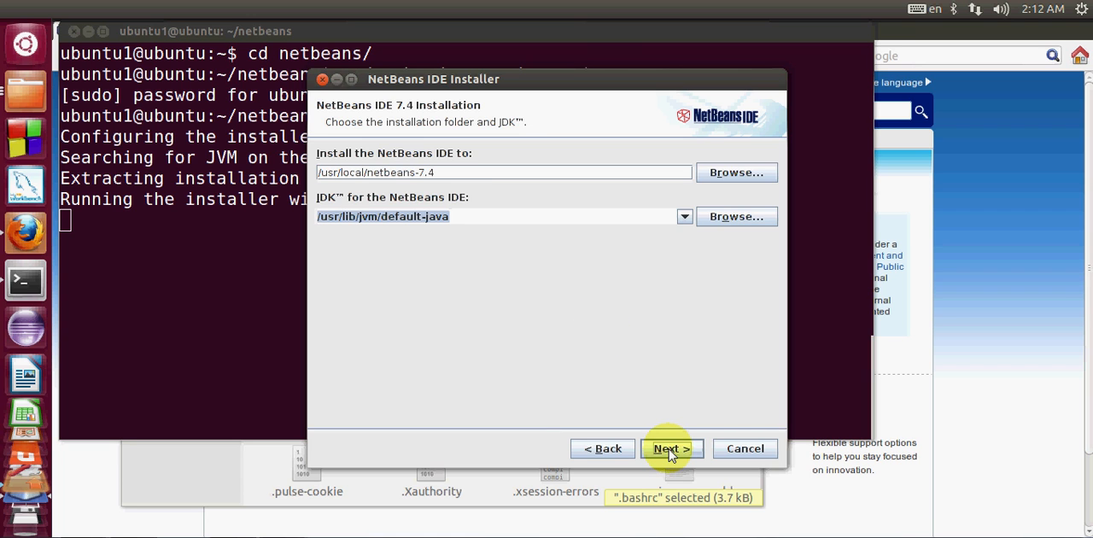
click(671, 448)
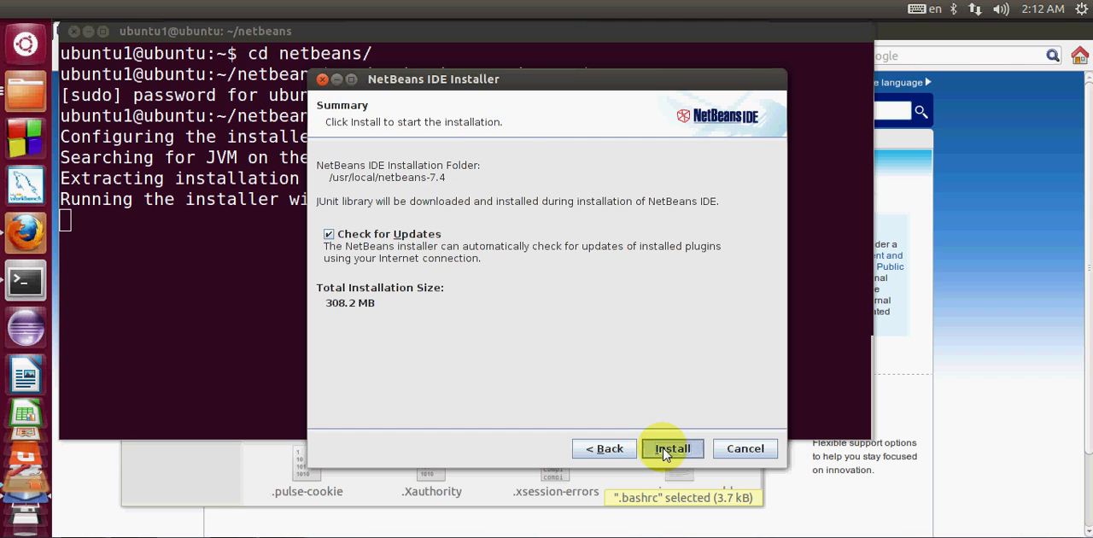
Start the installation and wait for the Setup Complete page.
click(673, 447)
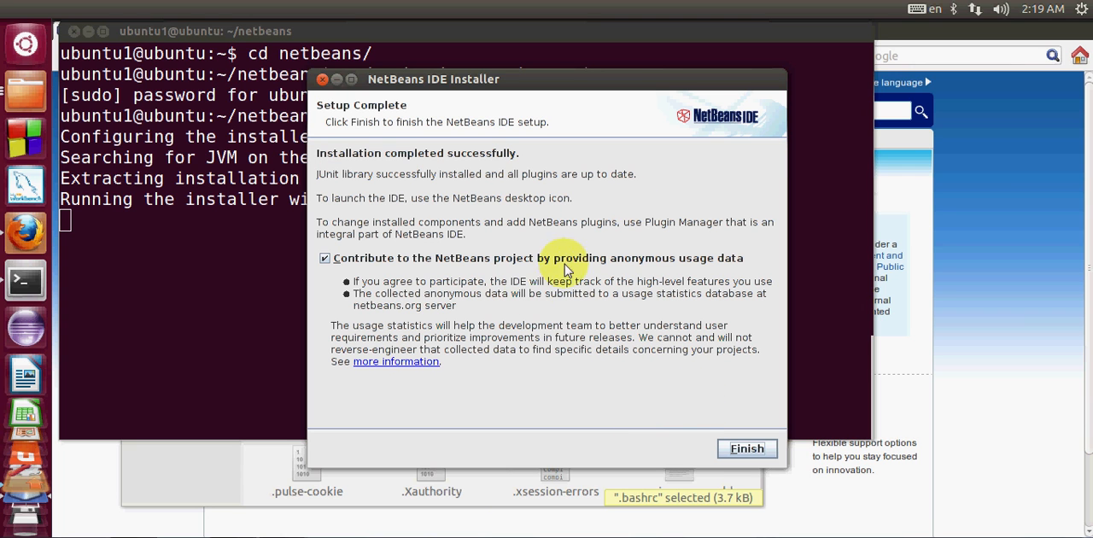
mouse_move(536, 259)
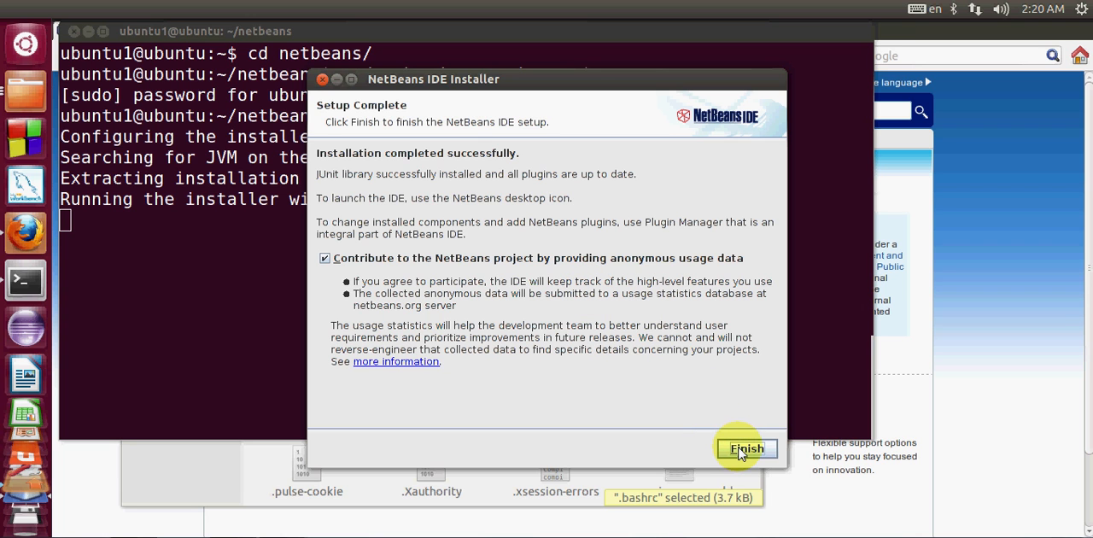
Finish the wizard so the terminal returns to the ~/netbeans prompt.
click(745, 447)
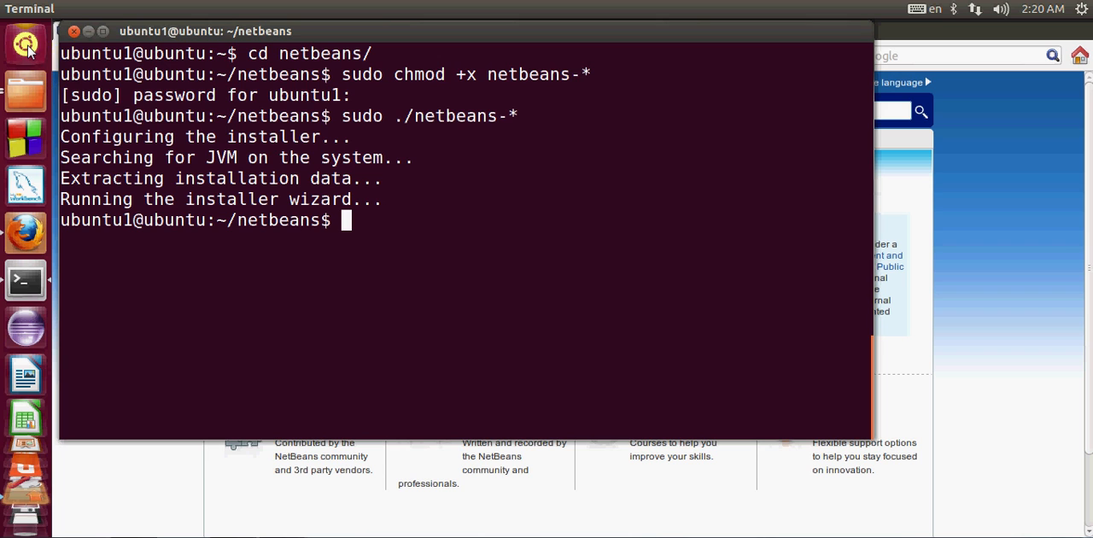
mouse_move(24, 44)
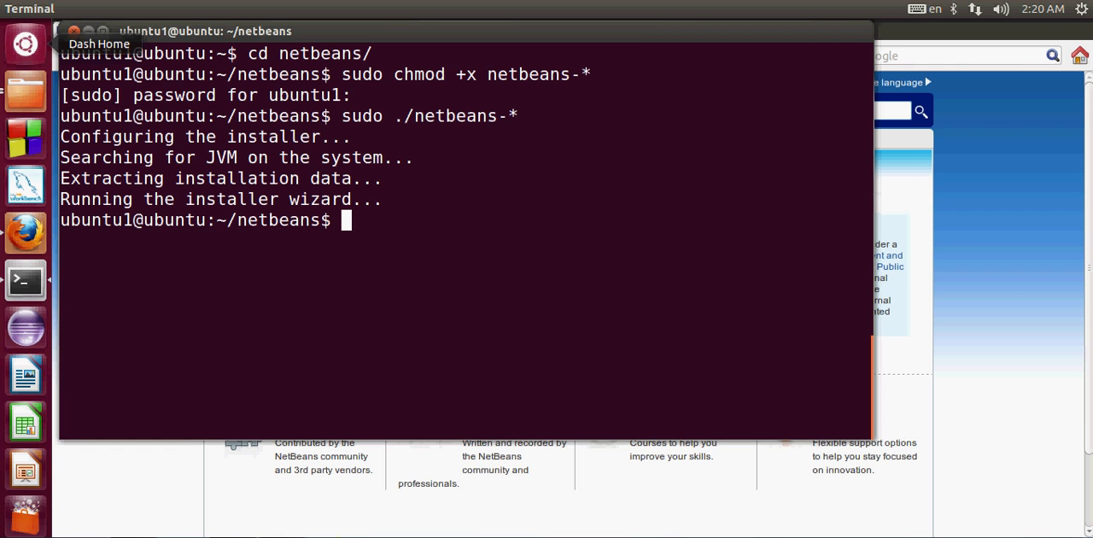
Search the Unity Dash for 'netbeans' to list NetBeans IDE 7.4.
click(24, 44)
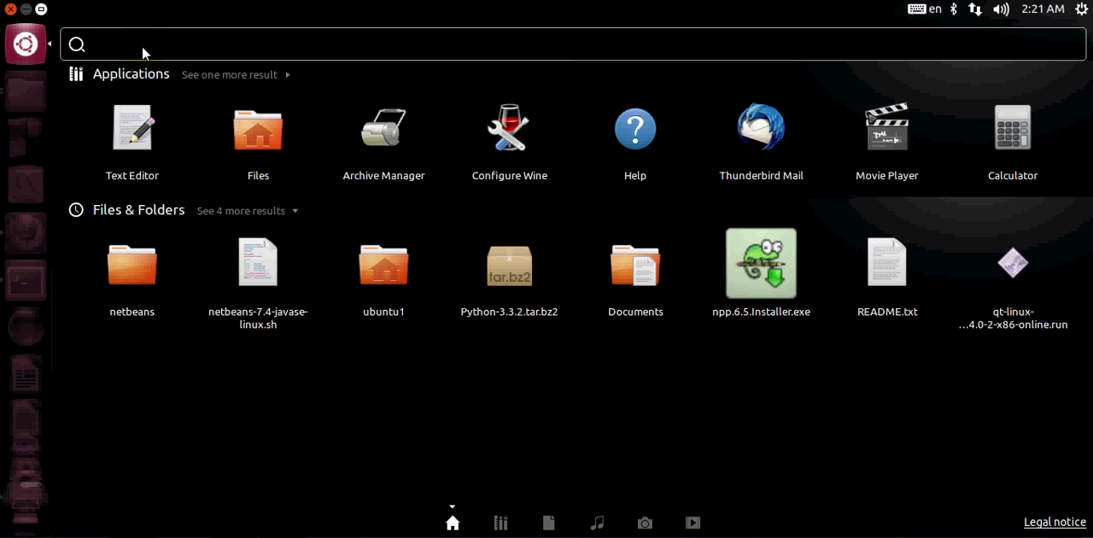
text(netbeans)
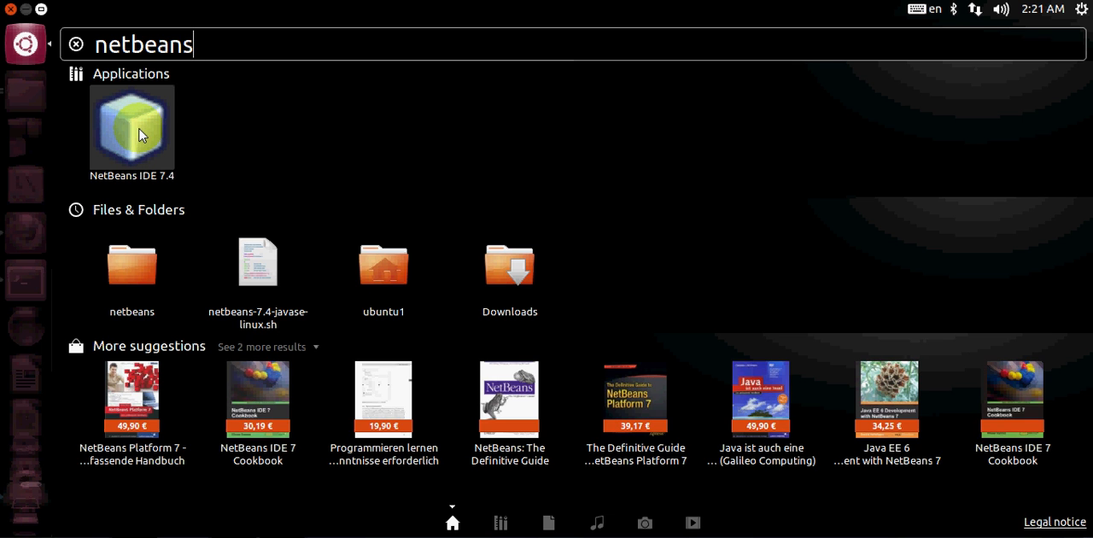
mouse_move(117, 145)
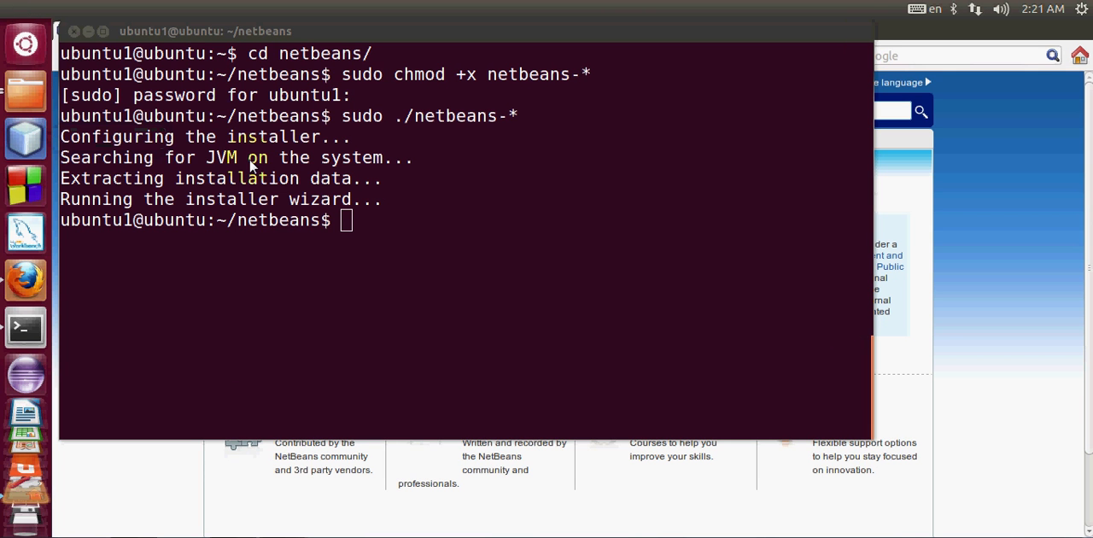
mouse_move(26, 141)
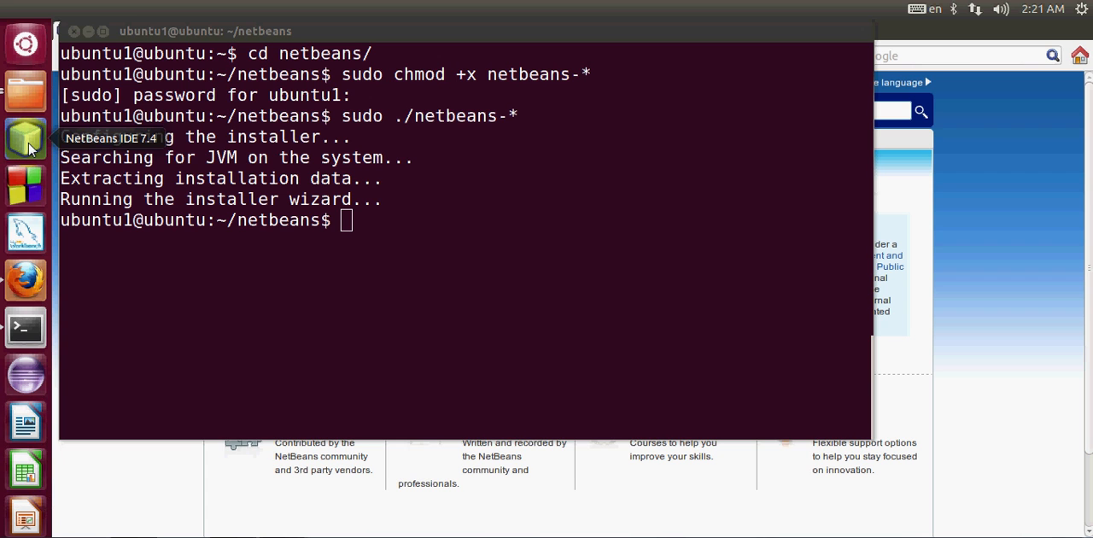
mouse_move(362, 243)
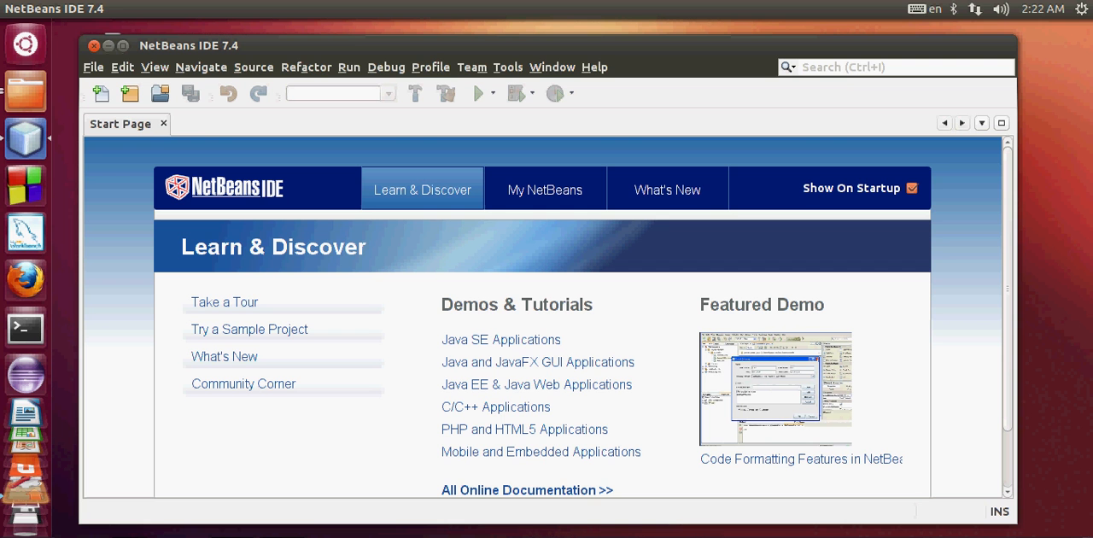
mouse_move(161, 92)
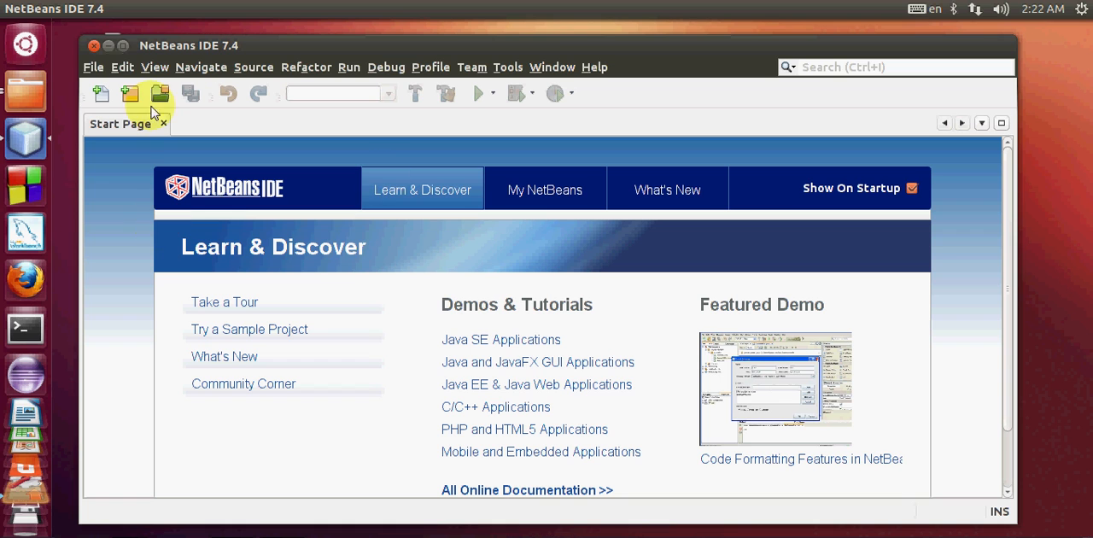
mouse_move(92, 66)
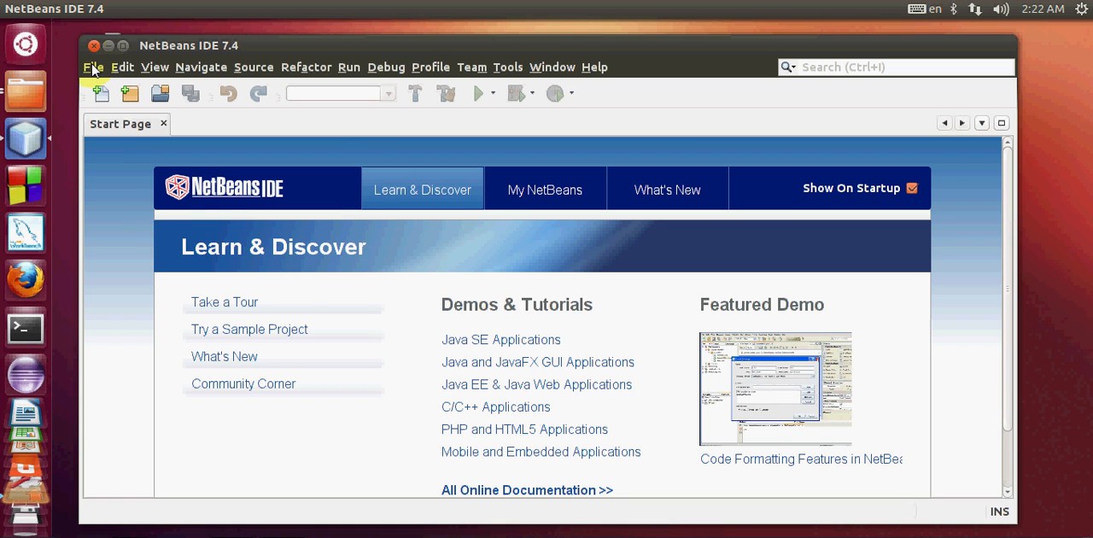
Start a new project from the File menu so the Choose Project step appears.
click(92, 67)
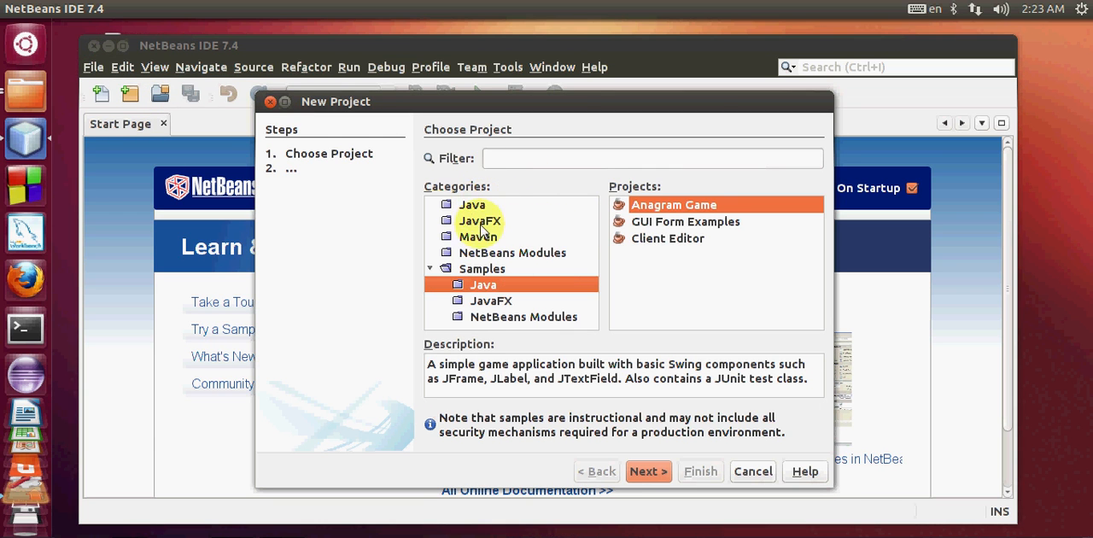
Pick the GUI Form Examples Java sample and create it as GUIFormExamples with defaults.
click(472, 205)
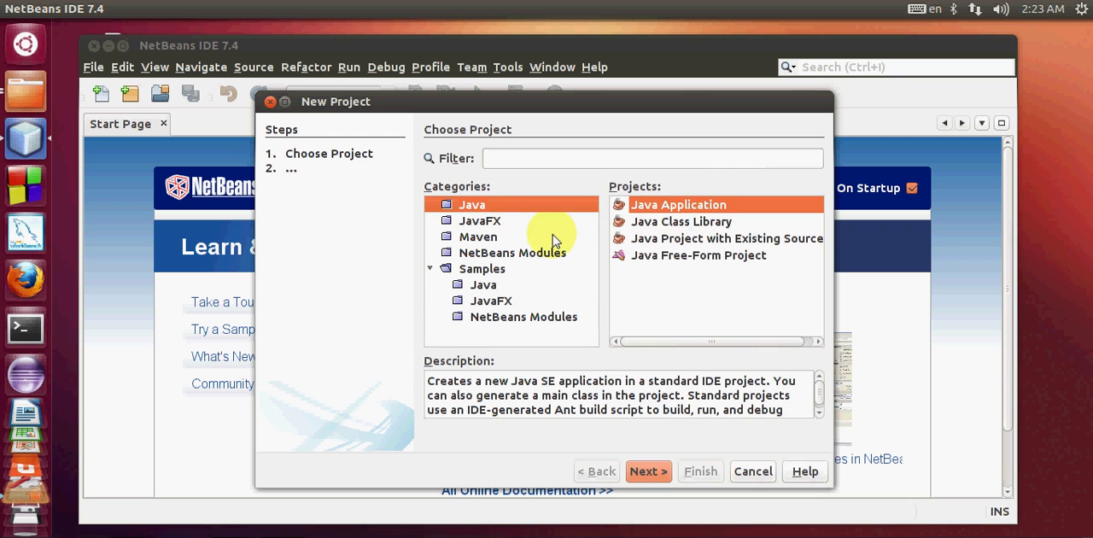
click(480, 220)
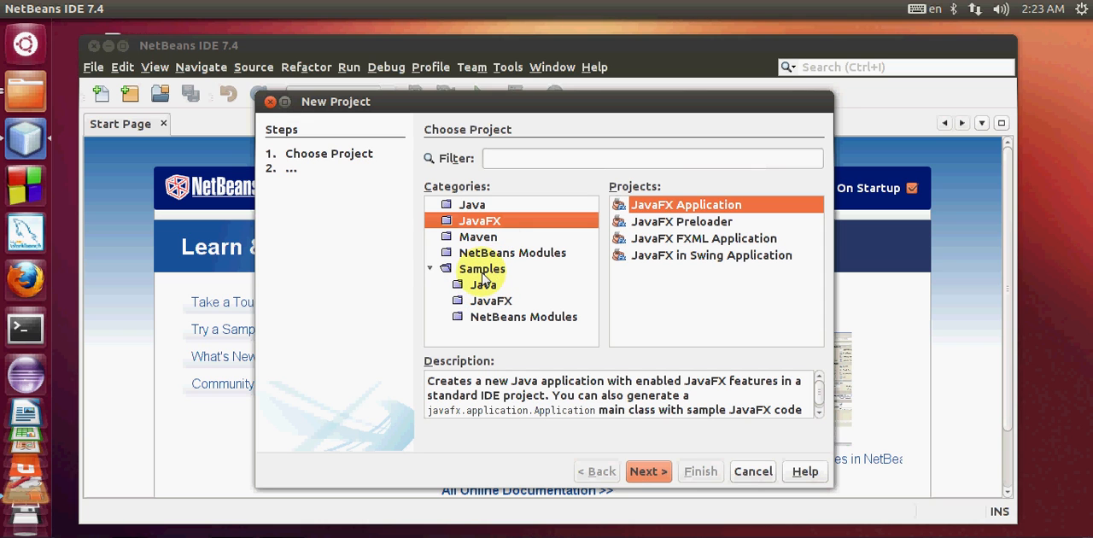
click(482, 284)
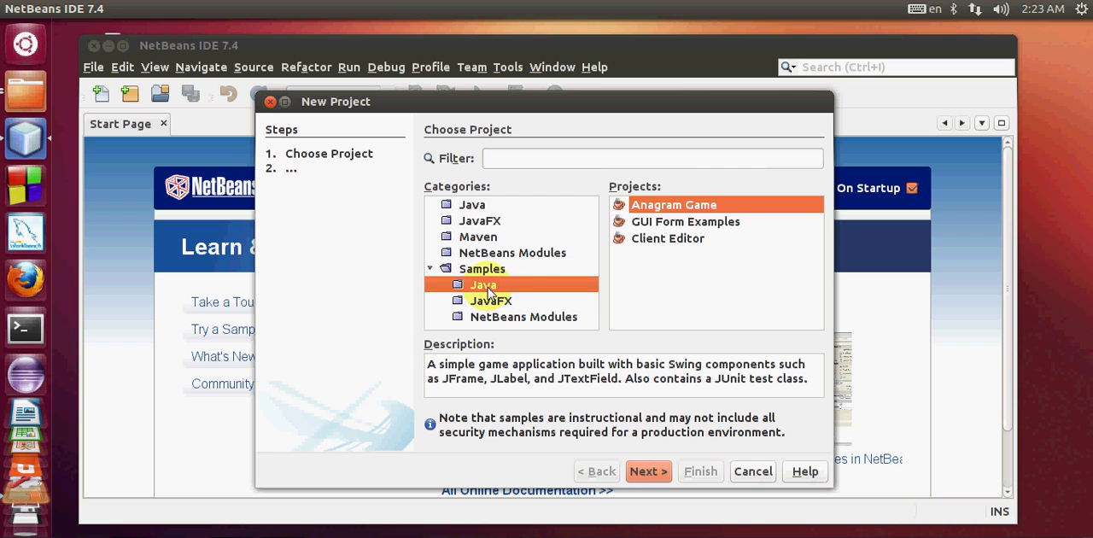
click(685, 222)
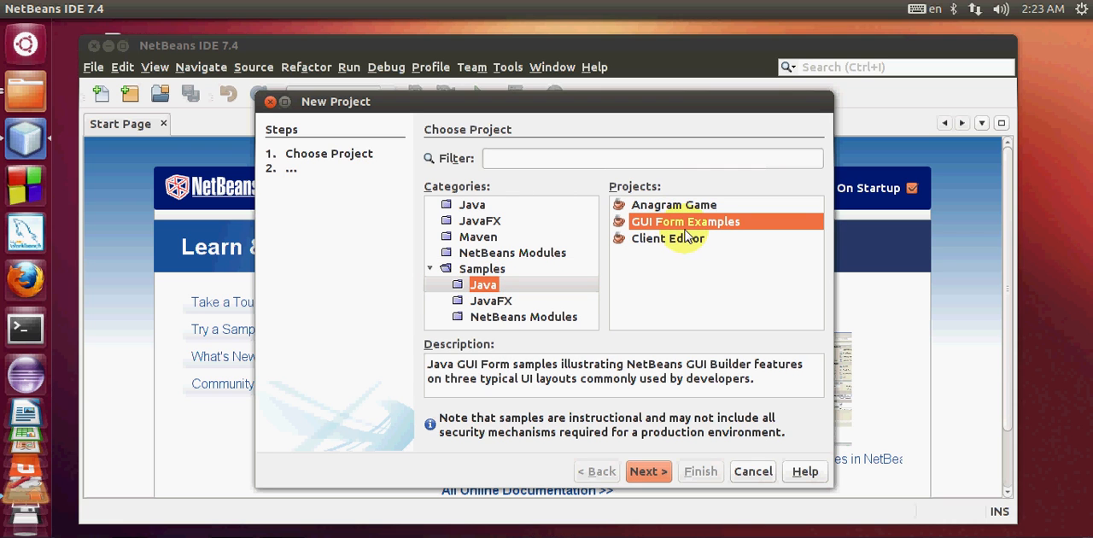
mouse_move(696, 237)
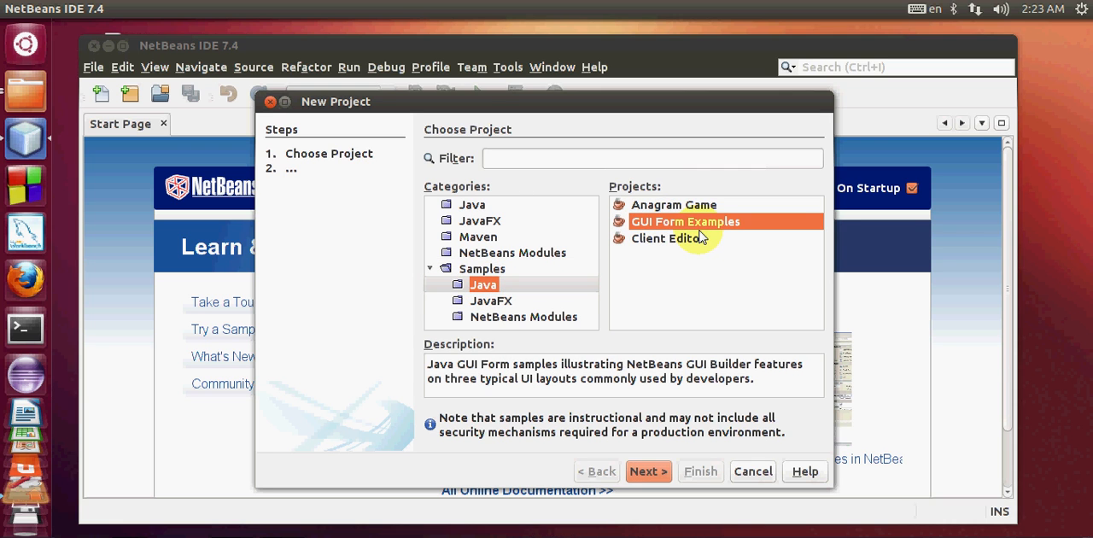
click(648, 471)
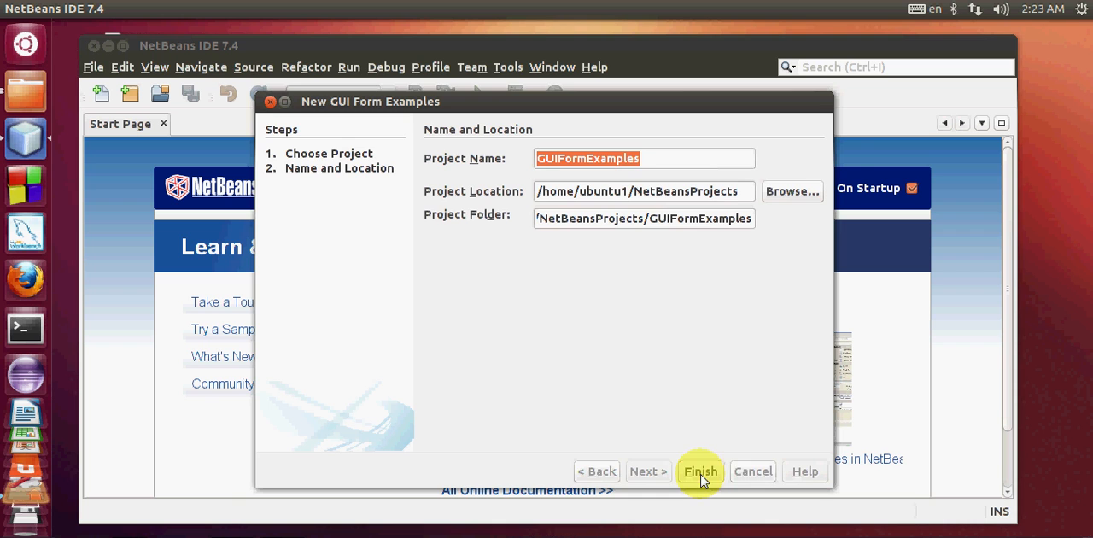
click(700, 472)
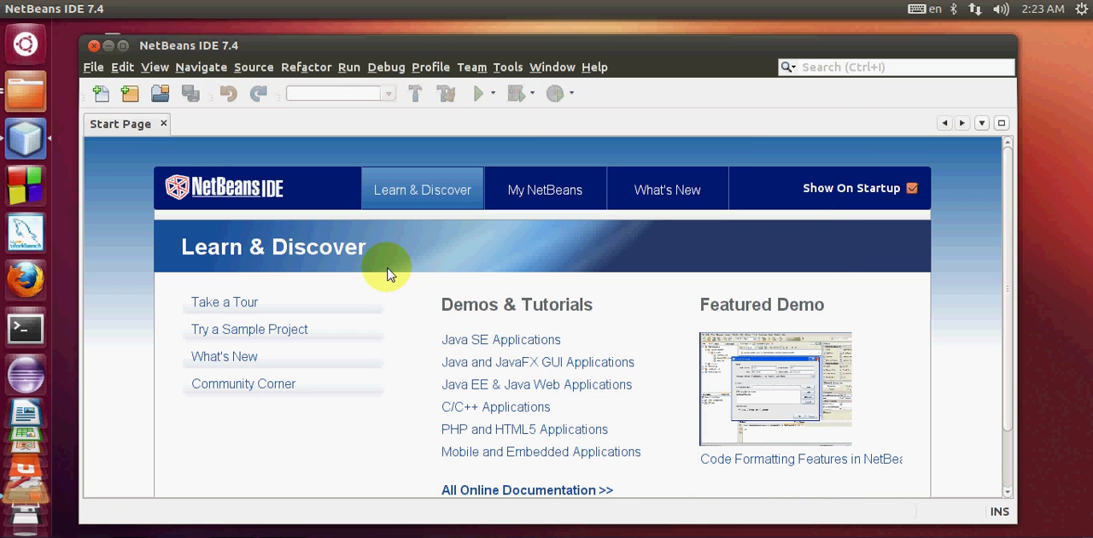
mouse_move(133, 214)
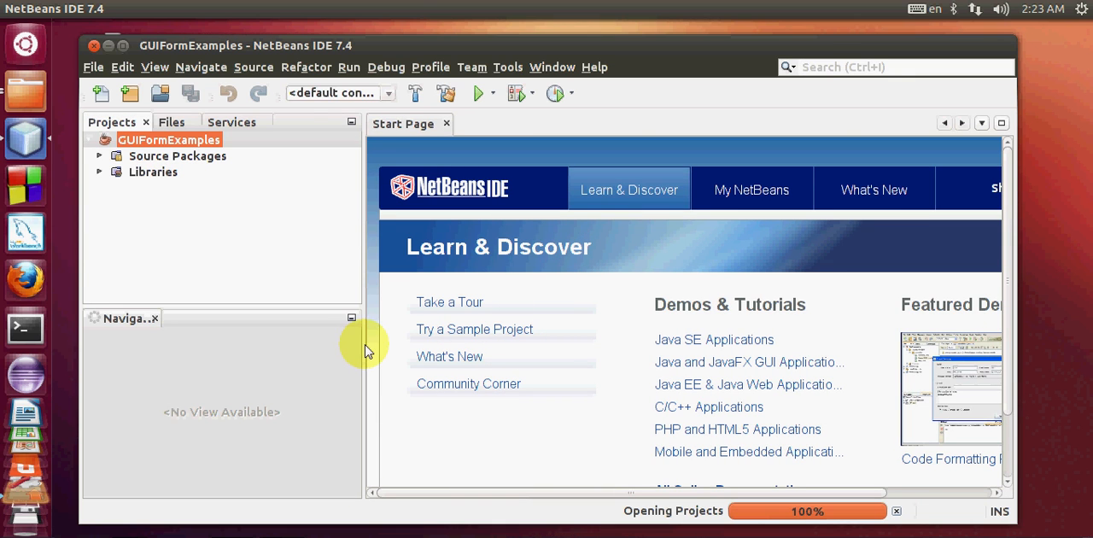
mouse_move(365, 284)
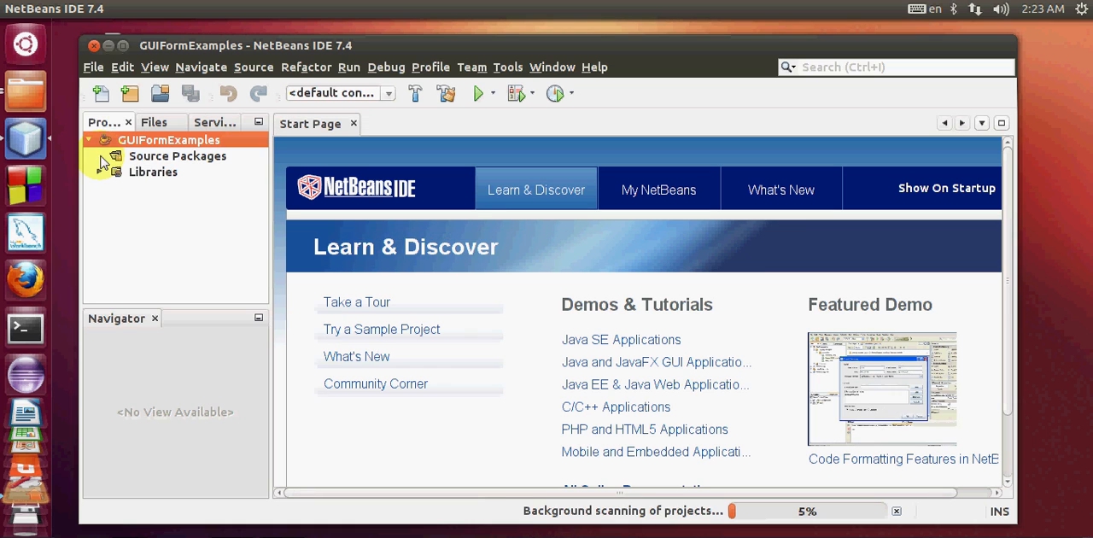
Expand Source Packages to show the examples package with Antenna.java, ContactEditor.java and Find.java.
click(99, 155)
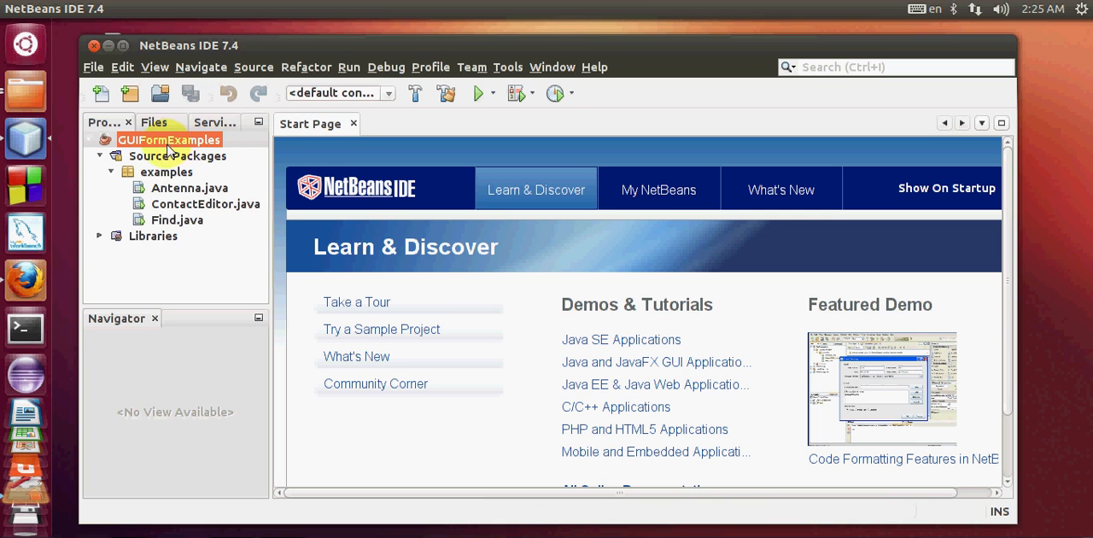
mouse_move(170, 146)
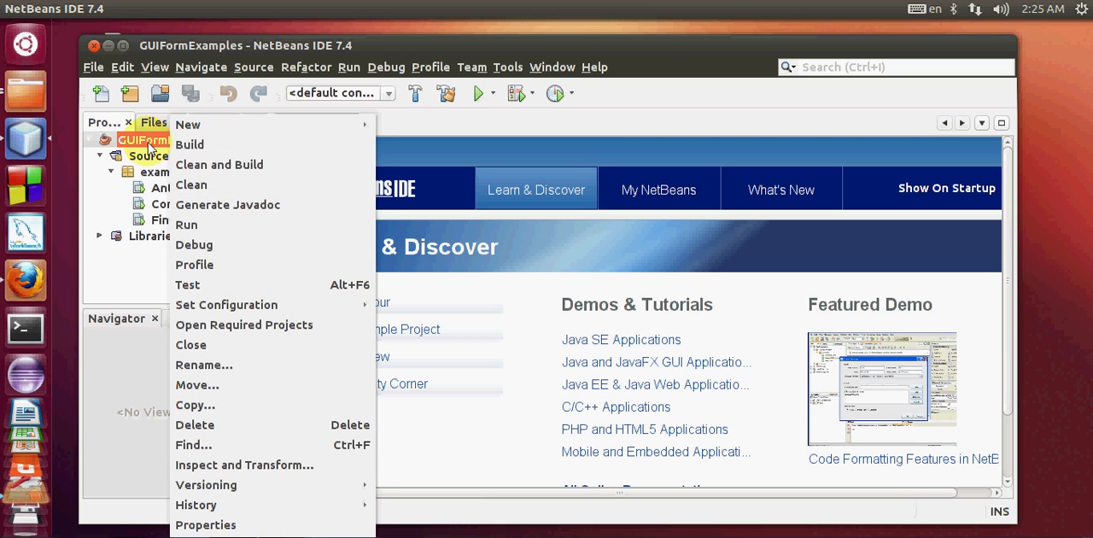
mouse_move(197, 304)
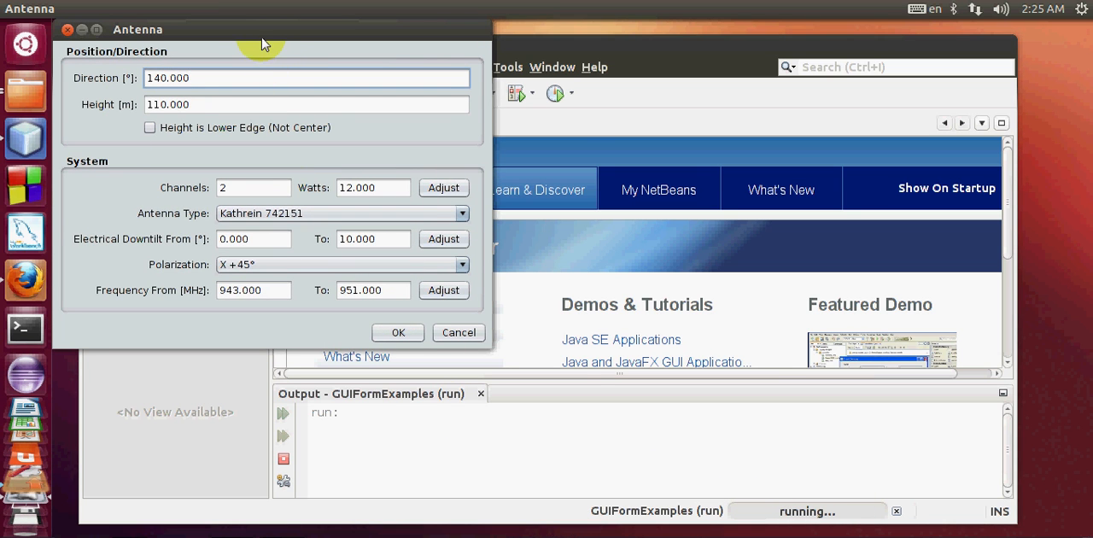
Drag the running Antenna window over the middle of the IDE.
drag(137, 30, 239, 79)
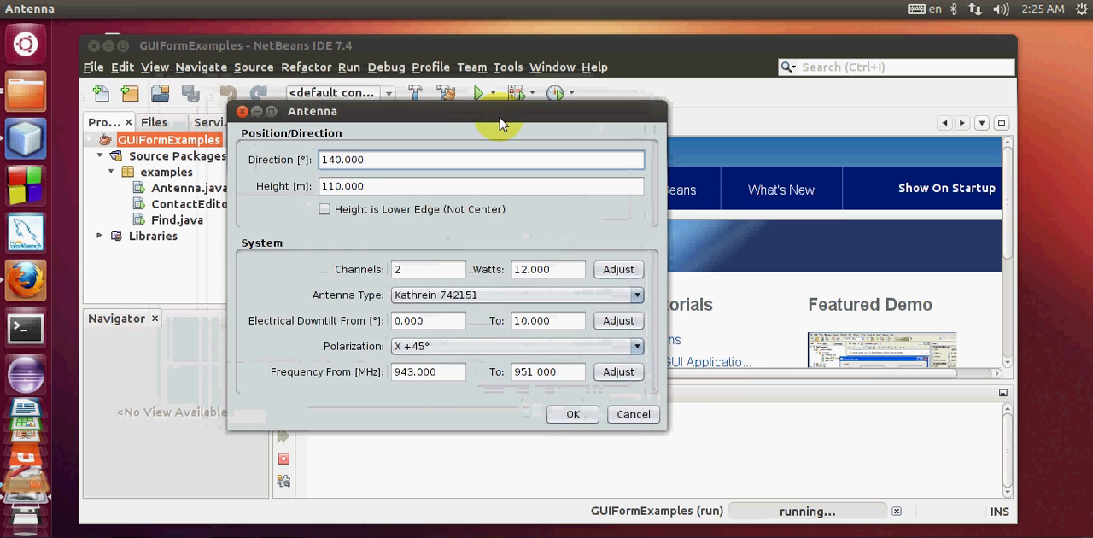
drag(499, 111, 413, 101)
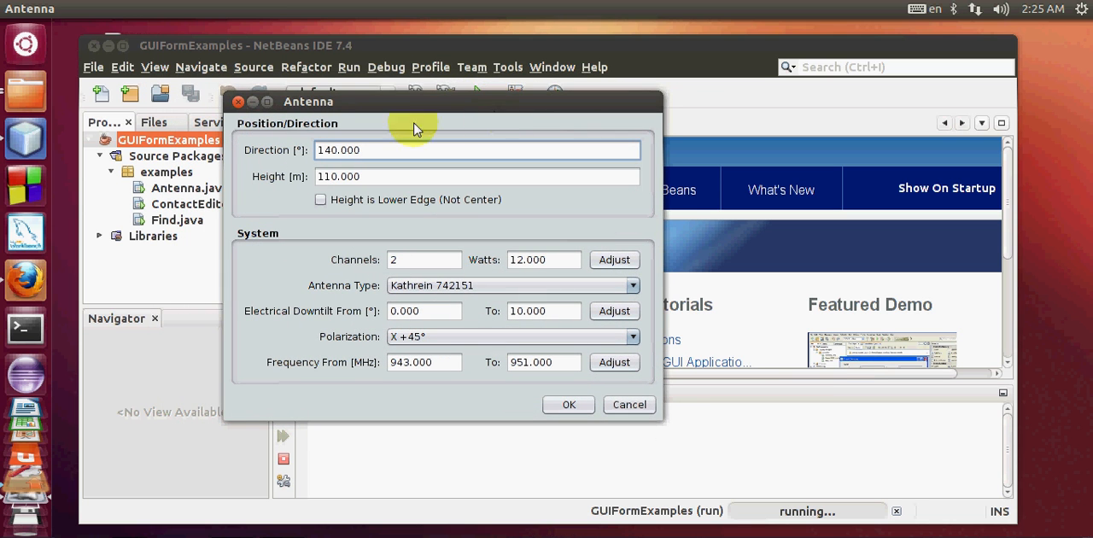
mouse_move(358, 164)
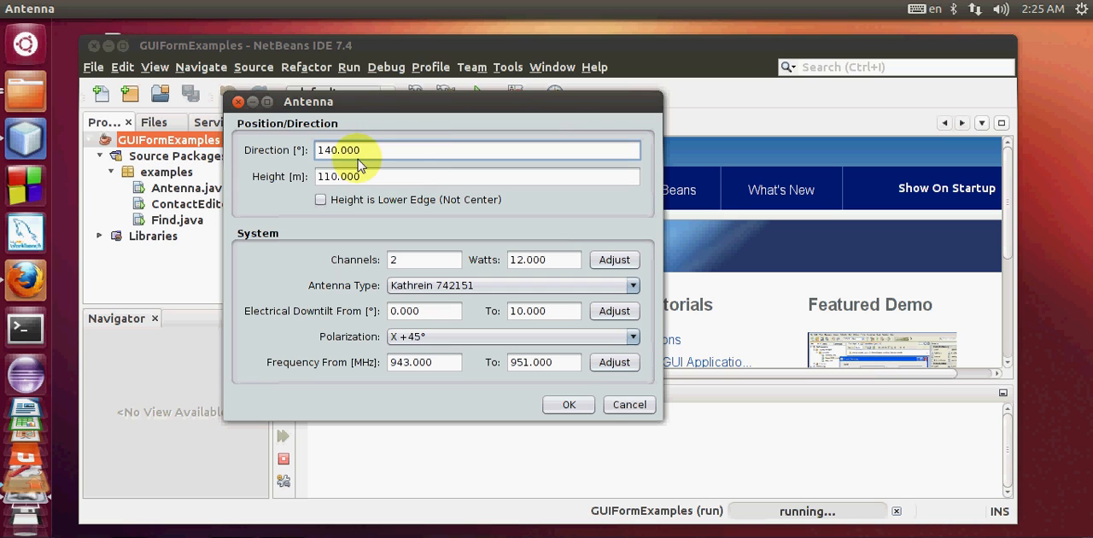